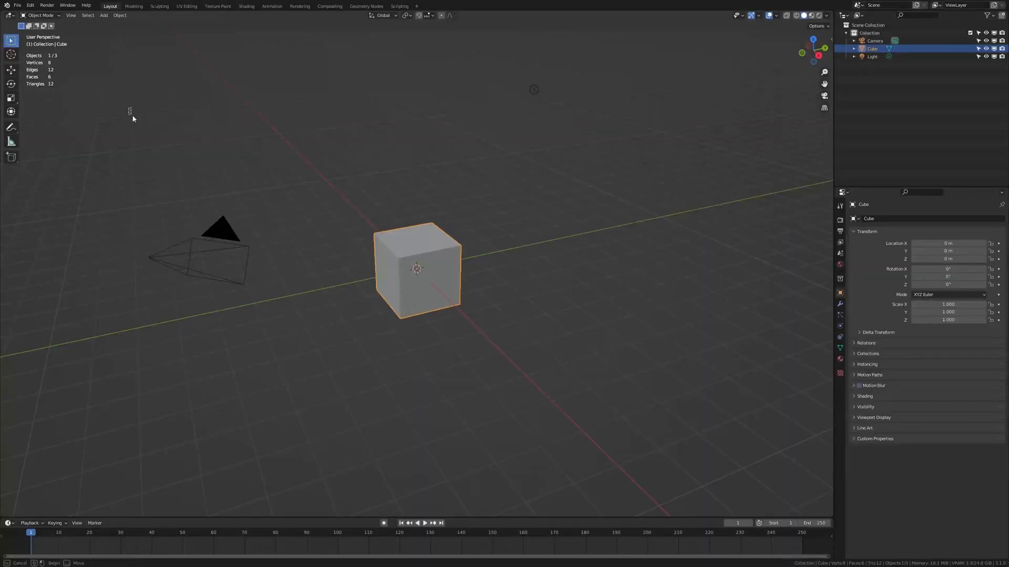
- Delete the default objects, then verify A.N.T. Landscape and Bool Tool add-ons in Preferences
key(x)
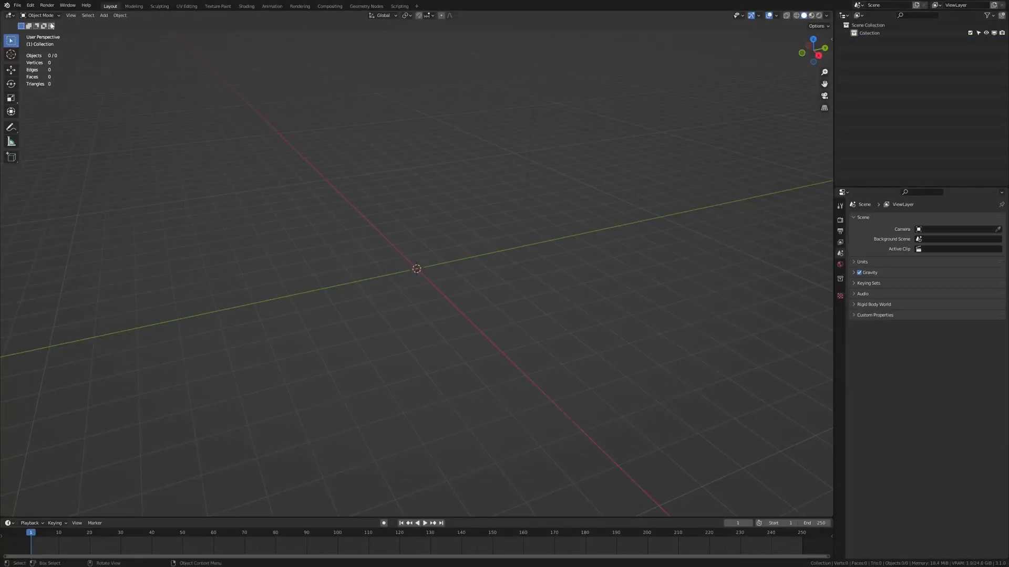
click(29, 6)
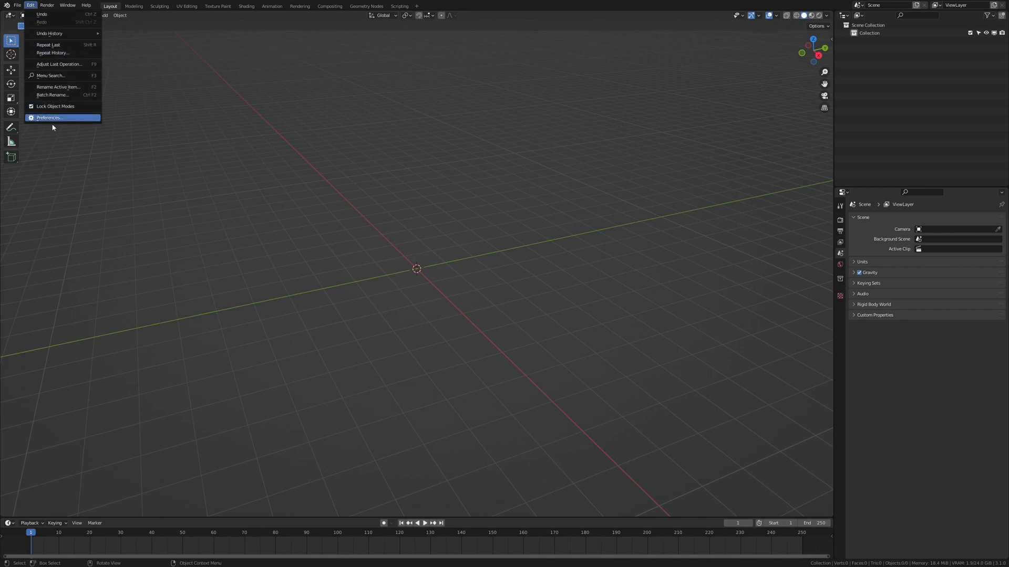
click(48, 117)
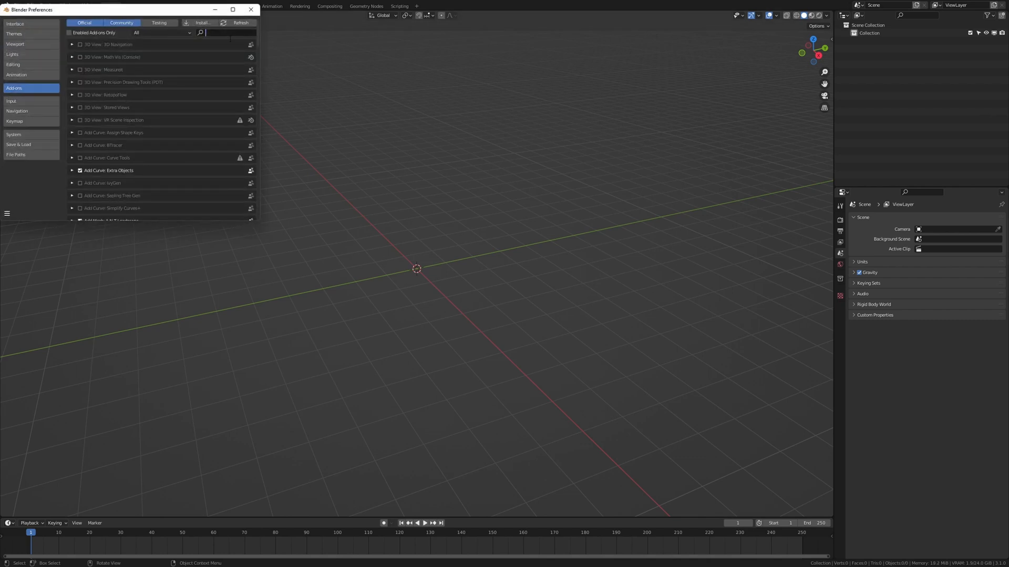
text(a.m)
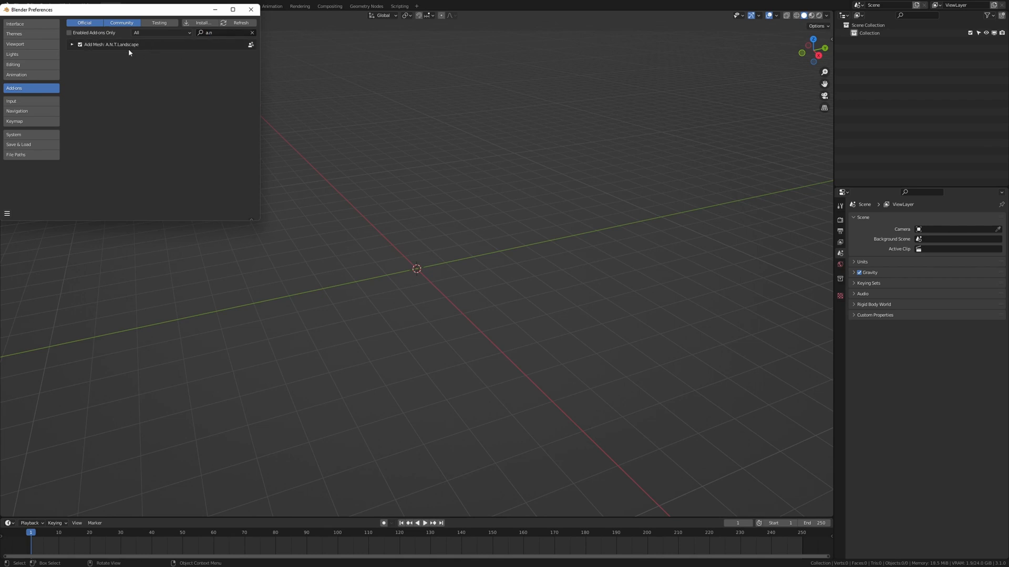
text(bool)
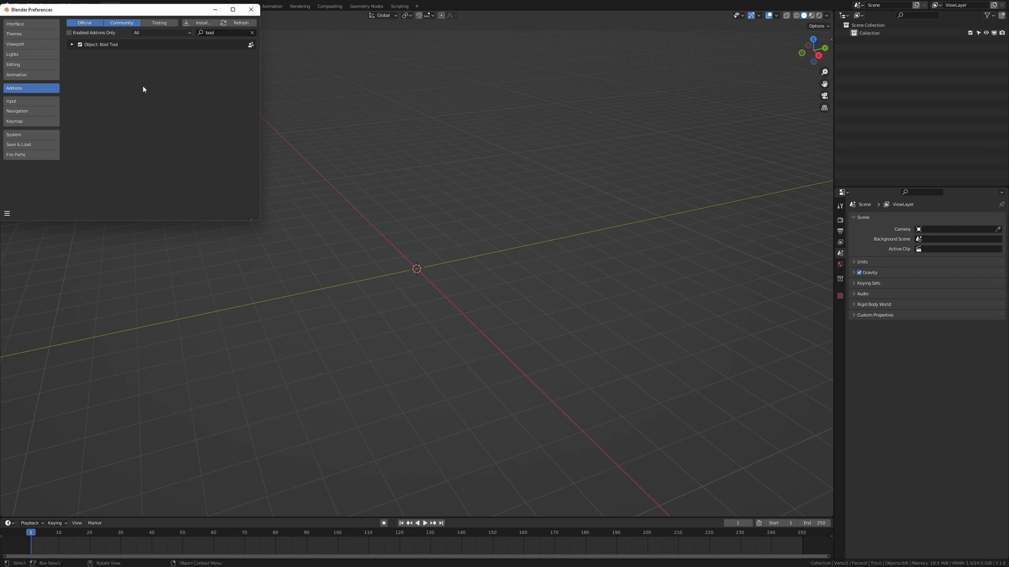
click(251, 10)
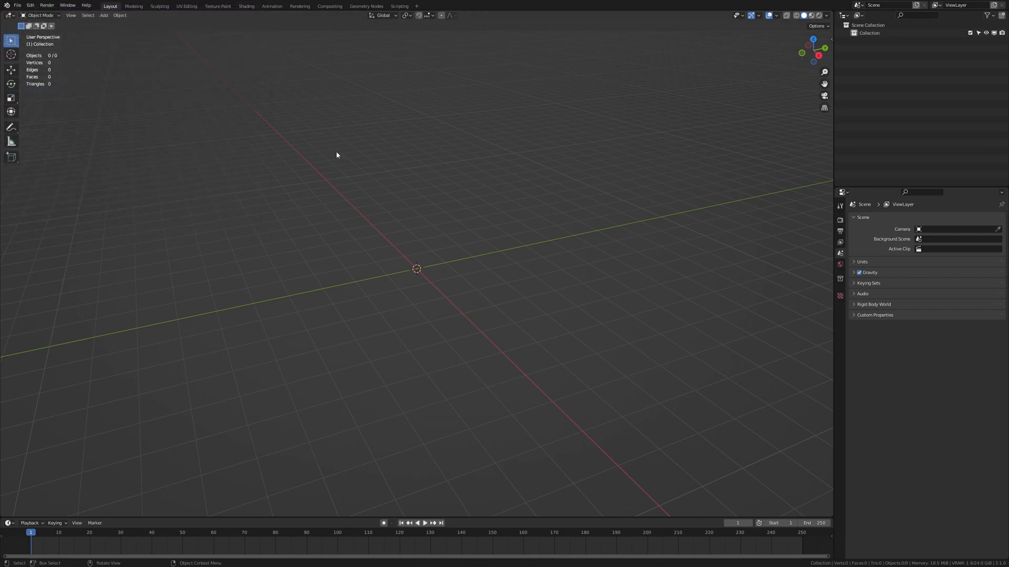
- Add an A.N.T. Landscape mesh and apply the canyon operator preset
click(102, 14)
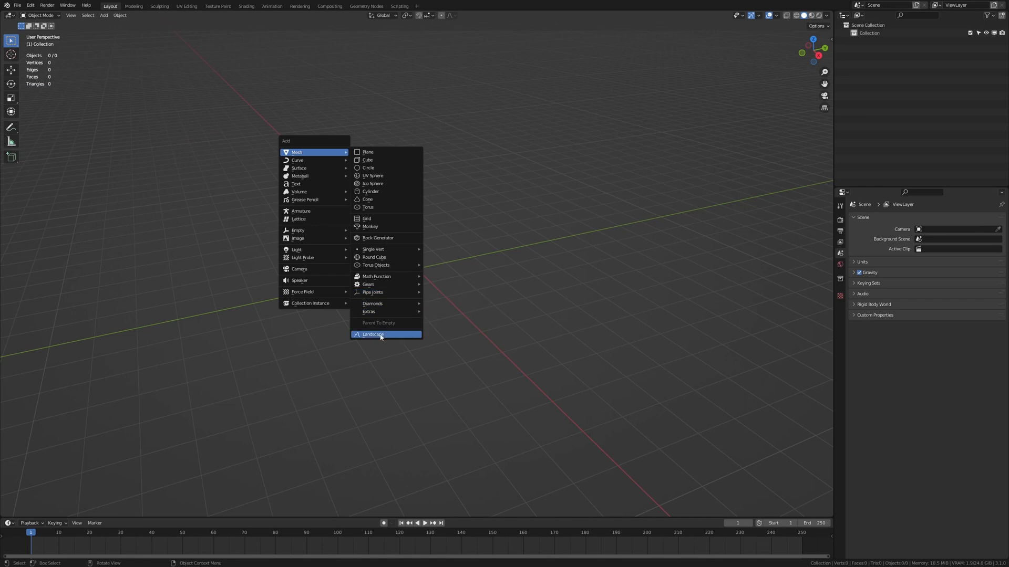
click(372, 334)
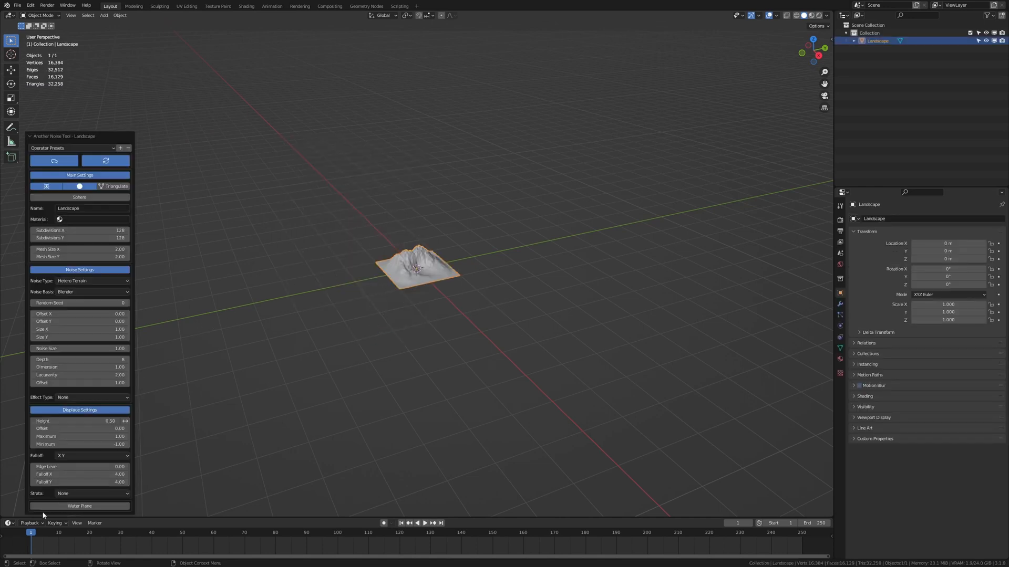
click(73, 148)
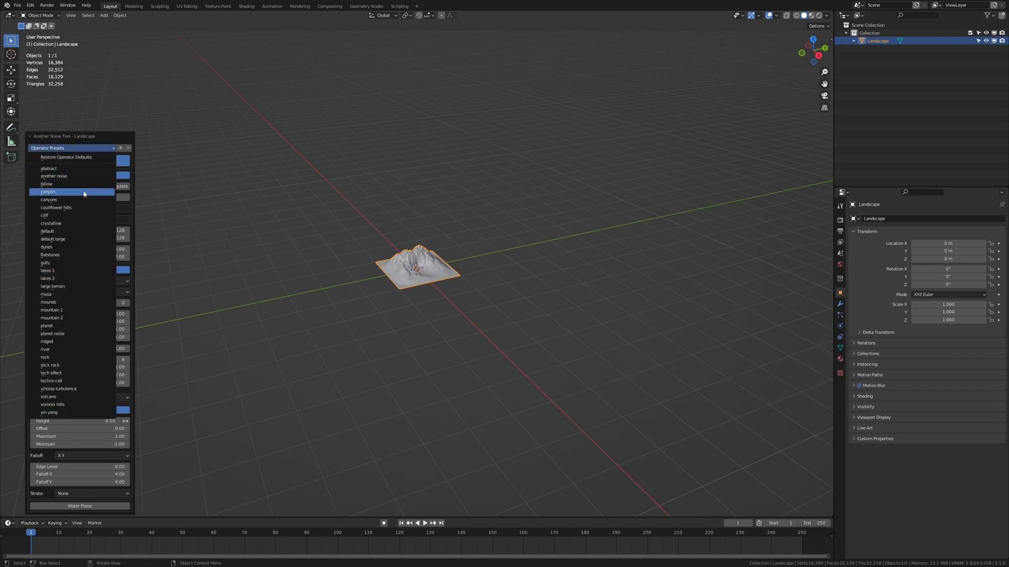
click(48, 191)
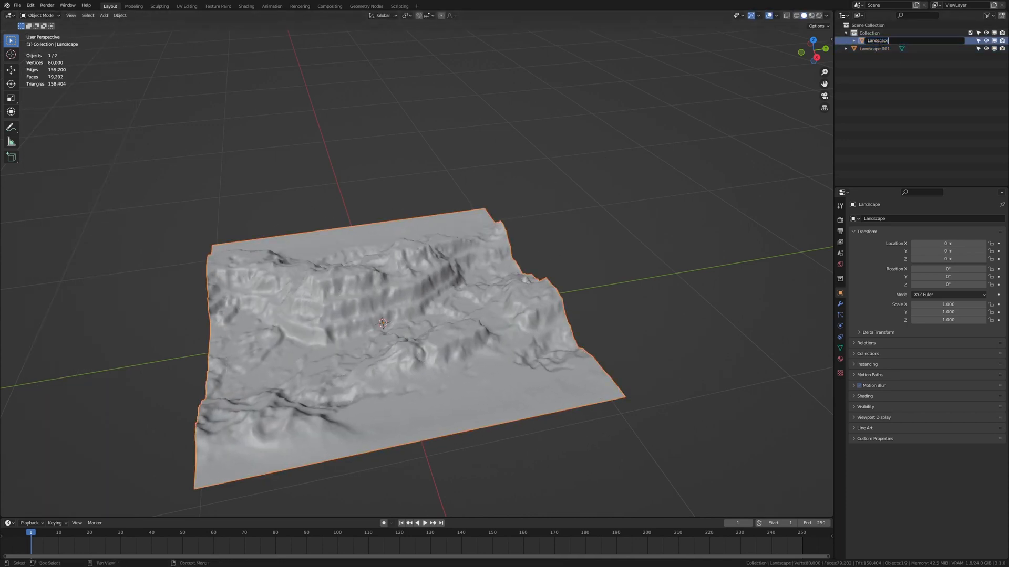
- Rename the first terrain Landscape_Circle and select Landscape.001
text(_Circle)
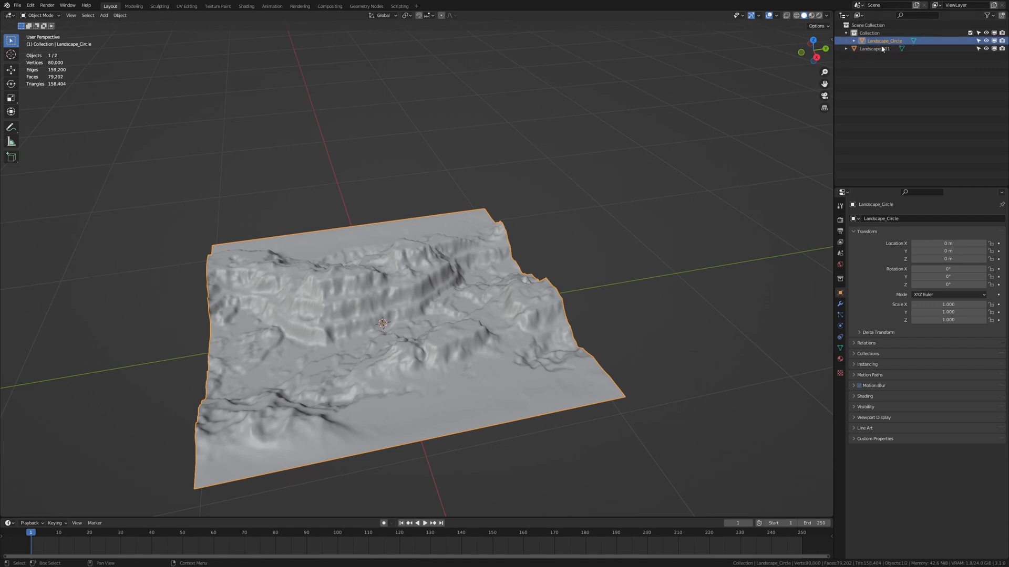
click(873, 48)
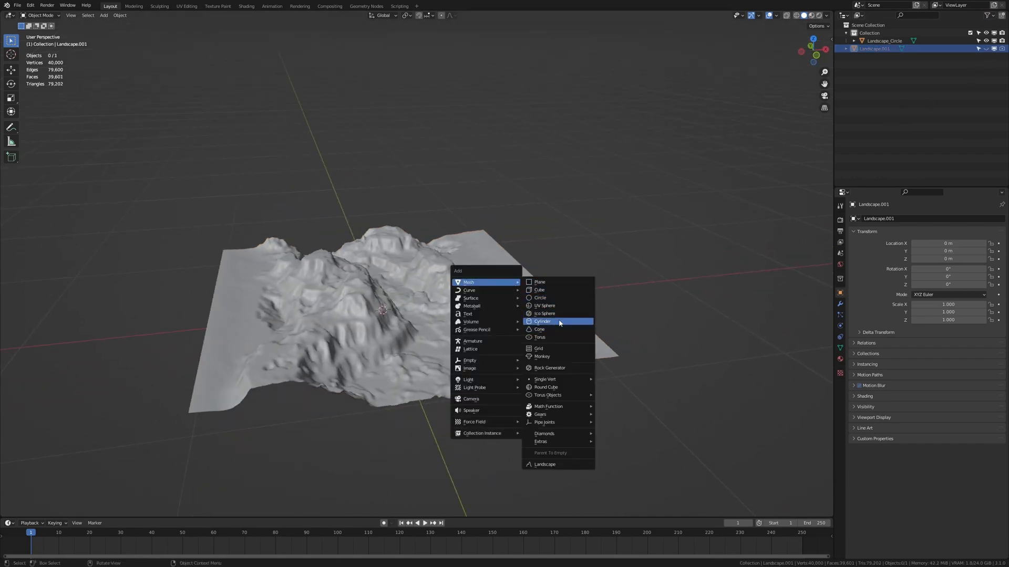
- Add a cylinder around the terrain with a narrower, taller copy inside it
click(542, 322)
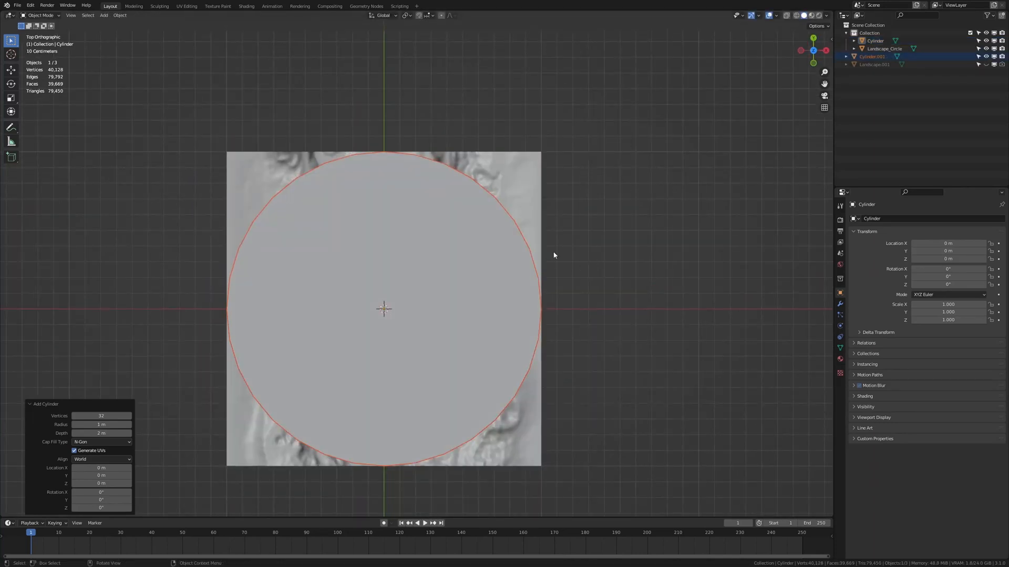
key(s)
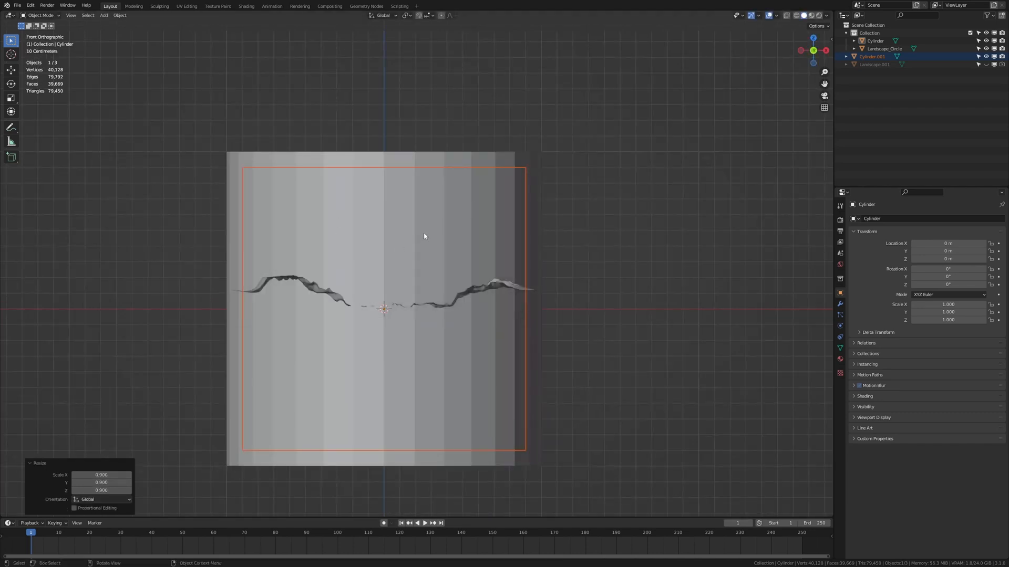
key(s)
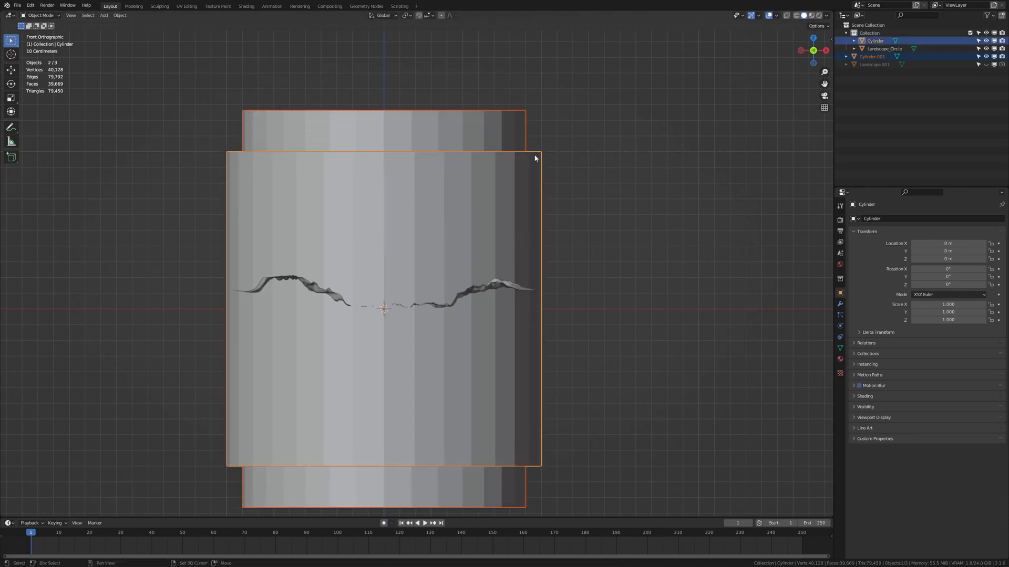
mouse_move(661, 148)
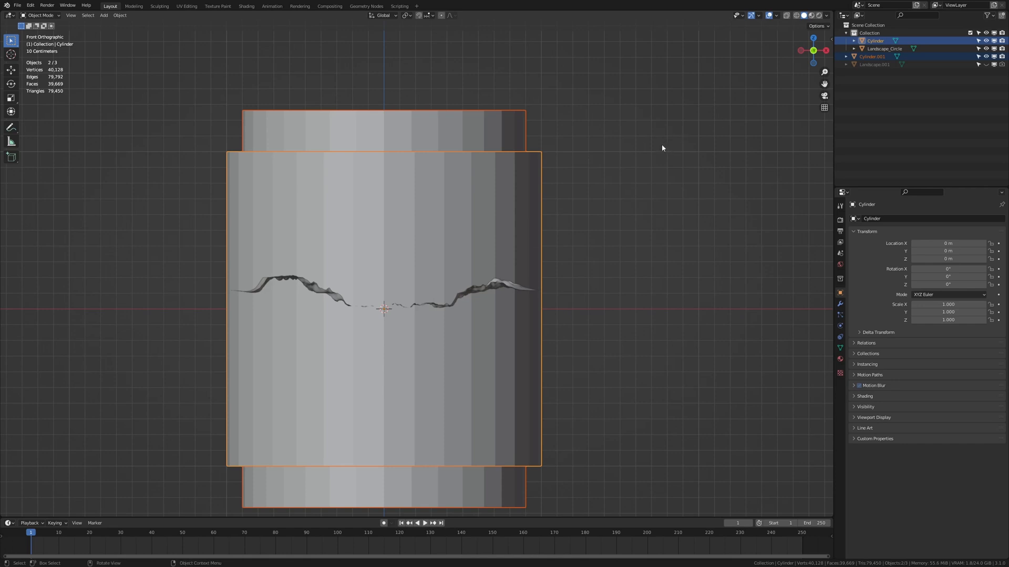
- Bring up the Bool Tool panel in the sidebar's Edit tab
click(829, 94)
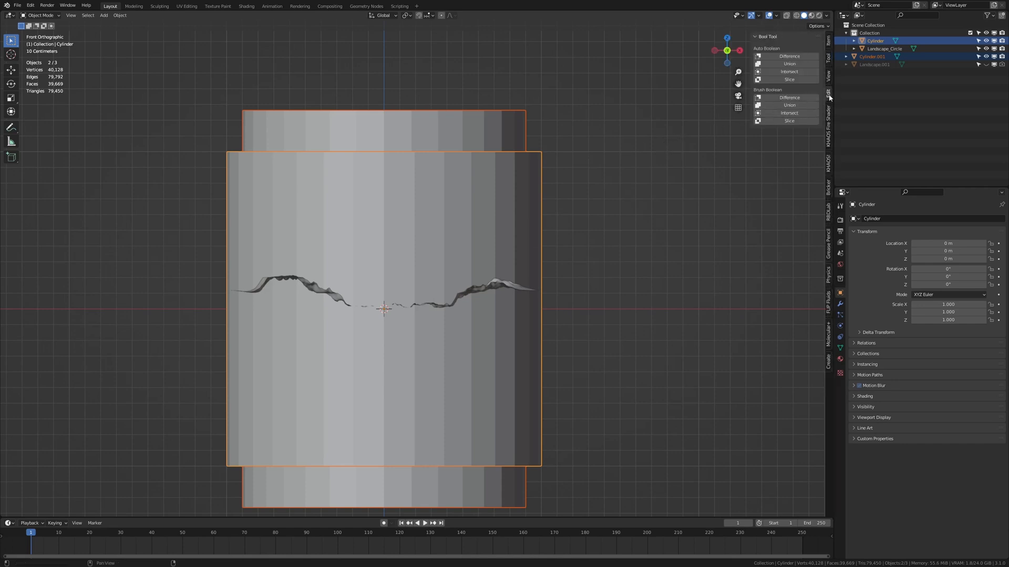
click(756, 35)
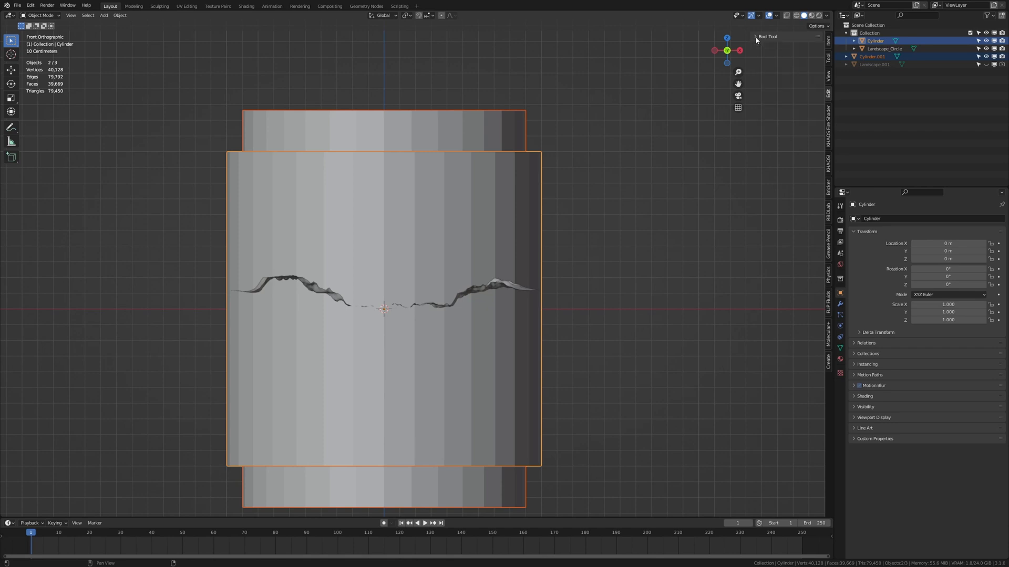
click(767, 36)
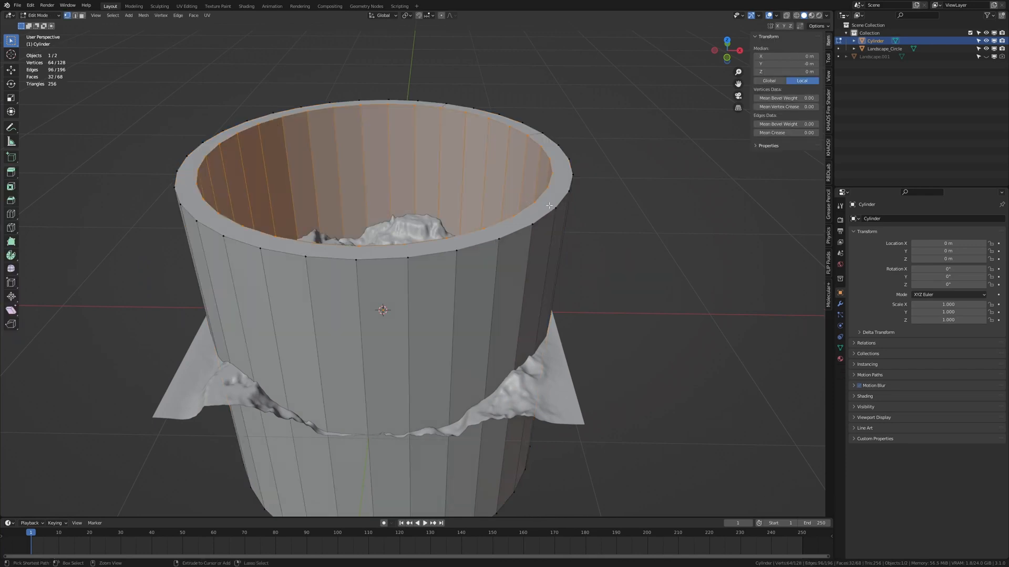
- Scale the cylinder's outer wall faces outward to about 1.57
key(s)
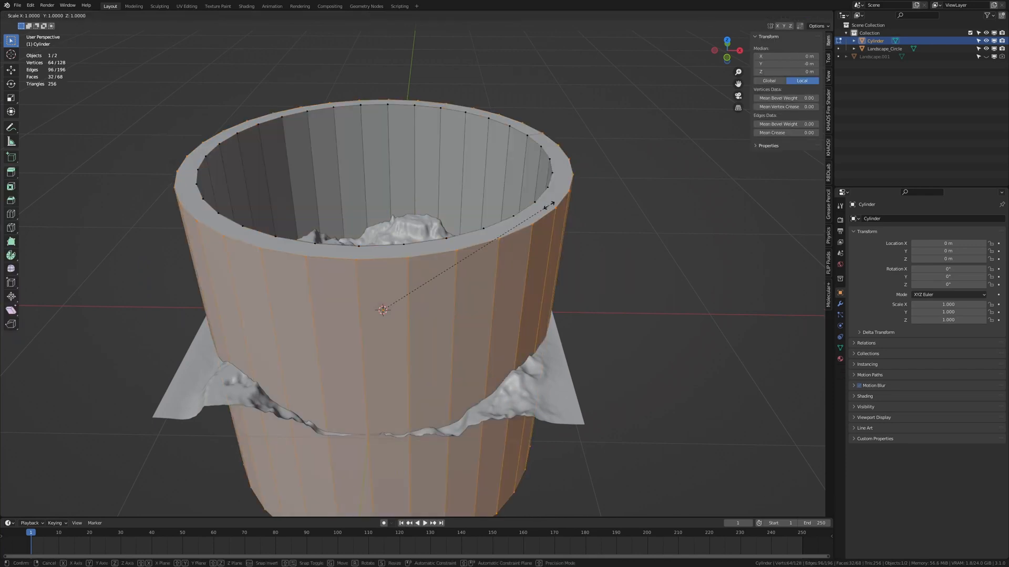
key(z)
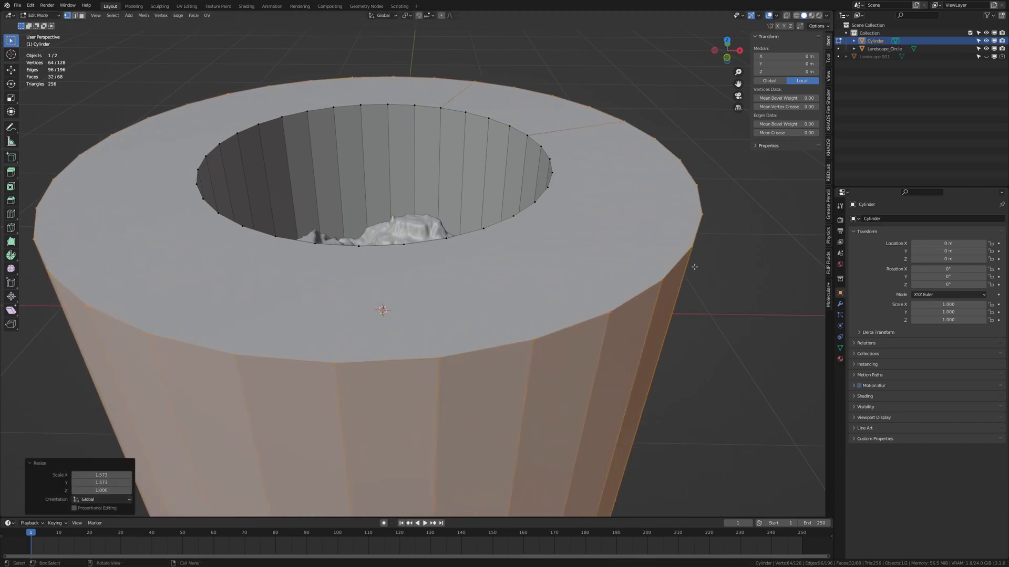
drag(386, 258, 386, 224)
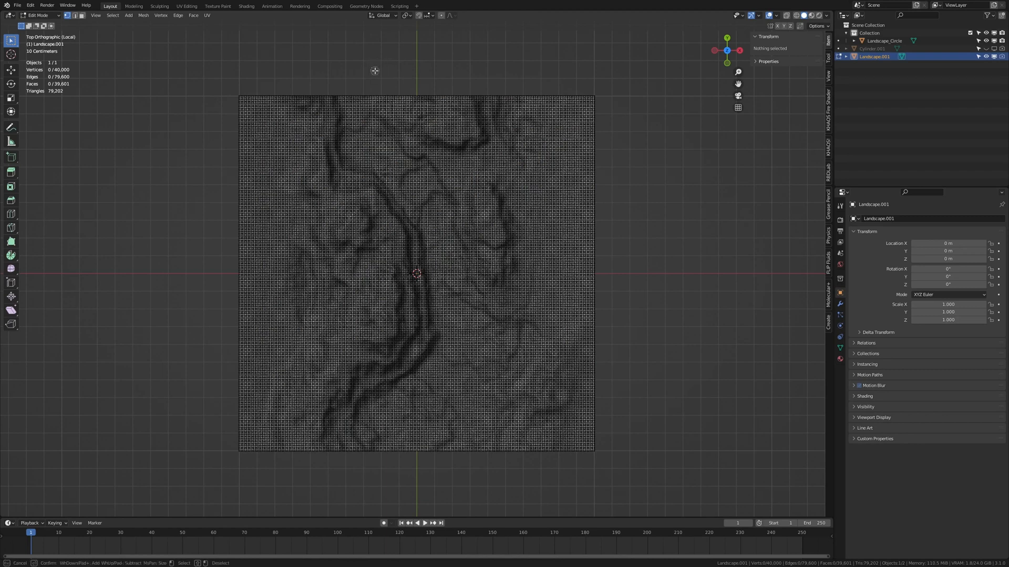
mouse_move(351, 88)
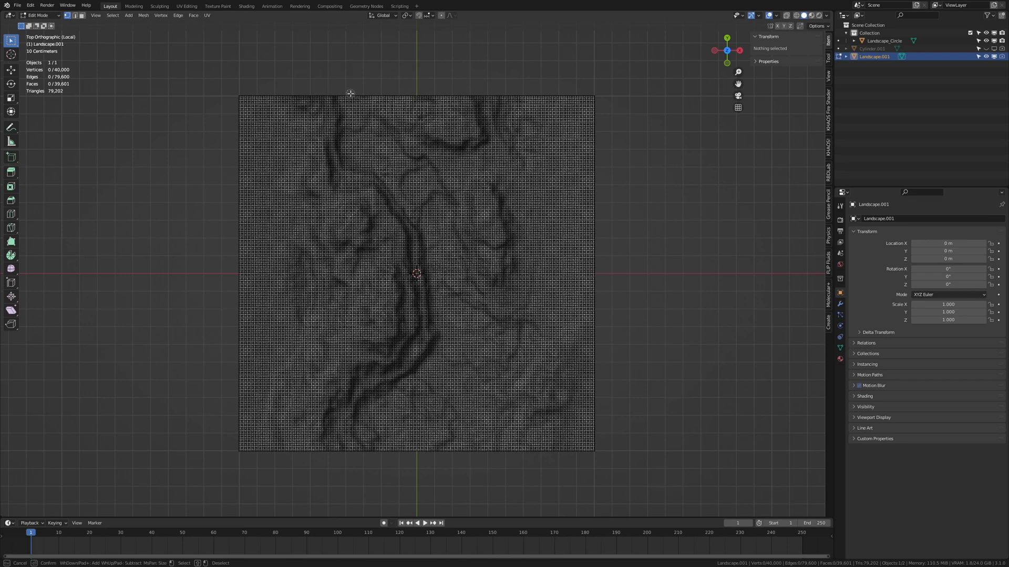
- Duplicate the river-path faces and separate them as their own object
click(353, 115)
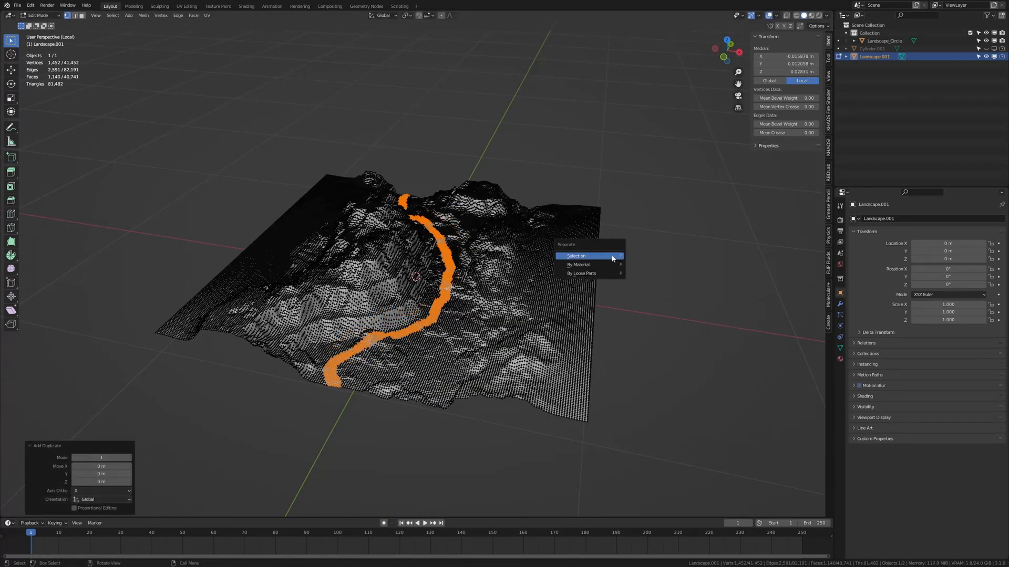
click(574, 255)
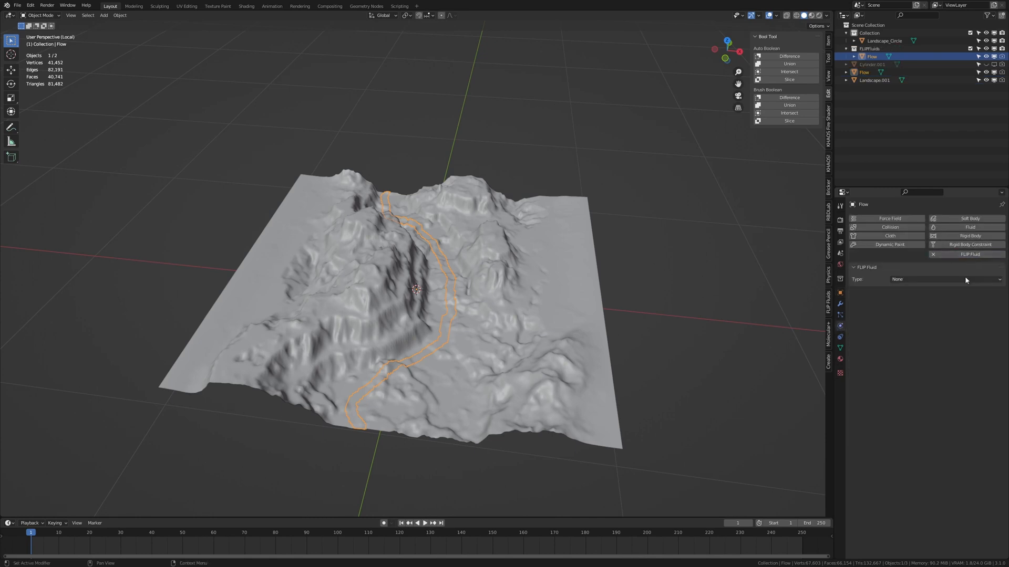
- Make Flow a FLIP Fluid force field in Surface Force mode, strength 25, max force 45
click(945, 279)
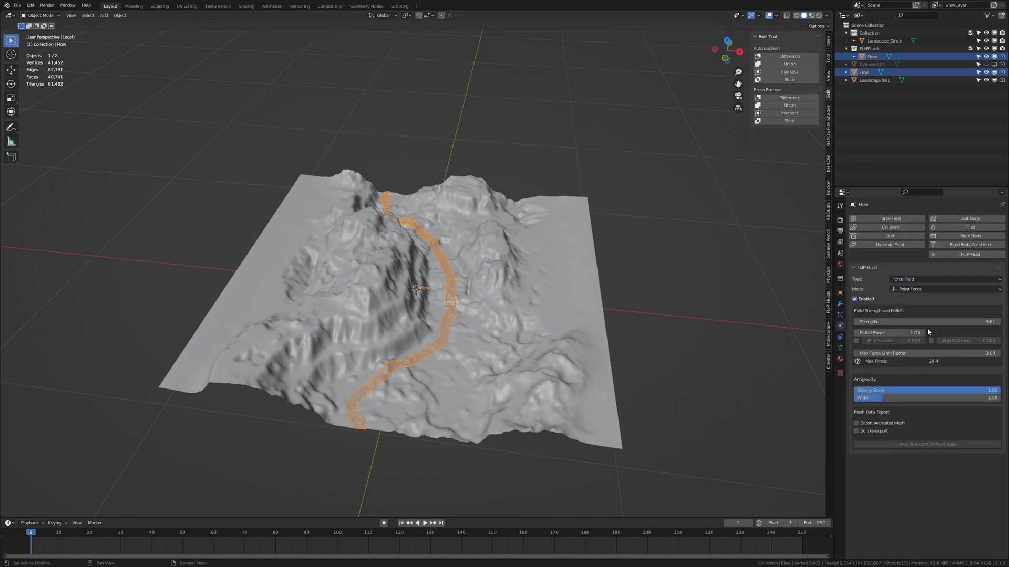
click(945, 288)
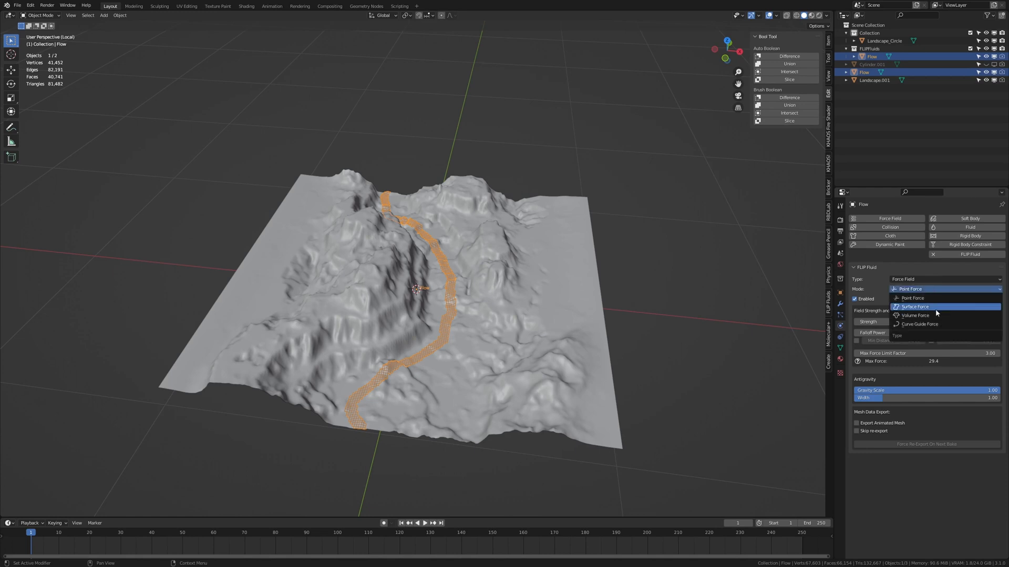
click(913, 307)
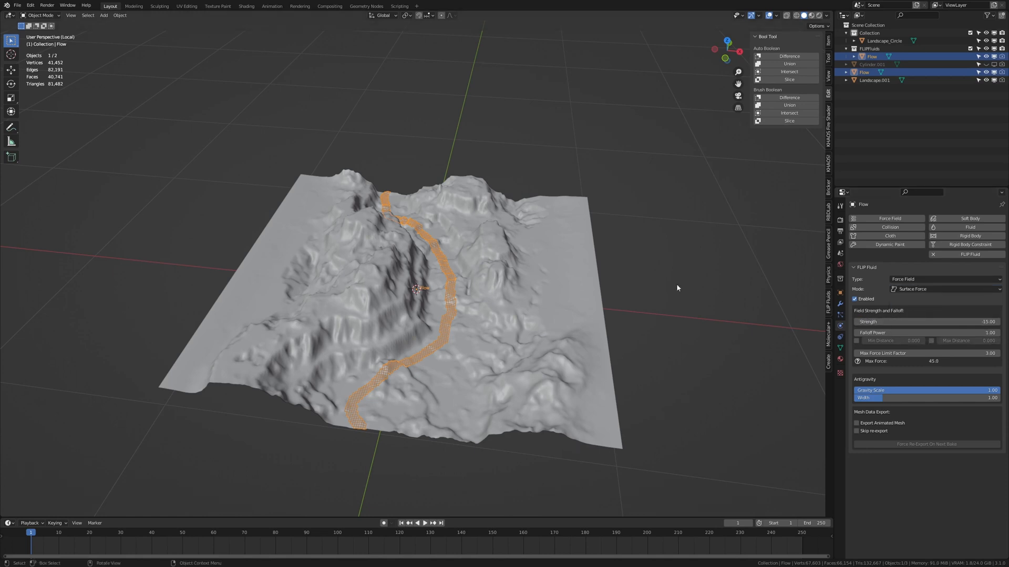
click(874, 79)
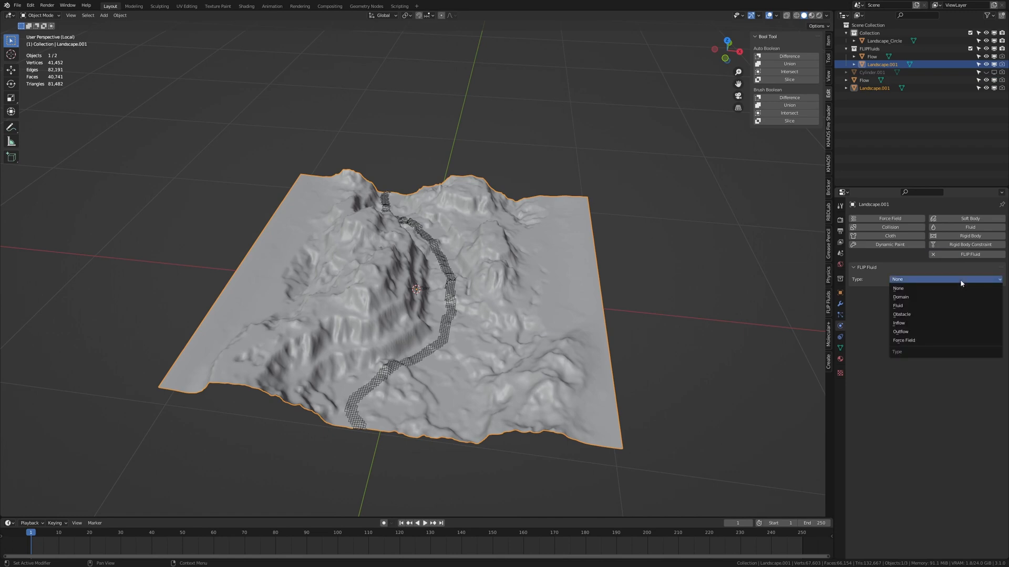
- Set Landscape.001 and Landscape_Circle as FLIP Fluid obstacles
click(901, 314)
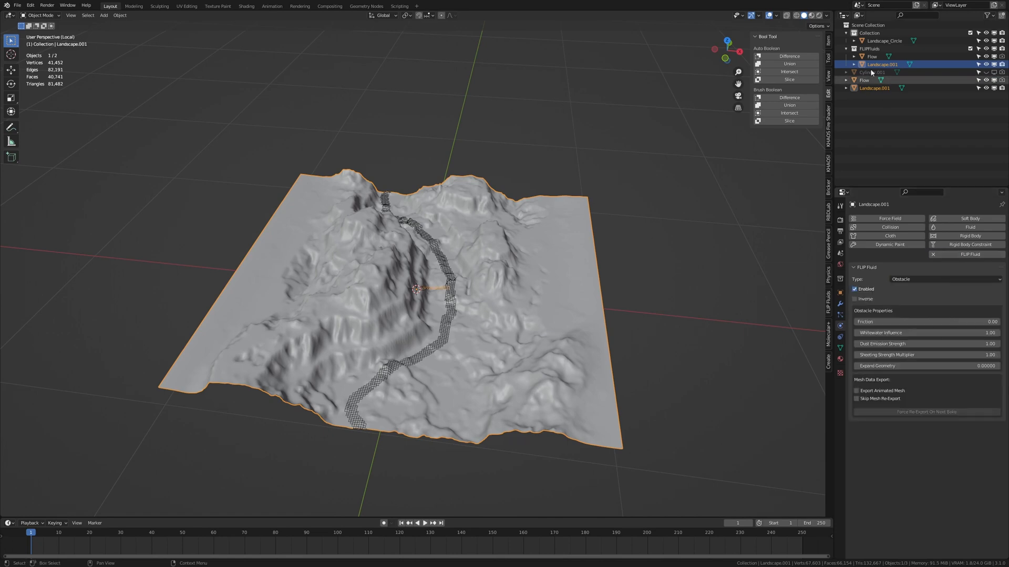
click(883, 41)
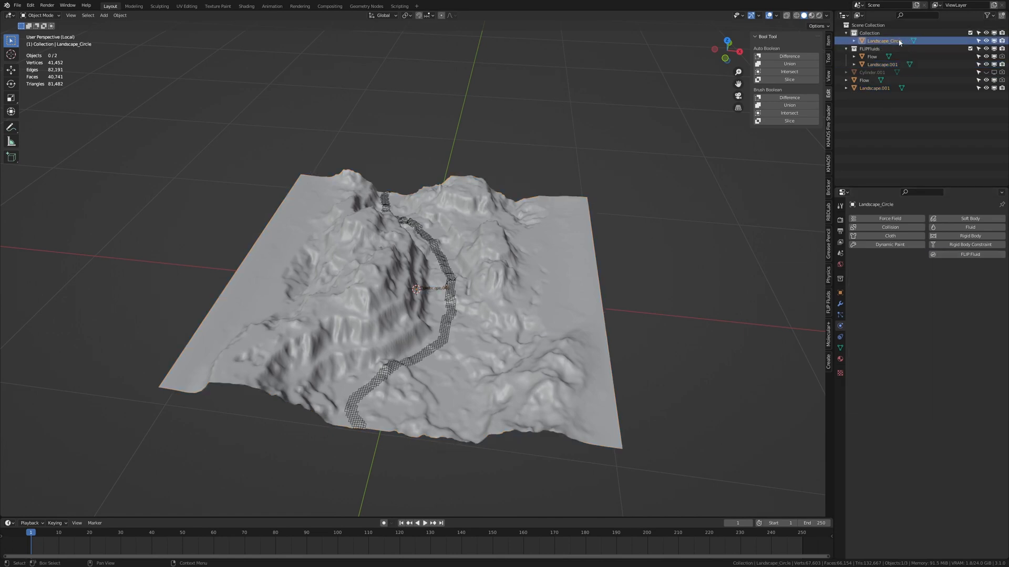
click(944, 278)
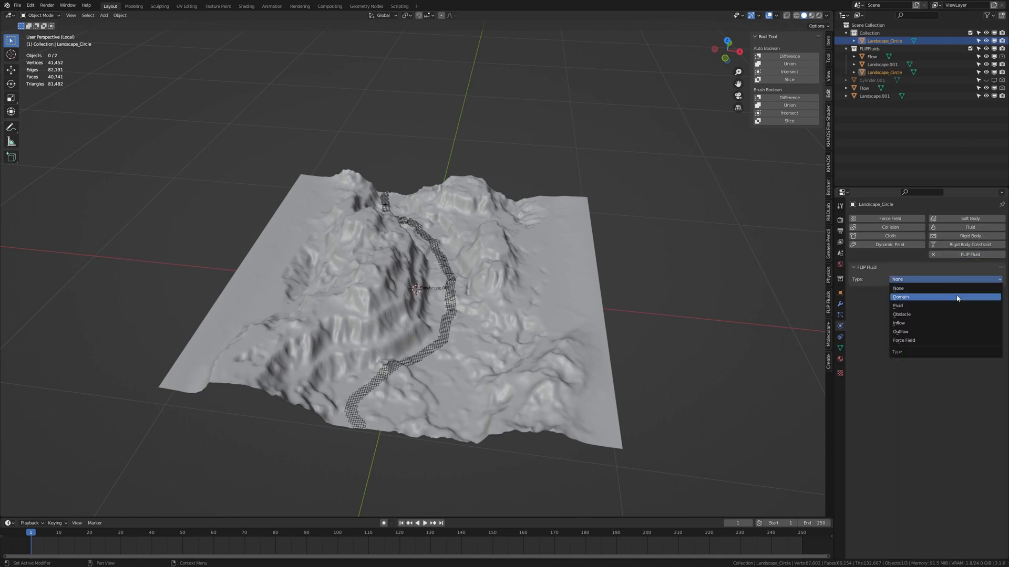
click(901, 314)
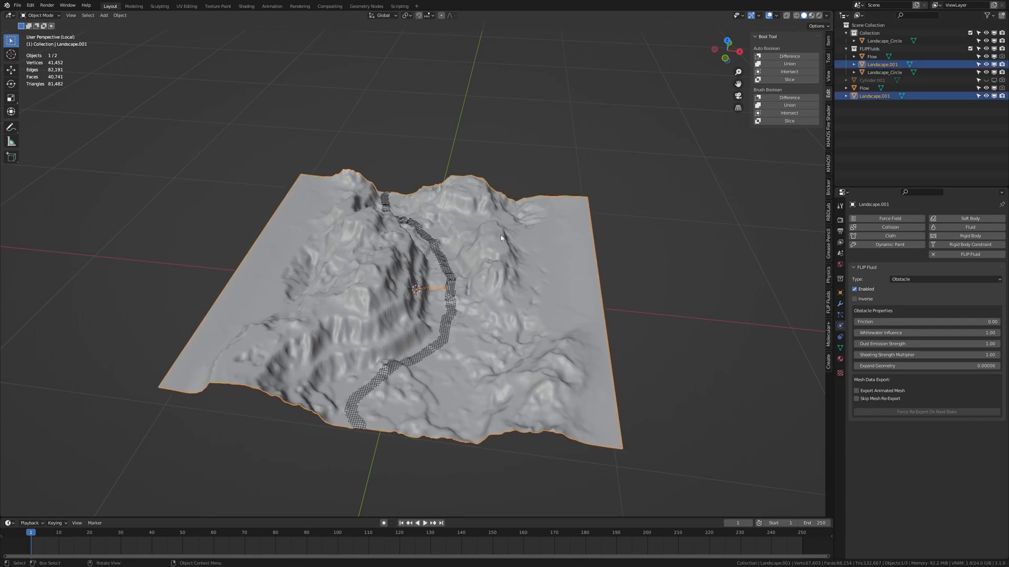
mouse_move(996, 121)
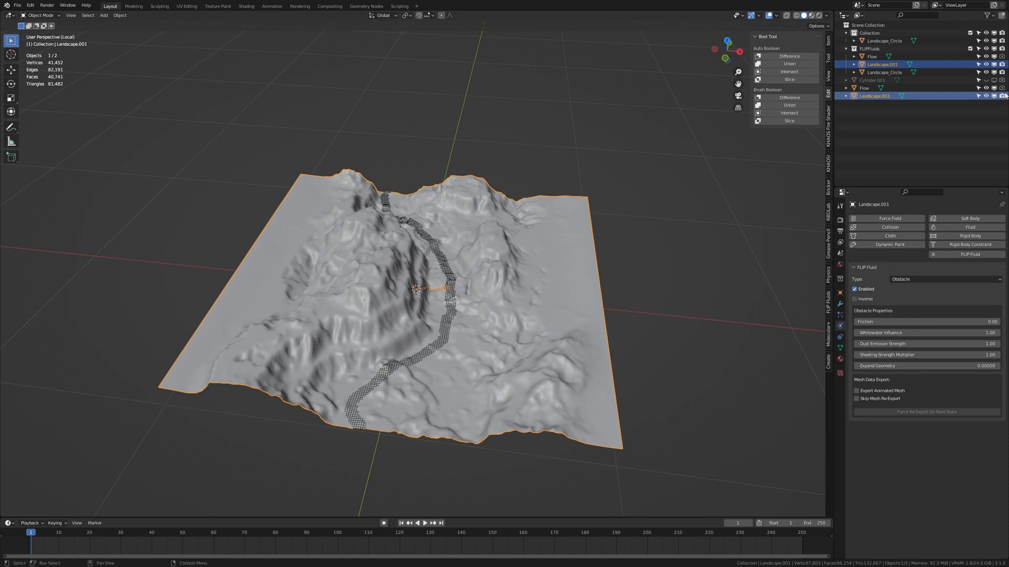
mouse_move(1001, 96)
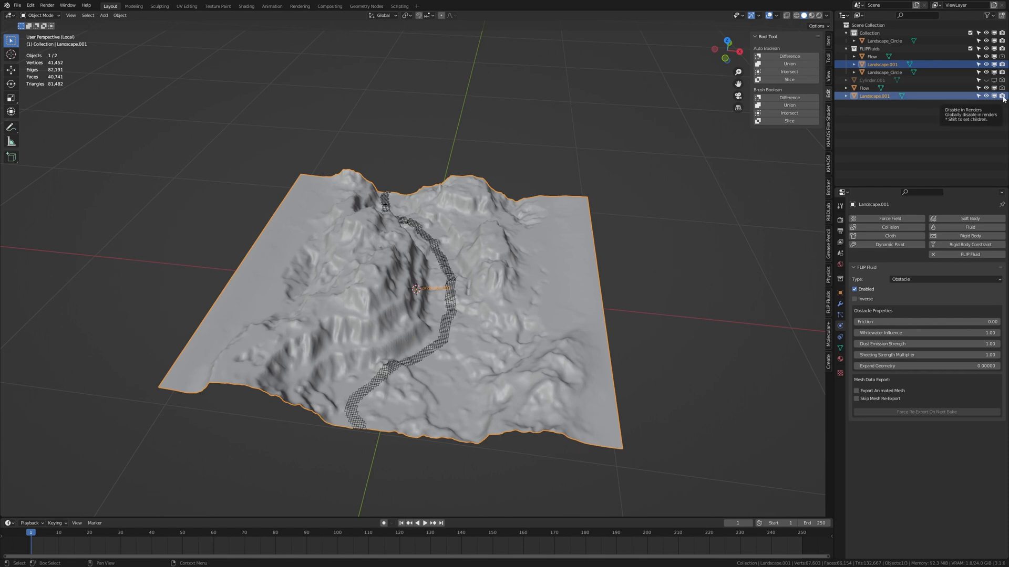
mouse_move(1001, 96)
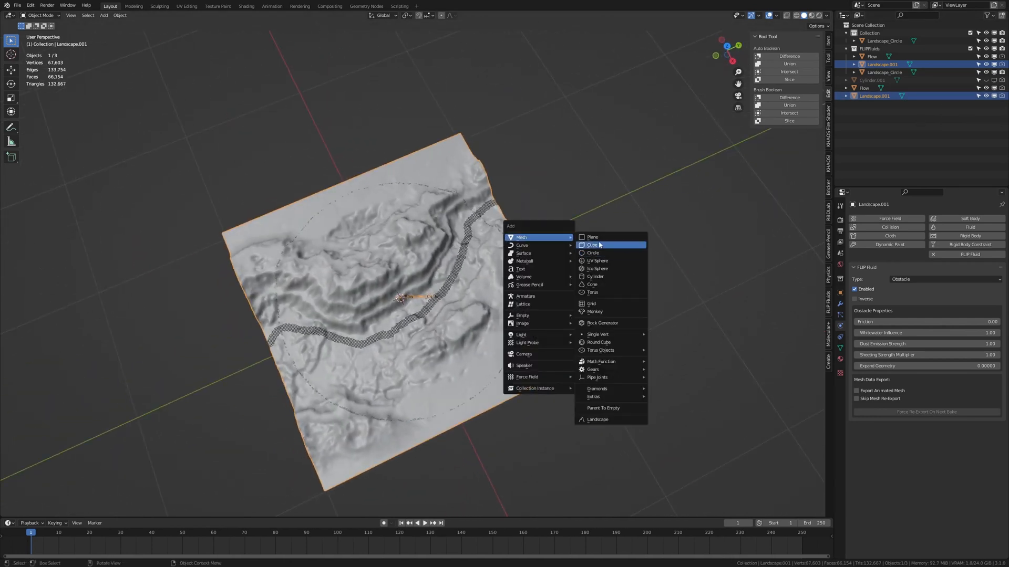
- Add a cube scaled around the terrain and set it as the FLIP Fluid domain
click(593, 245)
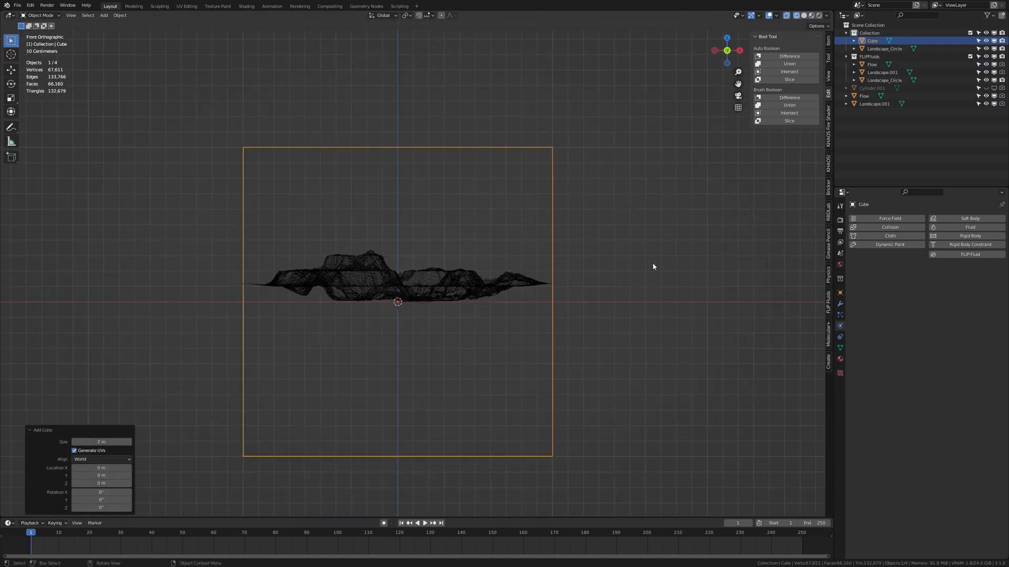
key(s)
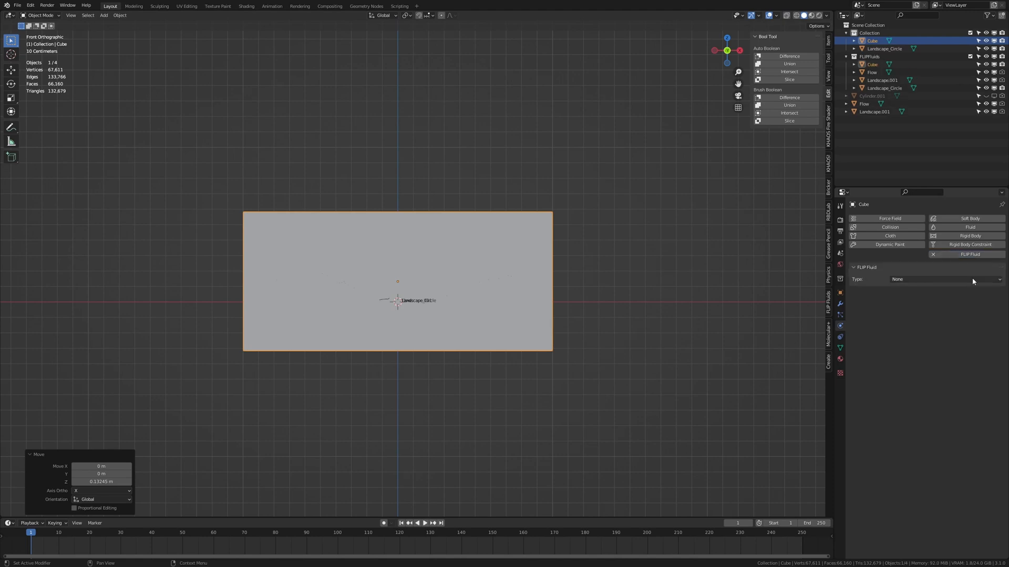
click(944, 279)
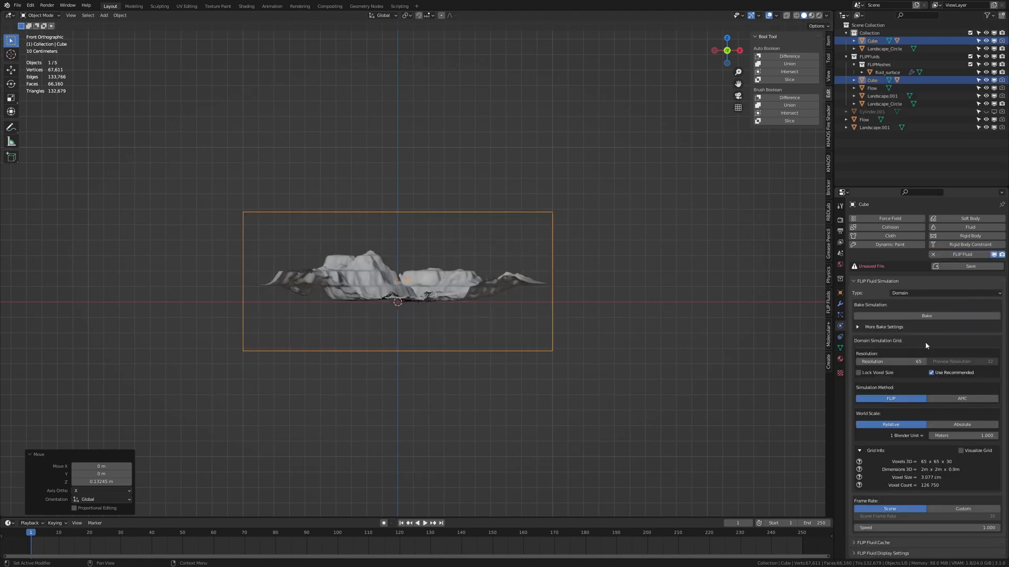
mouse_move(920, 359)
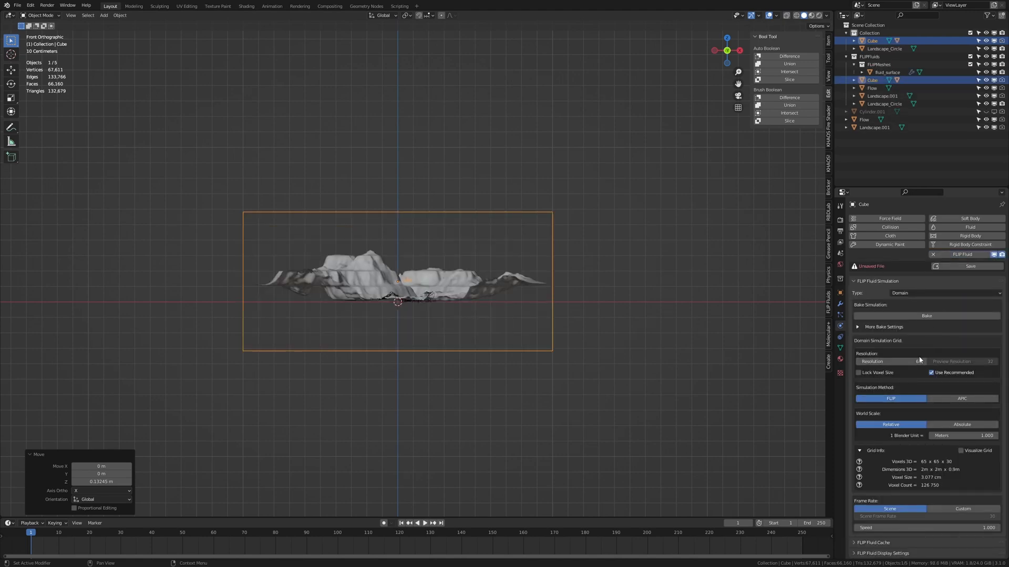
mouse_move(918, 360)
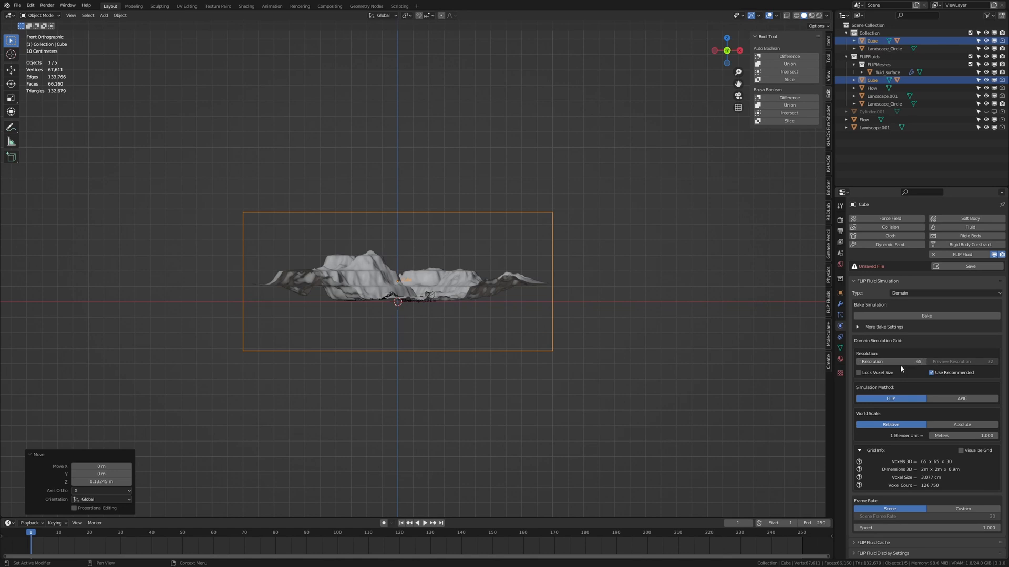
mouse_move(839, 344)
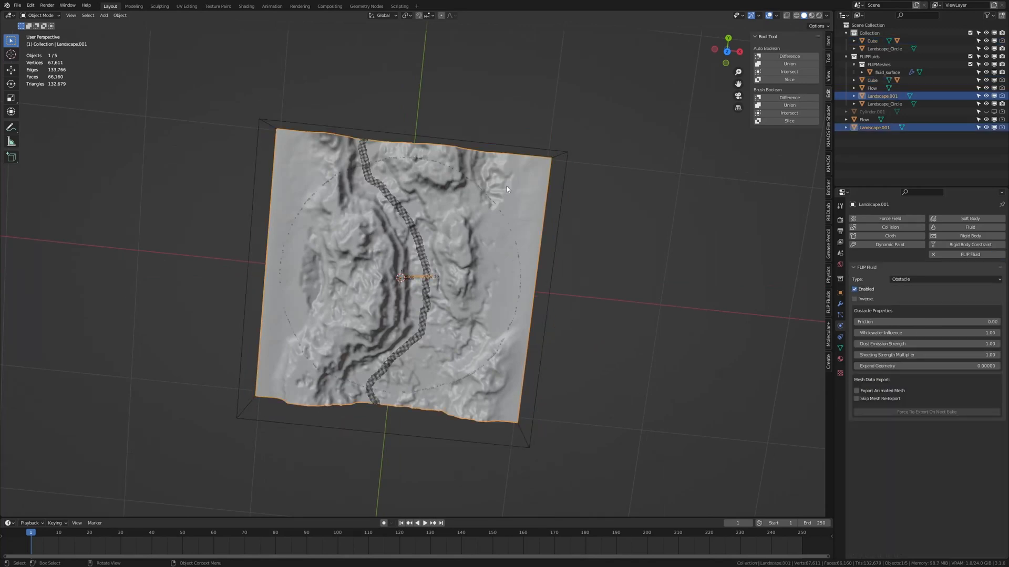
mouse_move(528, 188)
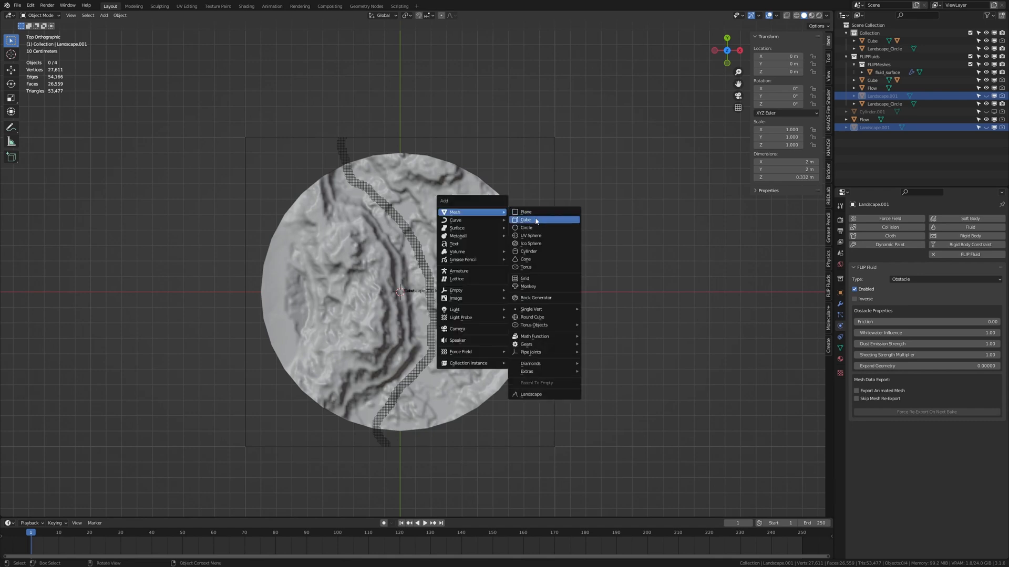
- Add a small cube at the river start and set it as a FLIP Fluid inflow
click(526, 219)
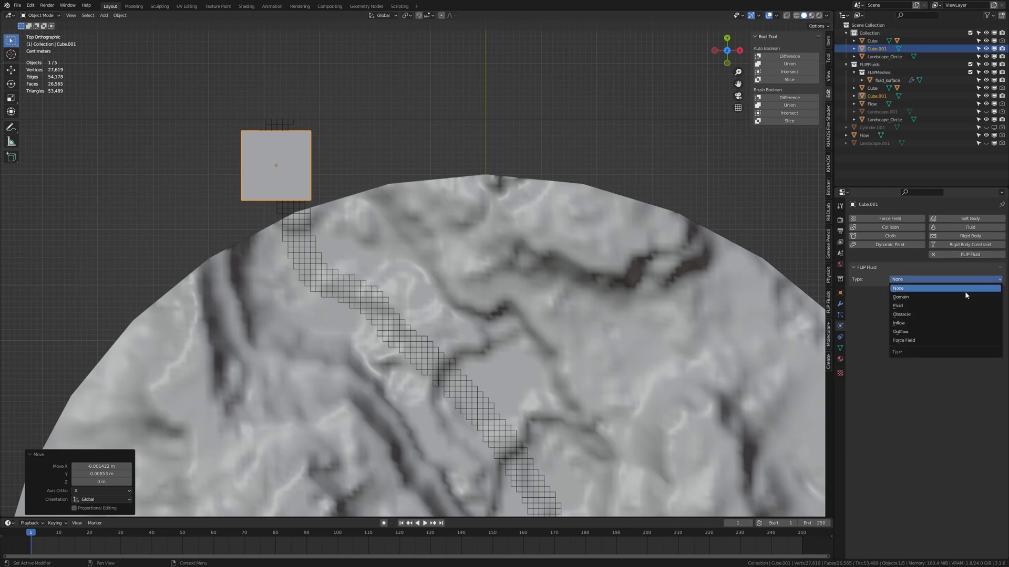
click(900, 323)
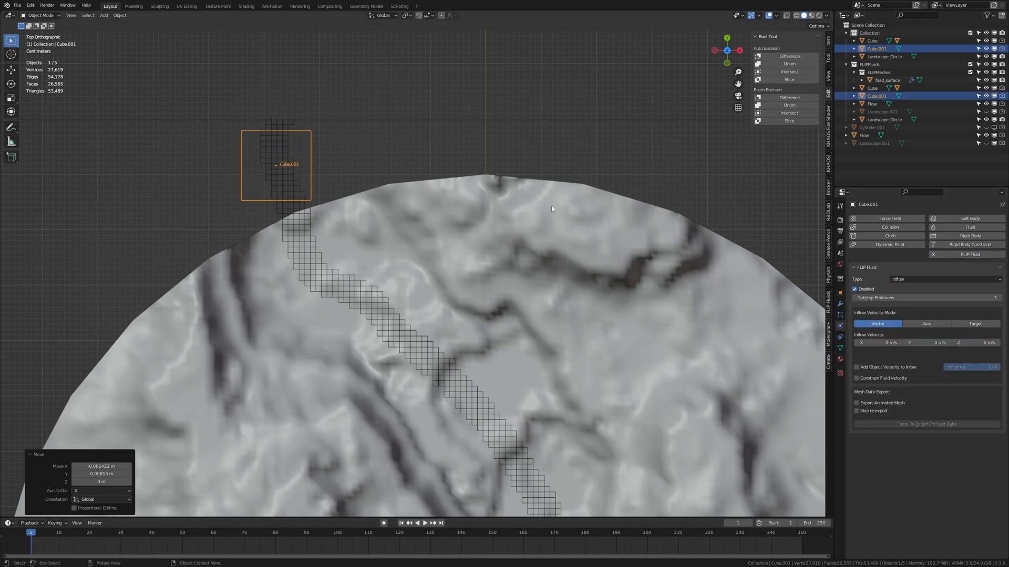
mouse_move(489, 183)
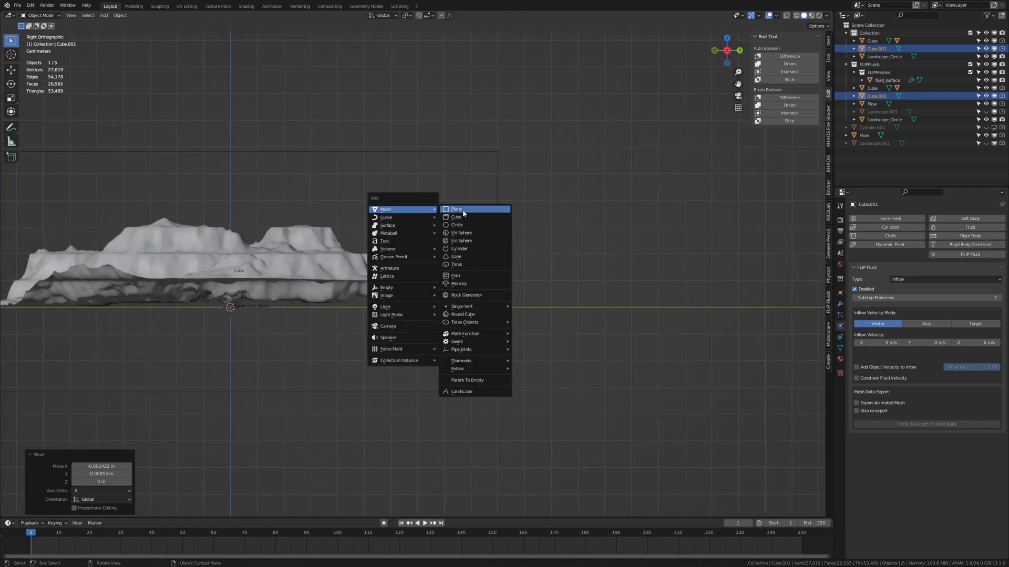
- Add a FLIP Fluid Outflow cube named Outflow and duplicate it to the opposite side of the terrain
click(456, 216)
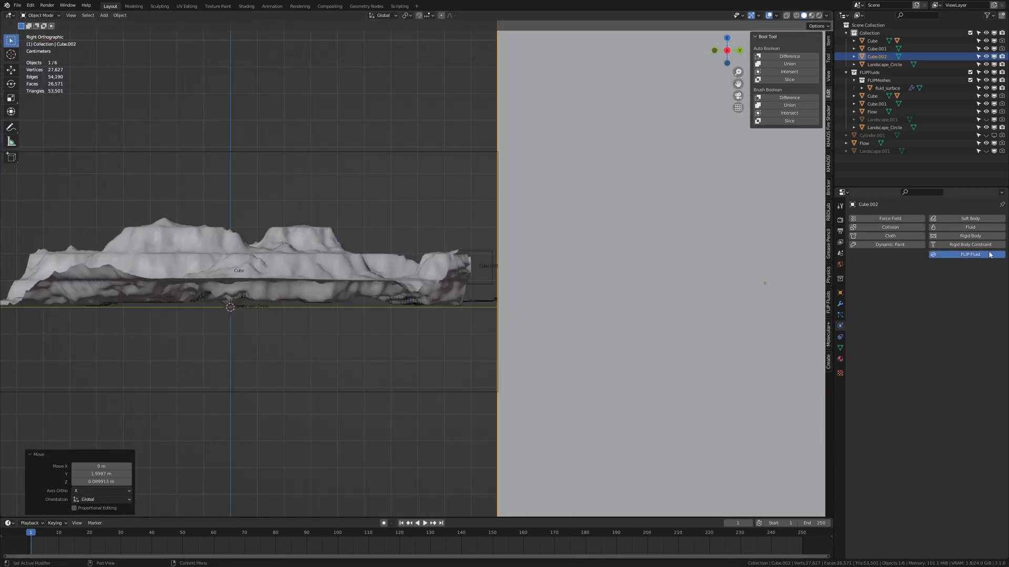
click(944, 279)
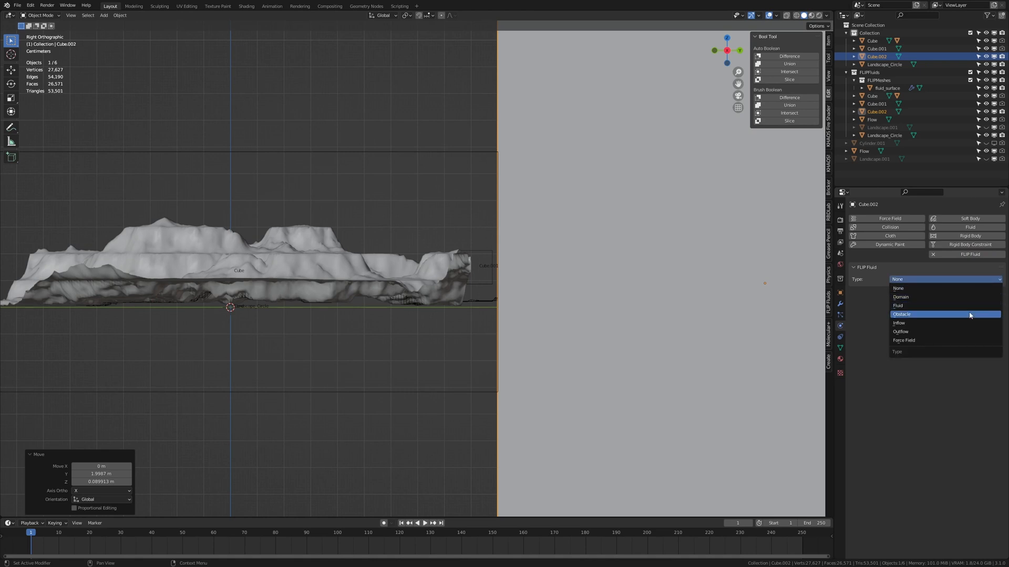
click(899, 331)
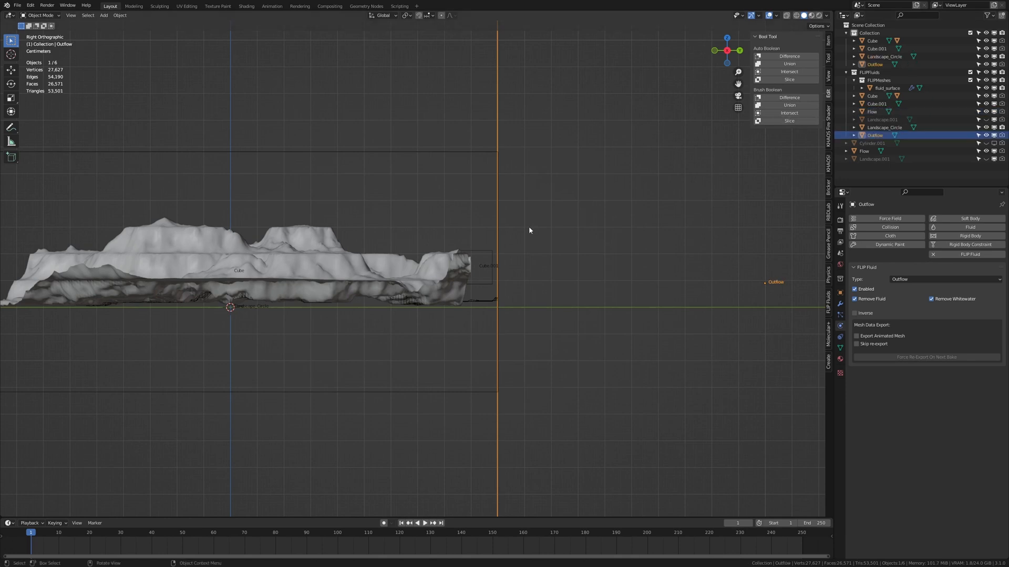
click(877, 104)
text(Inflow)
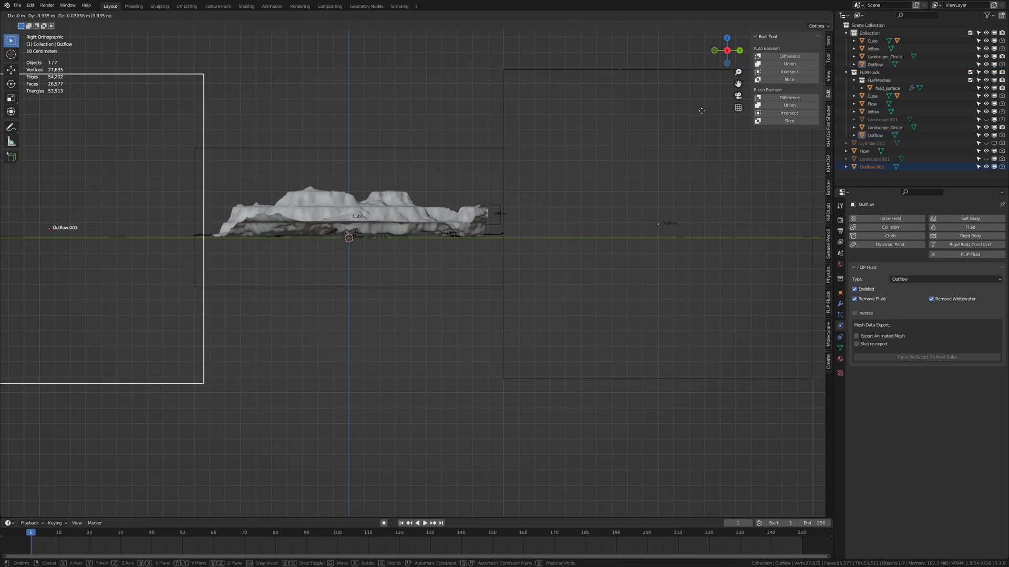
click(883, 127)
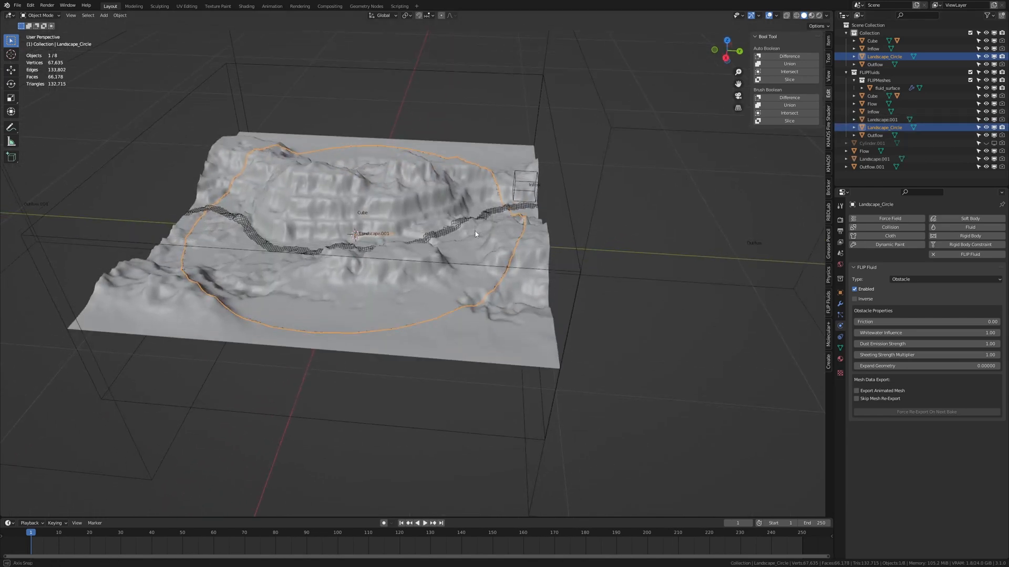
- Extrude Landscape.001's border edges down into a solid base and save as Tutorial.blend
click(882, 120)
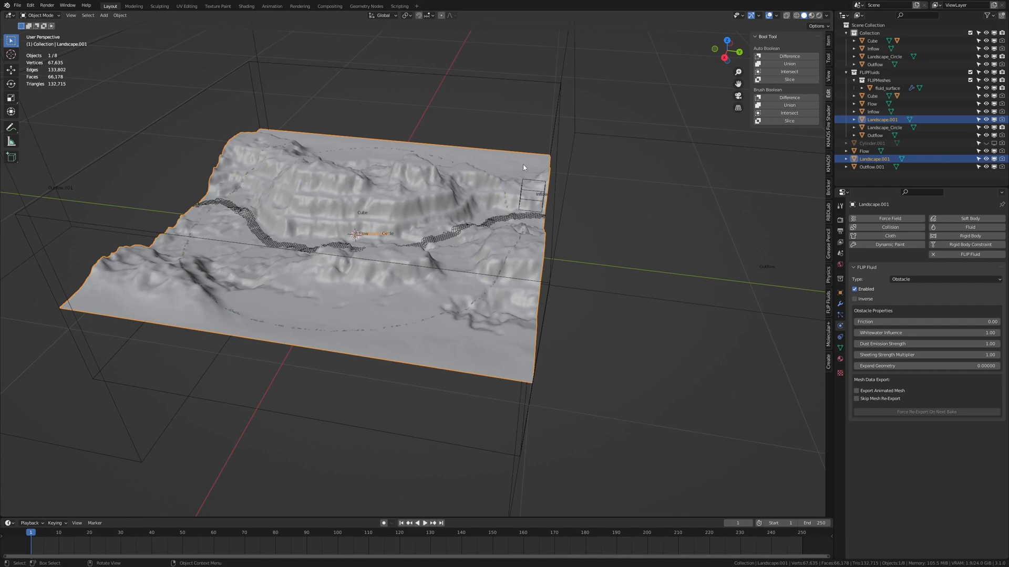
key(Tab)
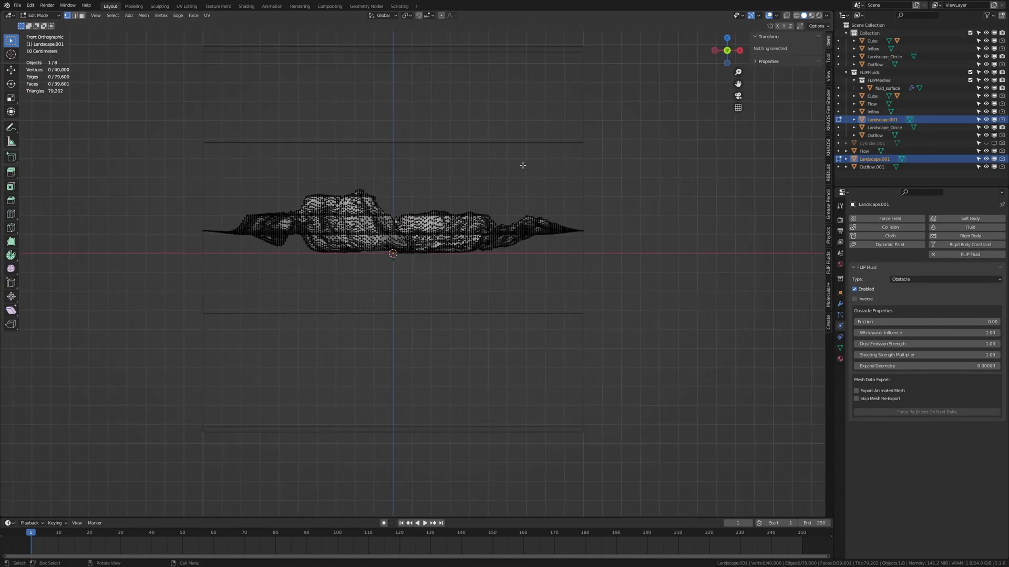
key(a)
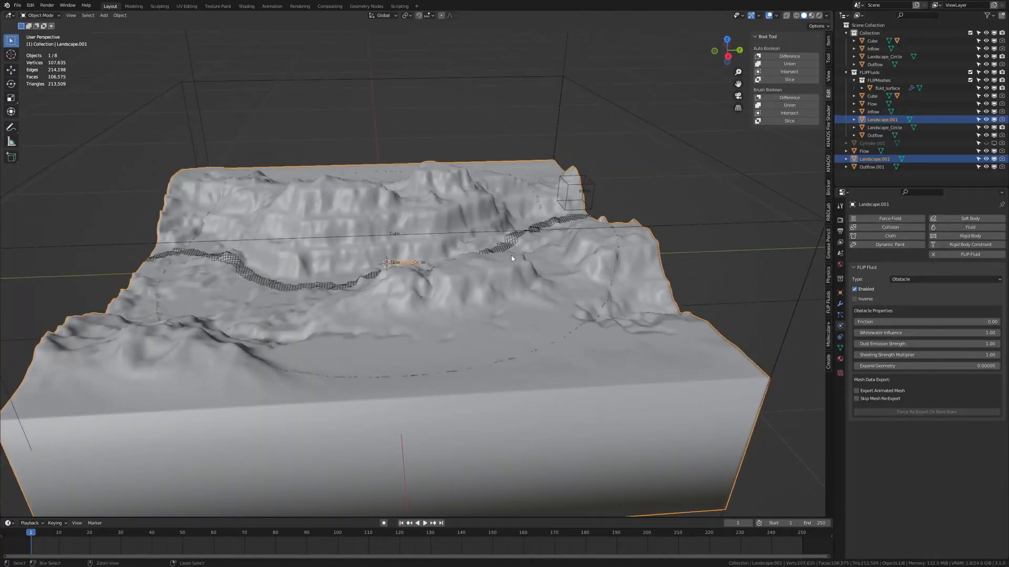
key(ctrl+s)
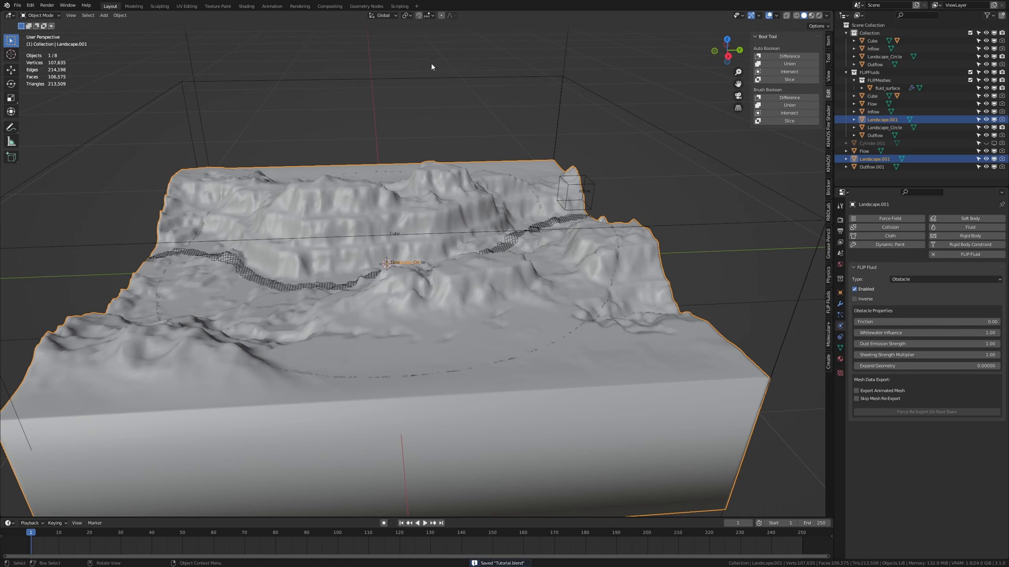
click(872, 96)
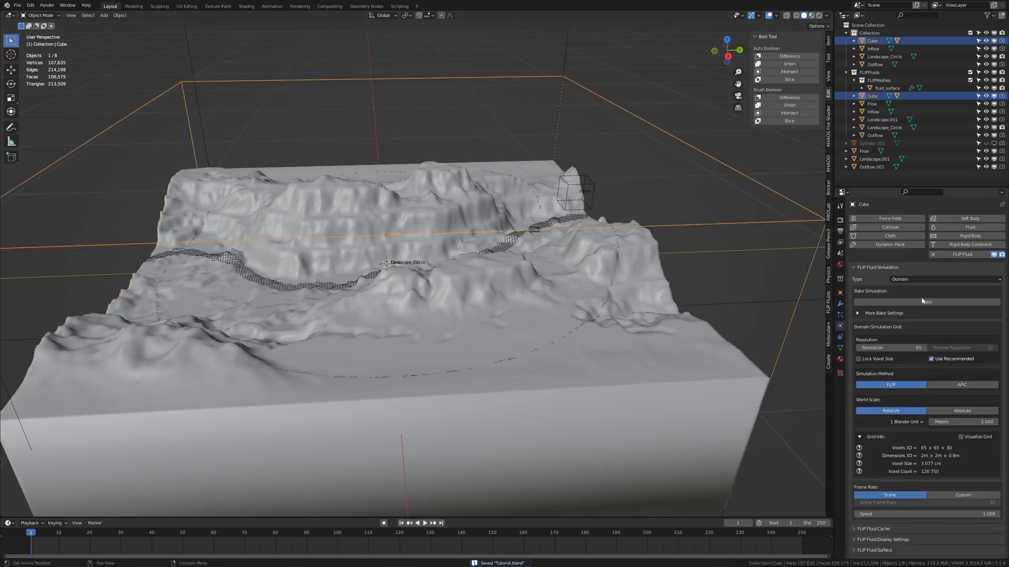
click(925, 301)
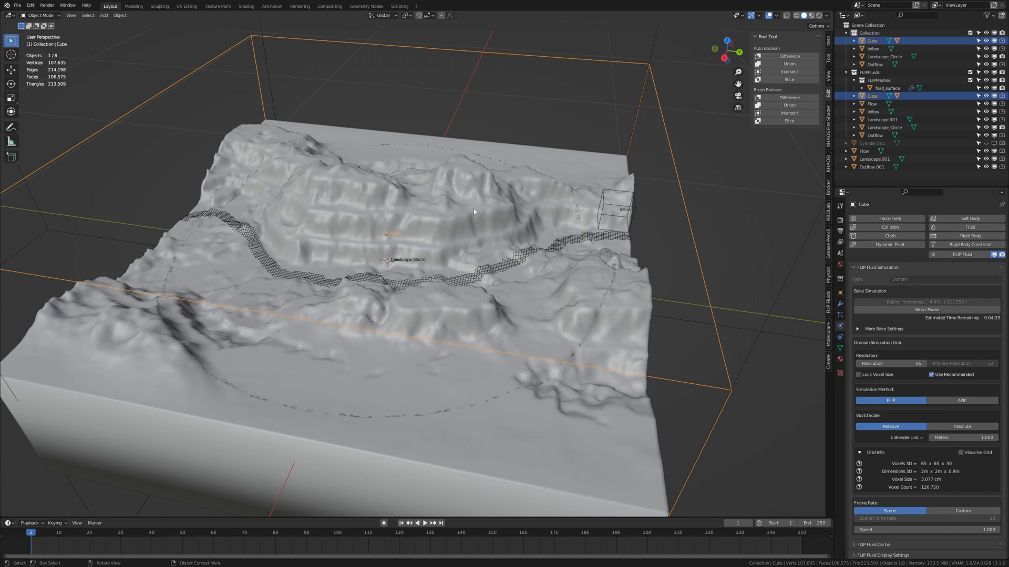
mouse_move(319, 175)
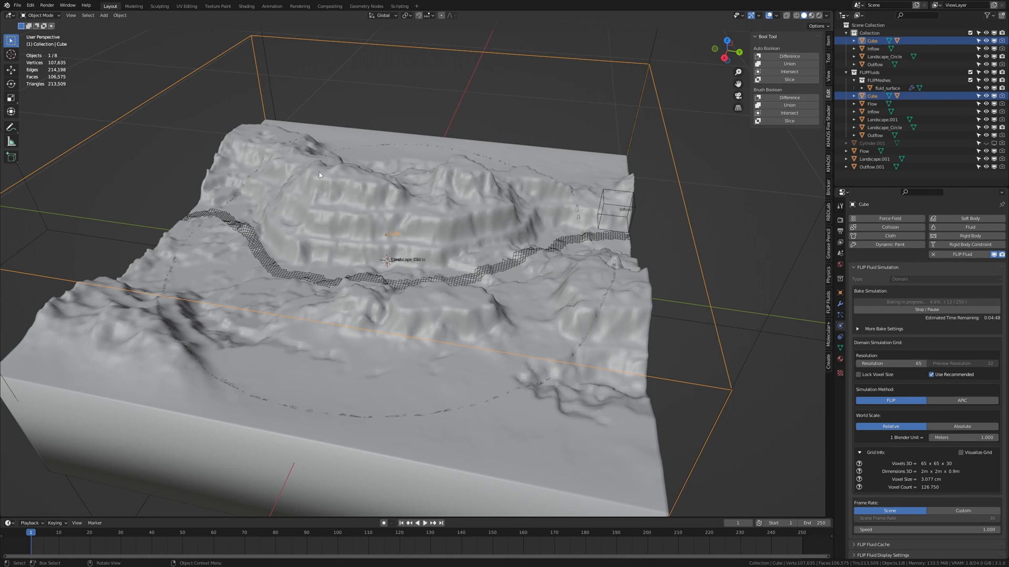
mouse_move(333, 273)
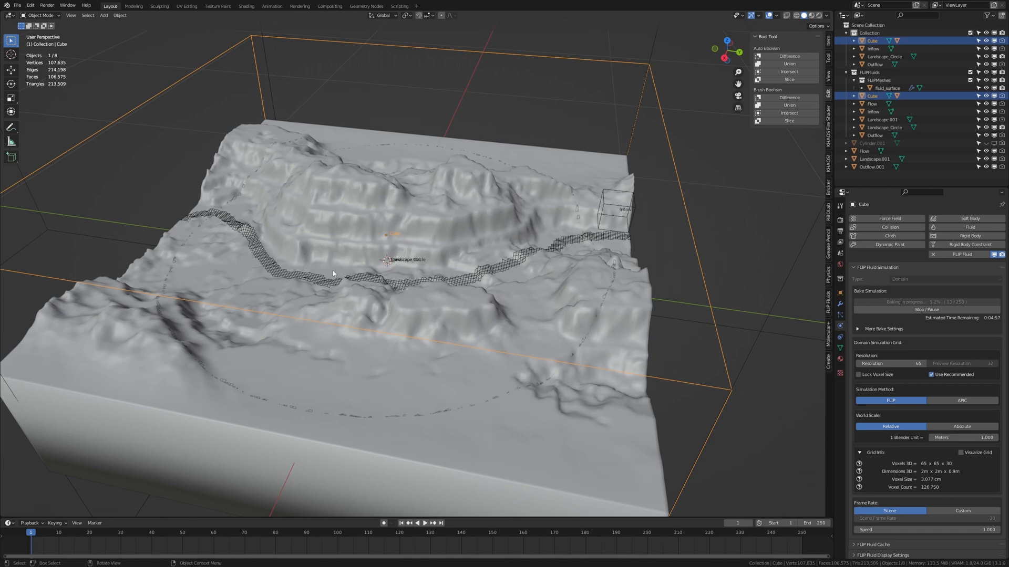
mouse_move(372, 273)
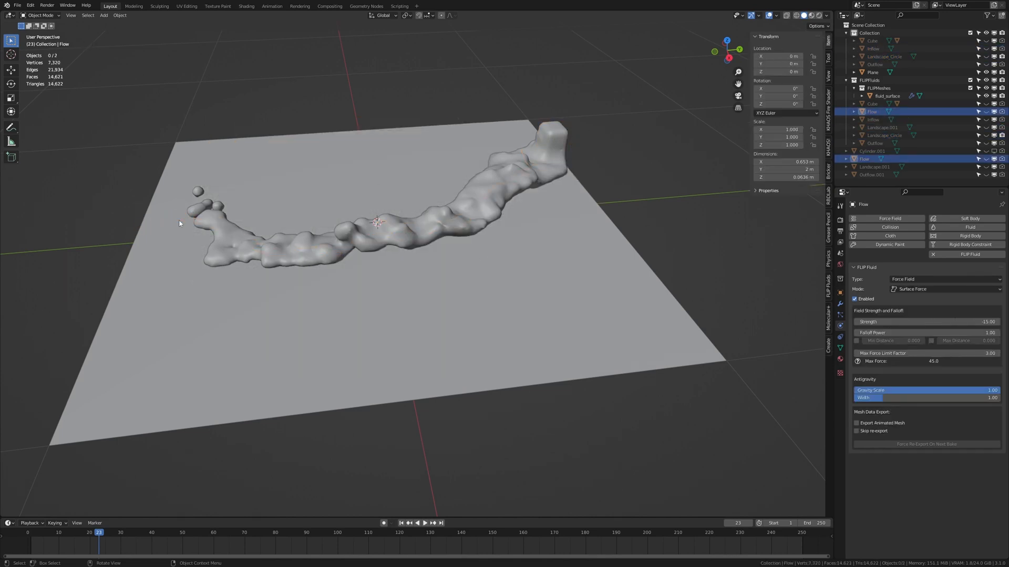
- Add Smooth and Boolean (Difference) modifiers to fluid_surface and choose its cutting object
click(887, 95)
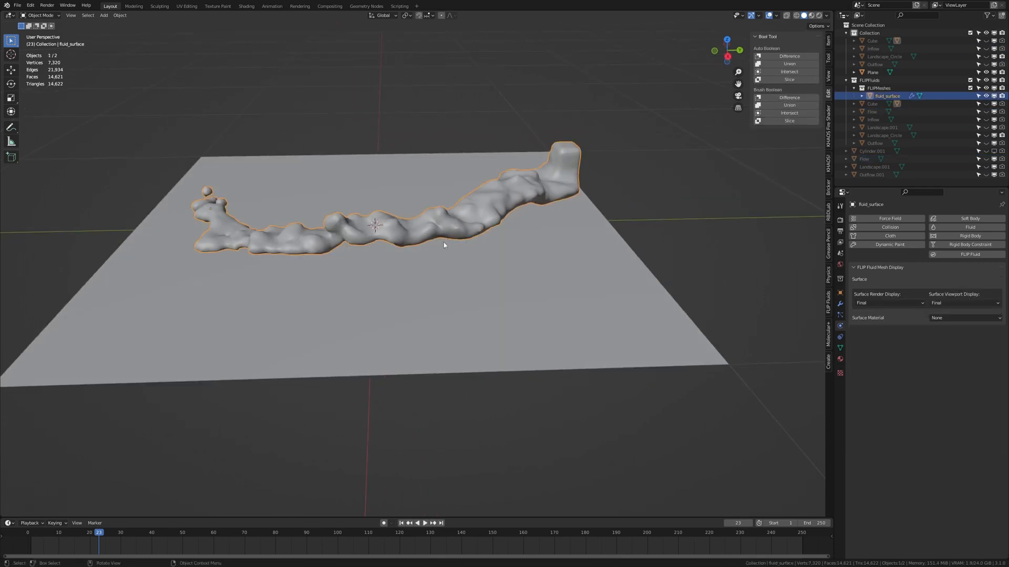
click(840, 303)
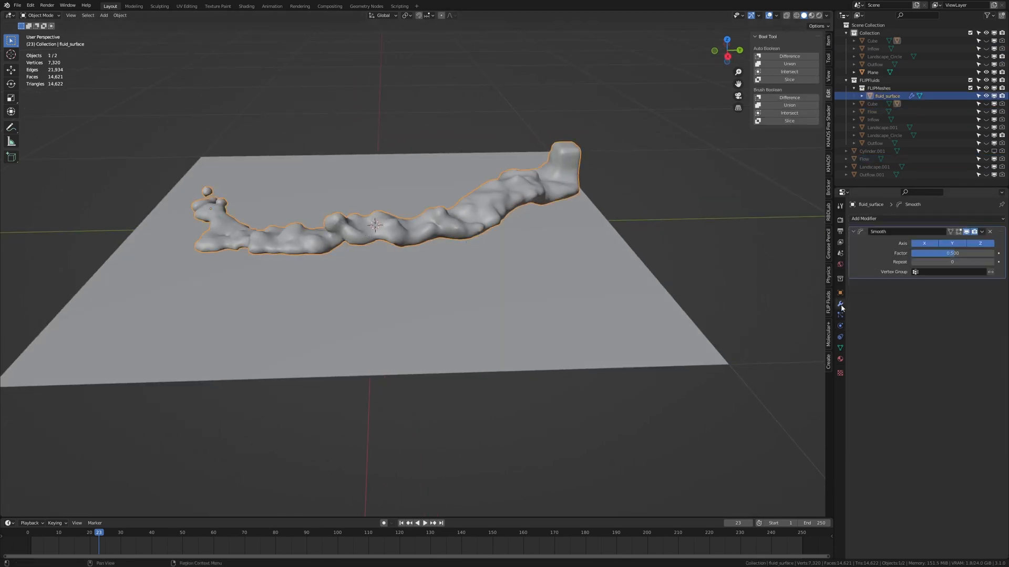
click(862, 218)
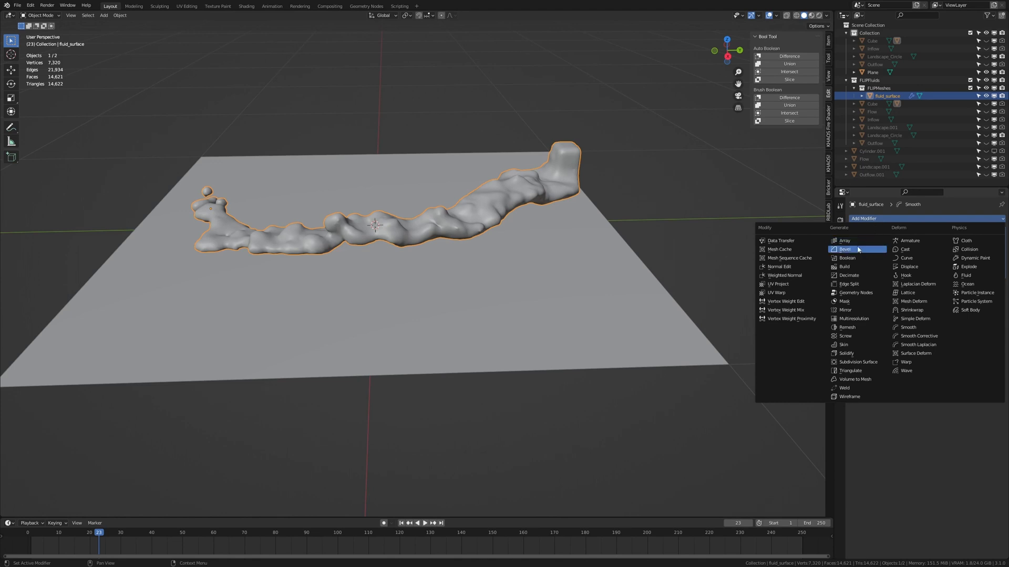
click(847, 258)
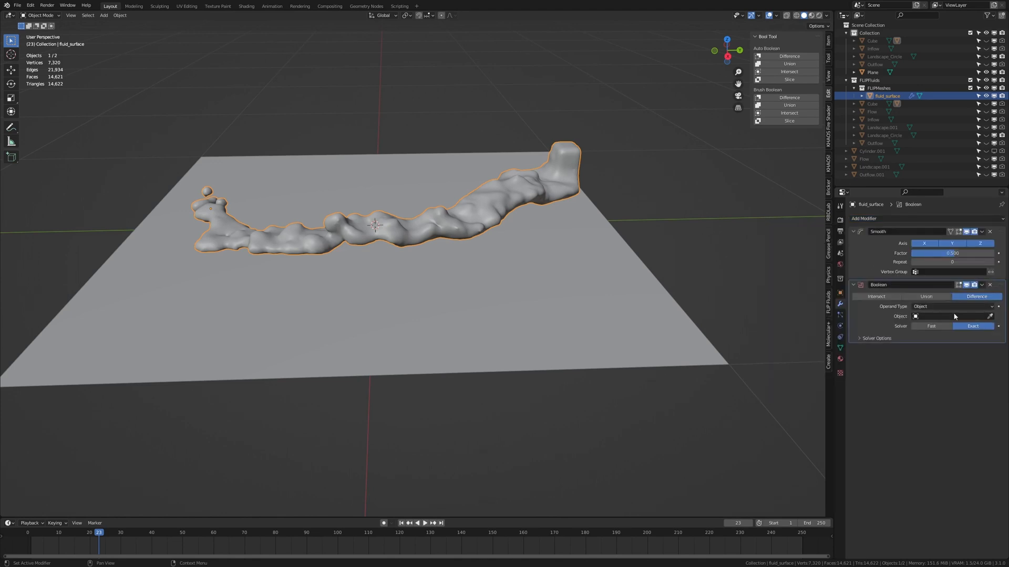
click(948, 316)
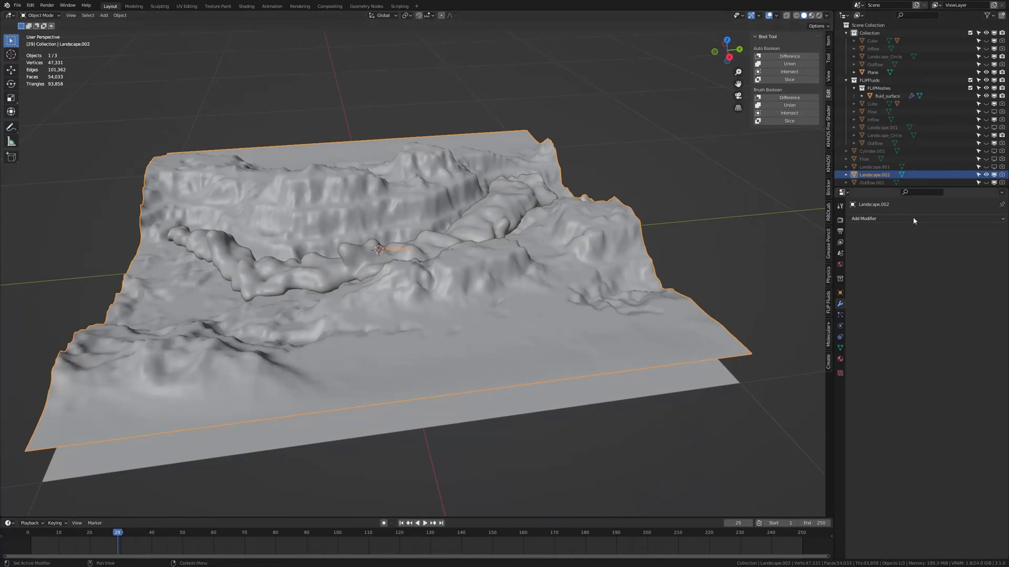
- Add a Boolean modifier to Landscape.002 using Cylinder.001 as the cutter for a circular trim
click(864, 219)
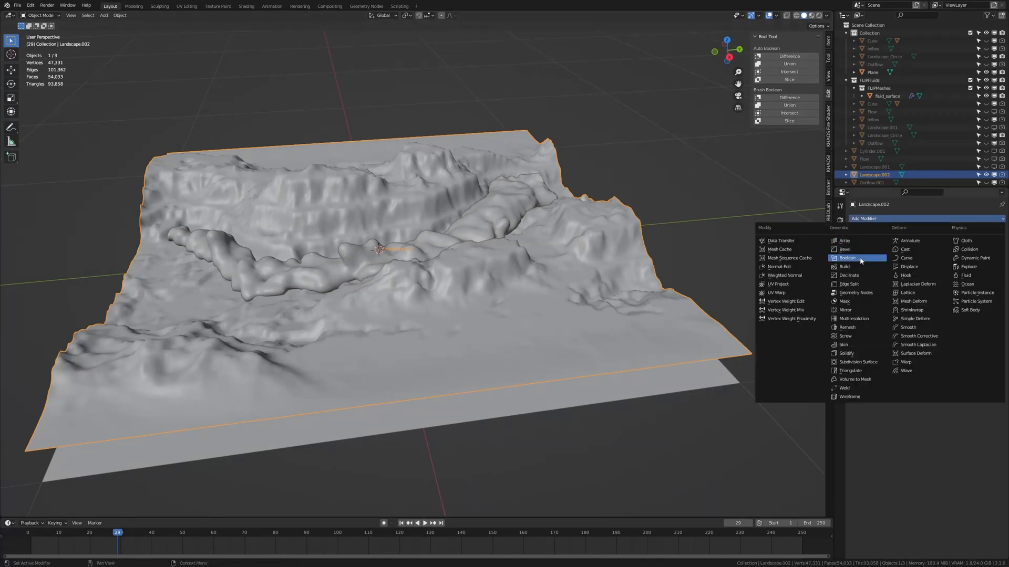
click(847, 258)
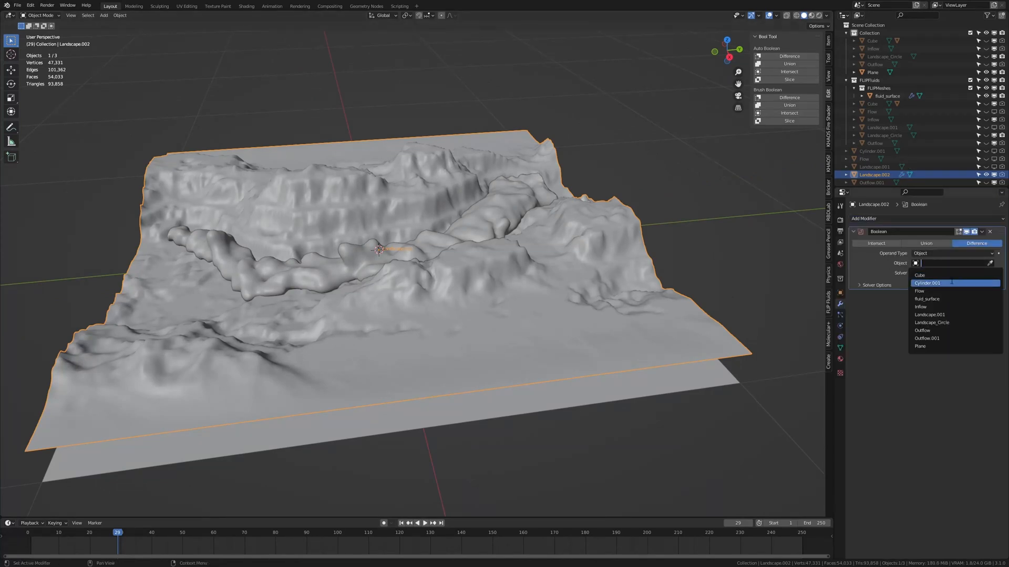
click(927, 283)
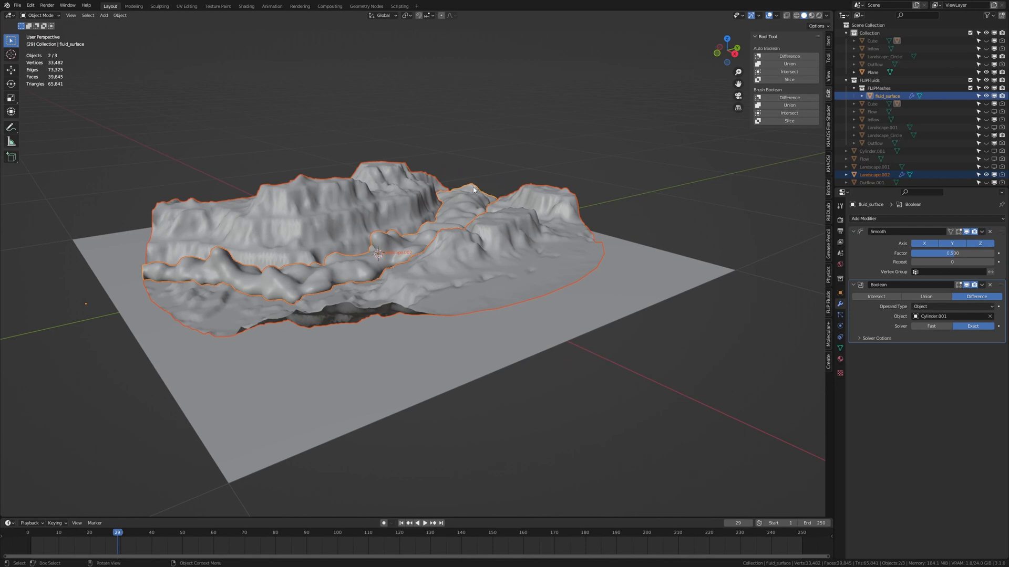
click(366, 6)
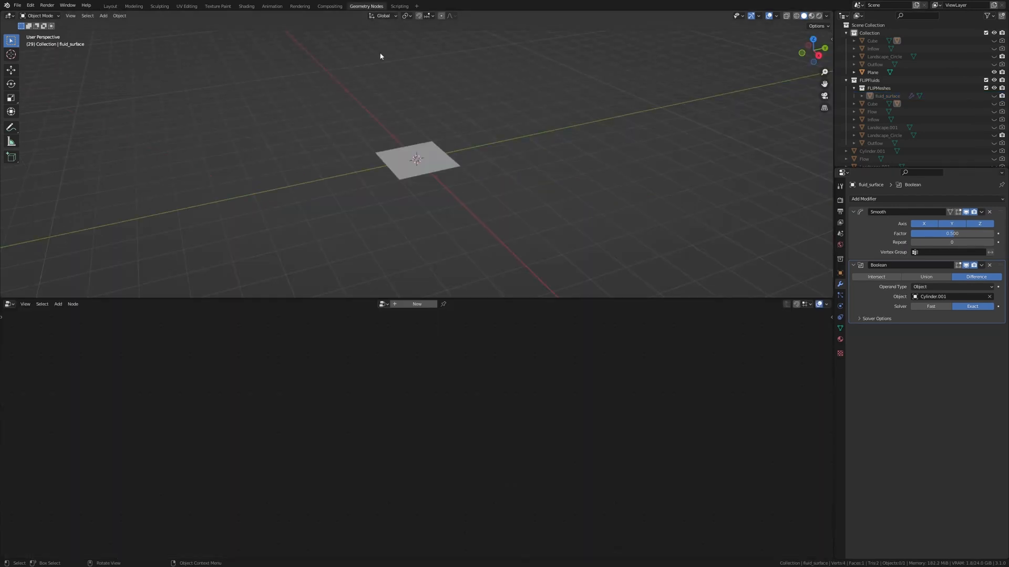
- Start a new geometry node tree on Plane with a fluid_surface Object Info and Realize Instances node
click(872, 73)
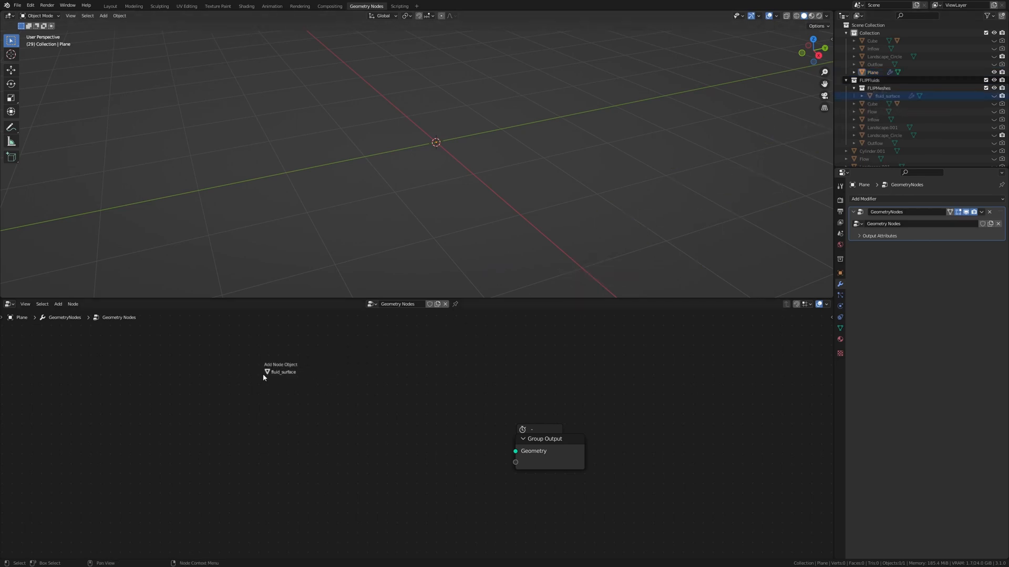
click(279, 372)
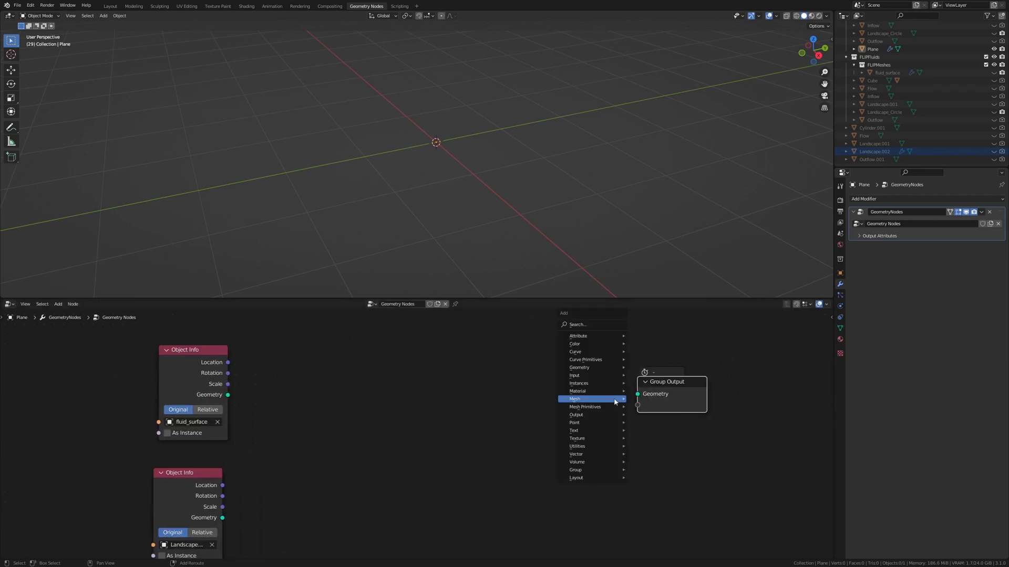
click(578, 324)
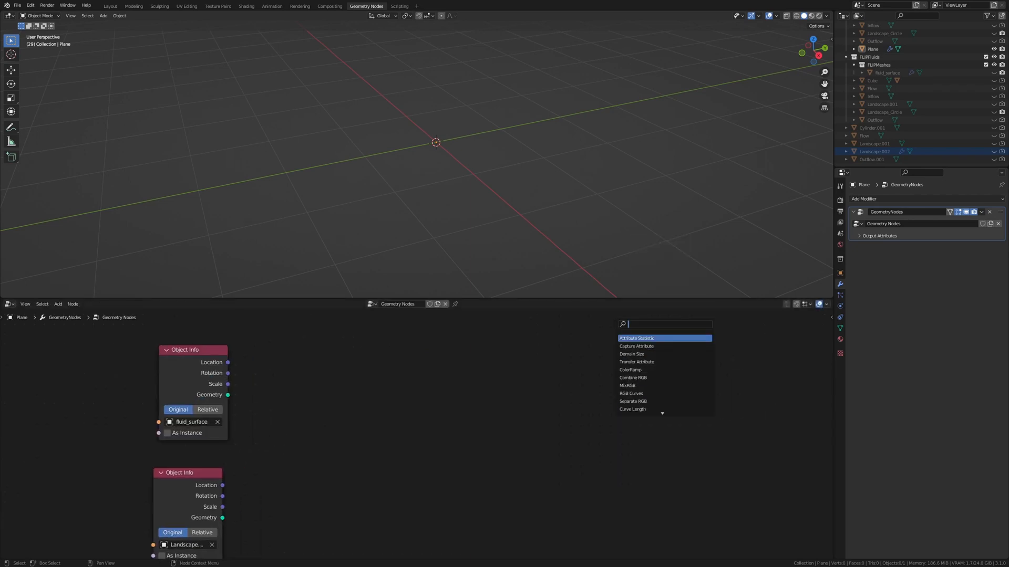
text(rea)
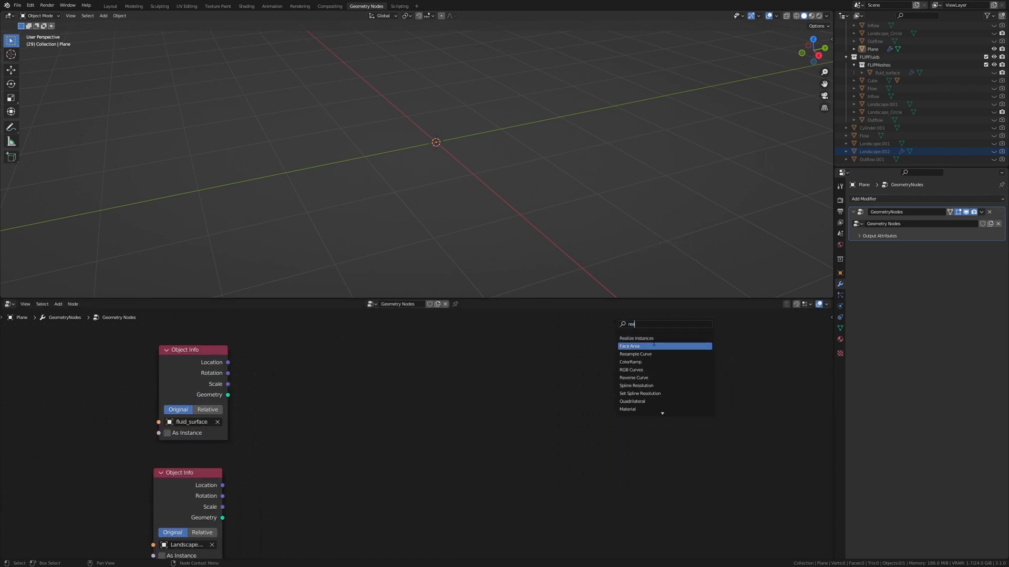
click(635, 339)
text(se)
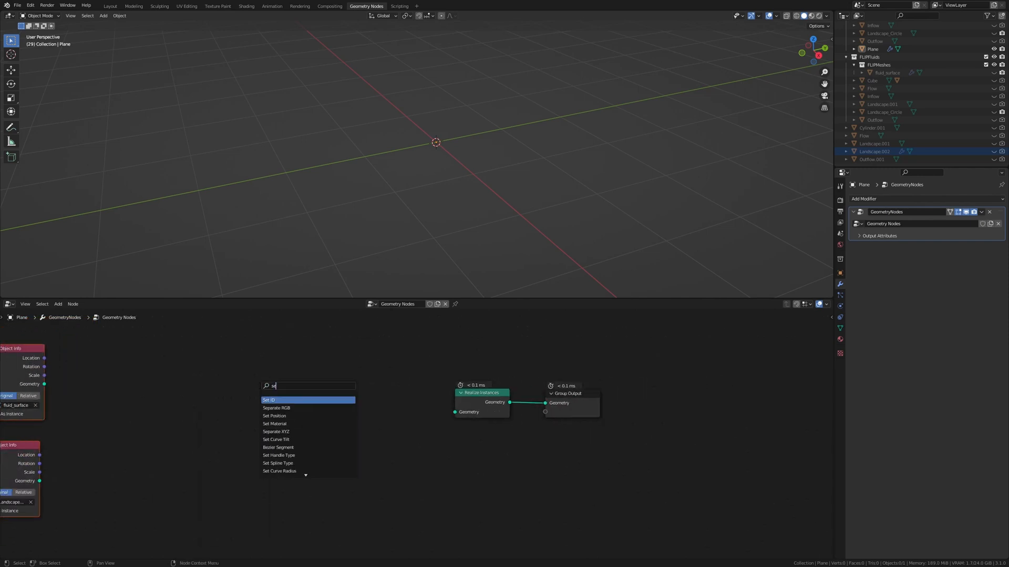
- Add Set Material and Join Geometry nodes combining the river and Landscape.002
click(274, 424)
text(jo)
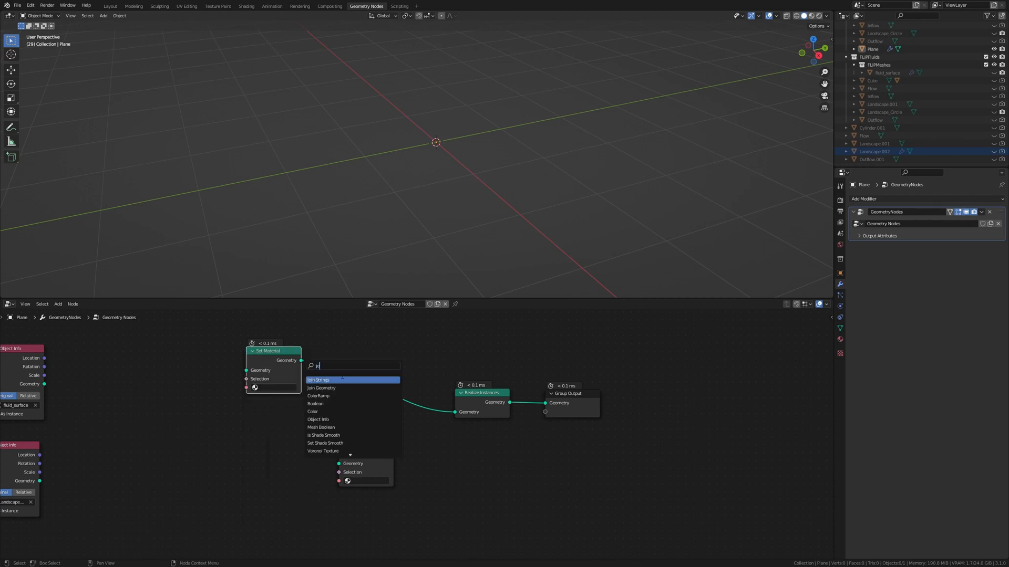
click(321, 388)
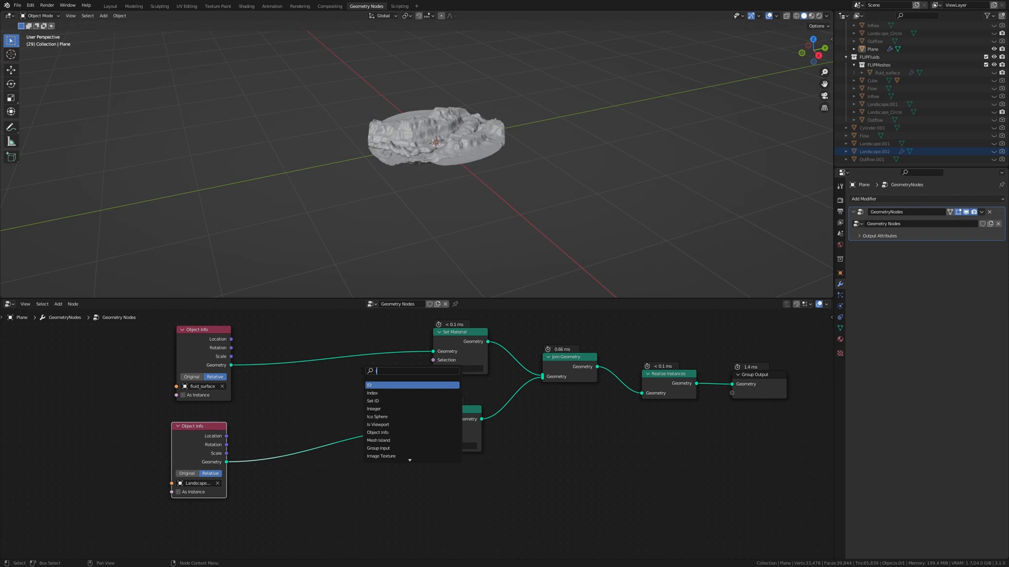
- Add Instance on Points nodes with cube instances and a Transform lifting fluid_surface by Z 0.02 m
text(insta)
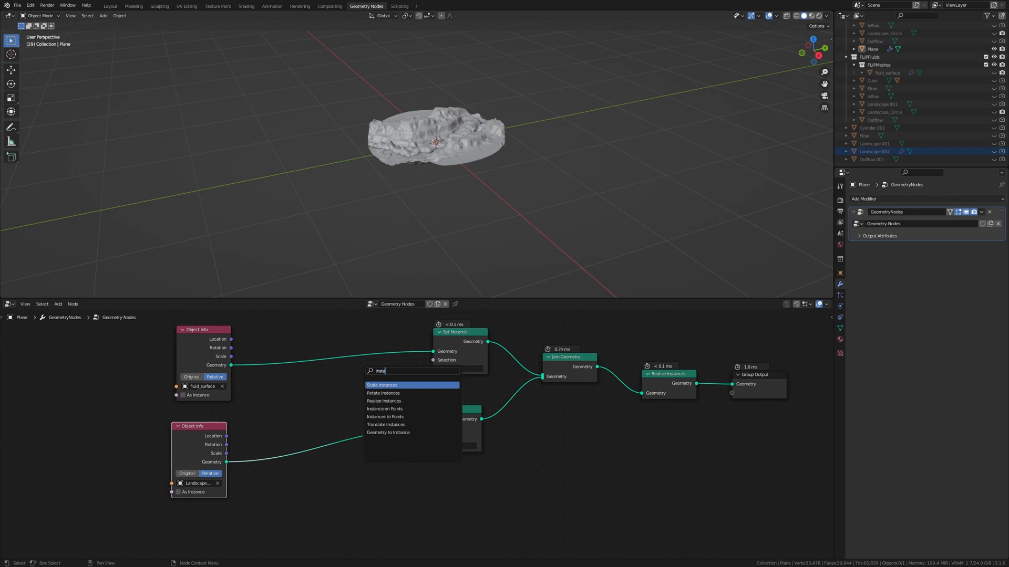
click(384, 409)
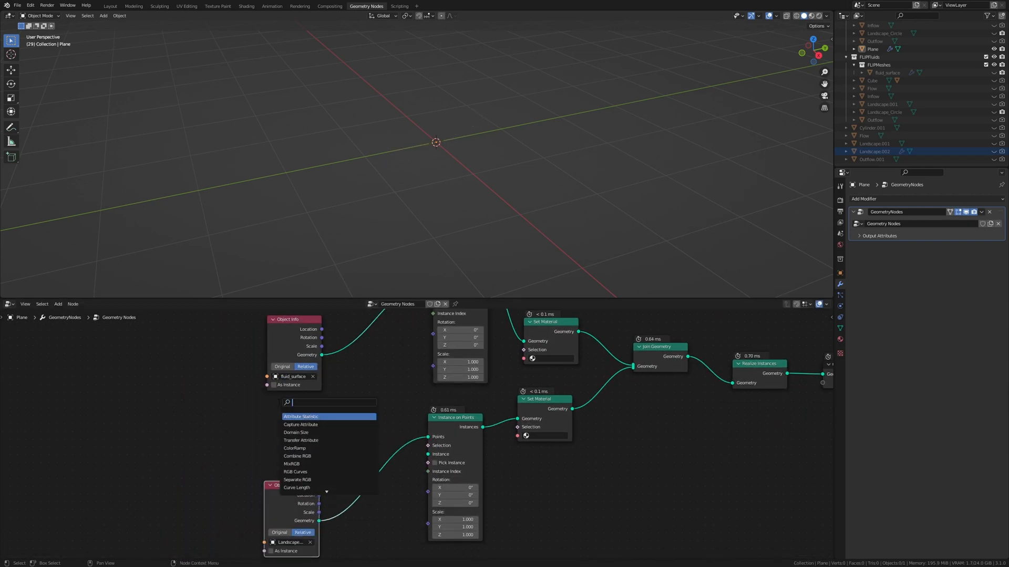
click(308, 419)
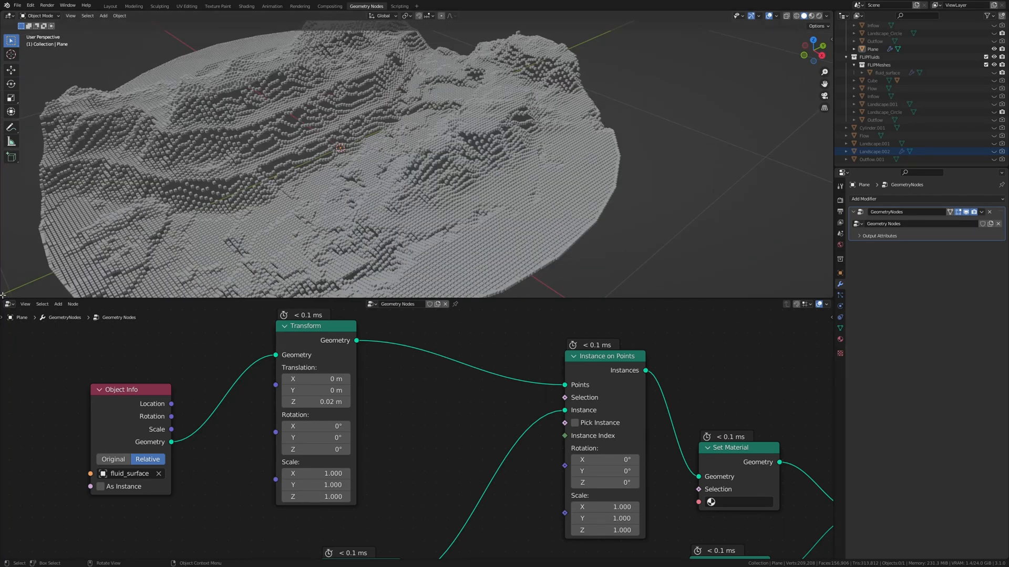
- Turn the newly split area into a Dope Sheet timeline beside the node tree
click(9, 246)
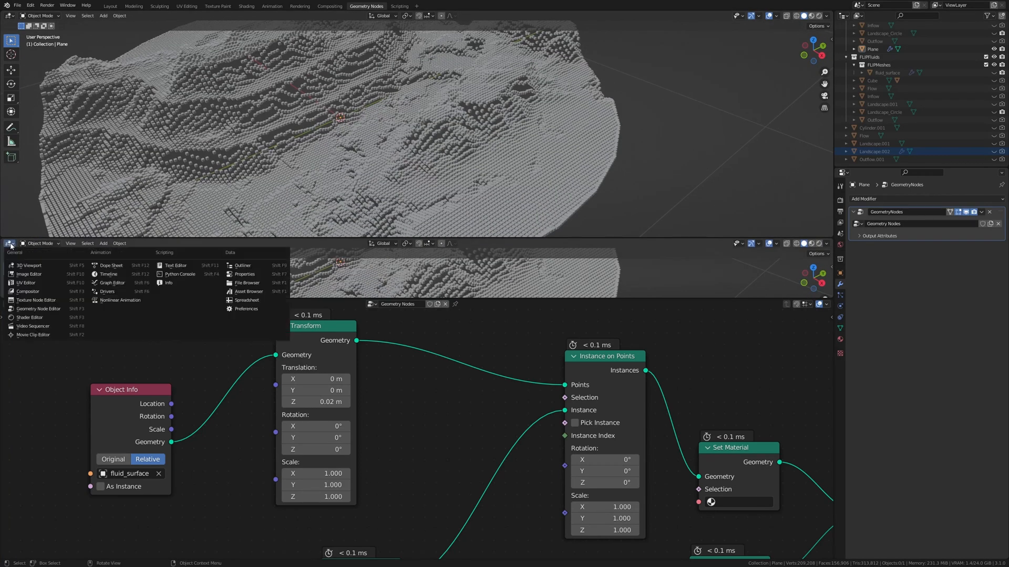
click(109, 274)
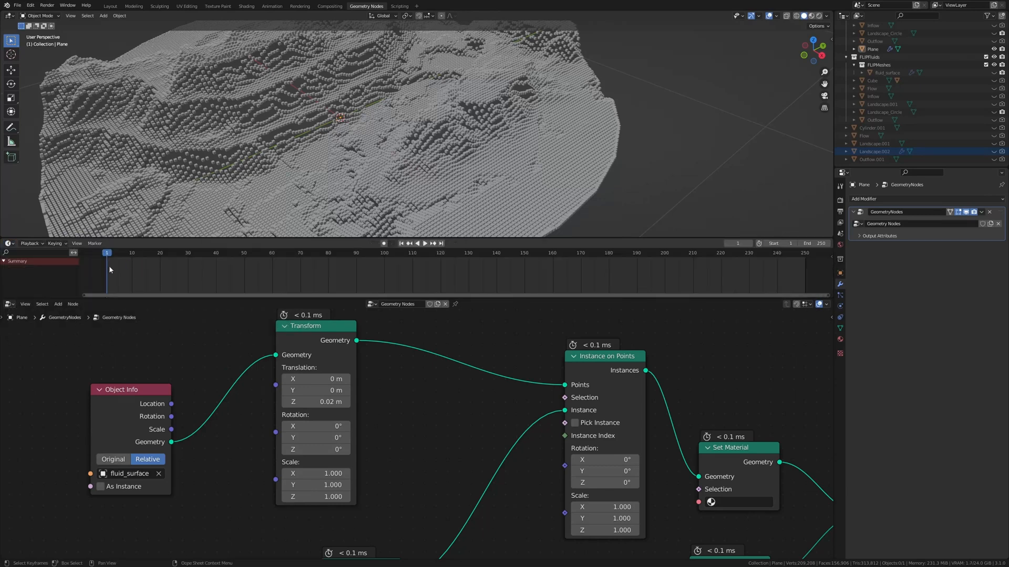
mouse_move(297, 243)
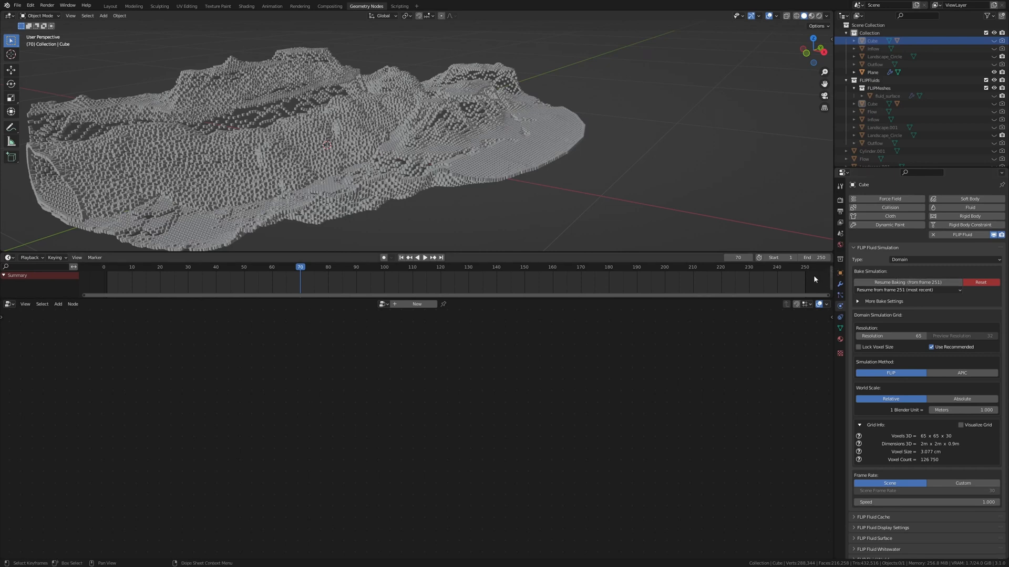
mouse_move(817, 258)
text(500)
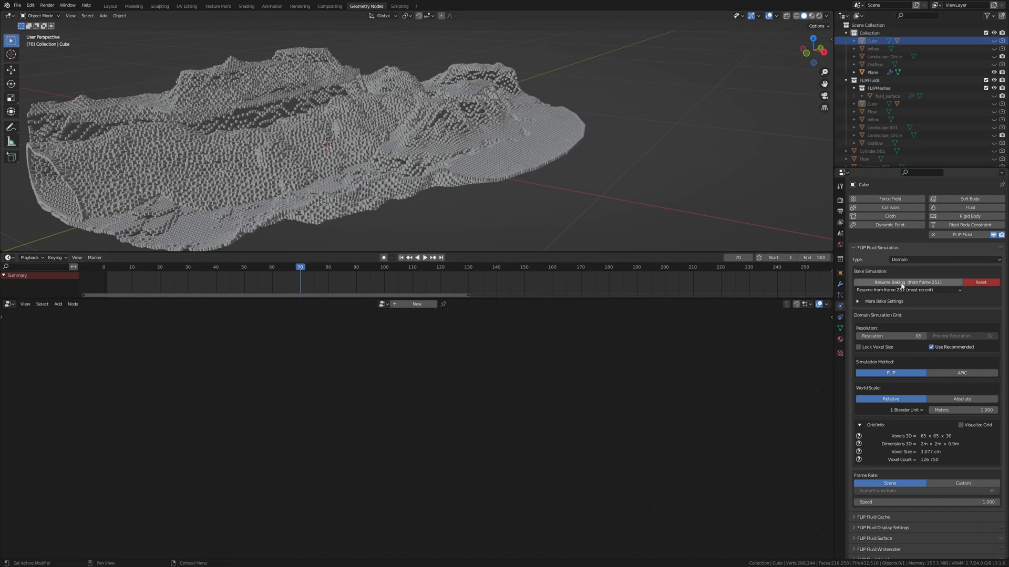
- Resume fluid baking from frame 251 toward frame 500 and rename Cube to Domain
click(906, 281)
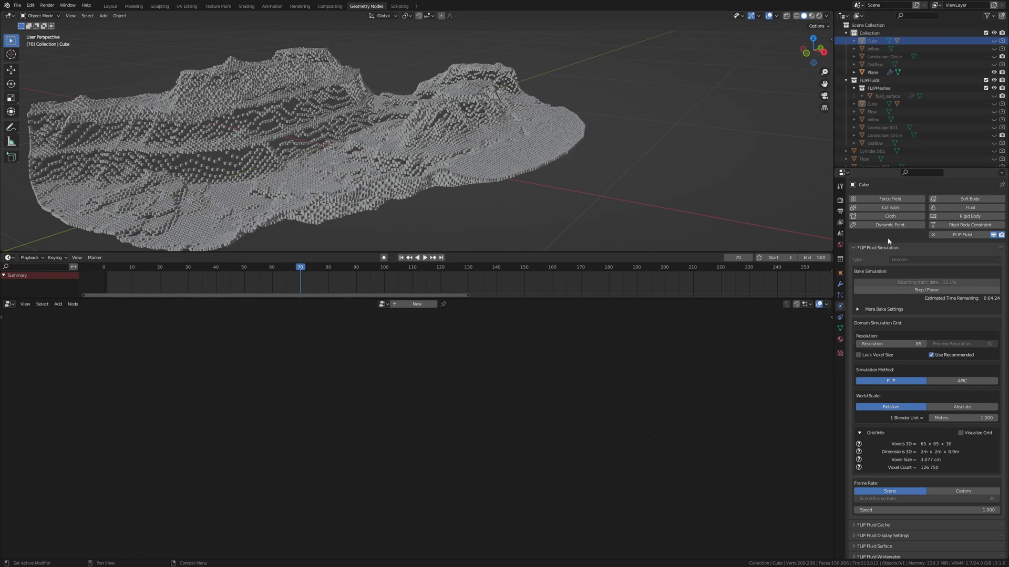
double_click(872, 40)
text(Domain)
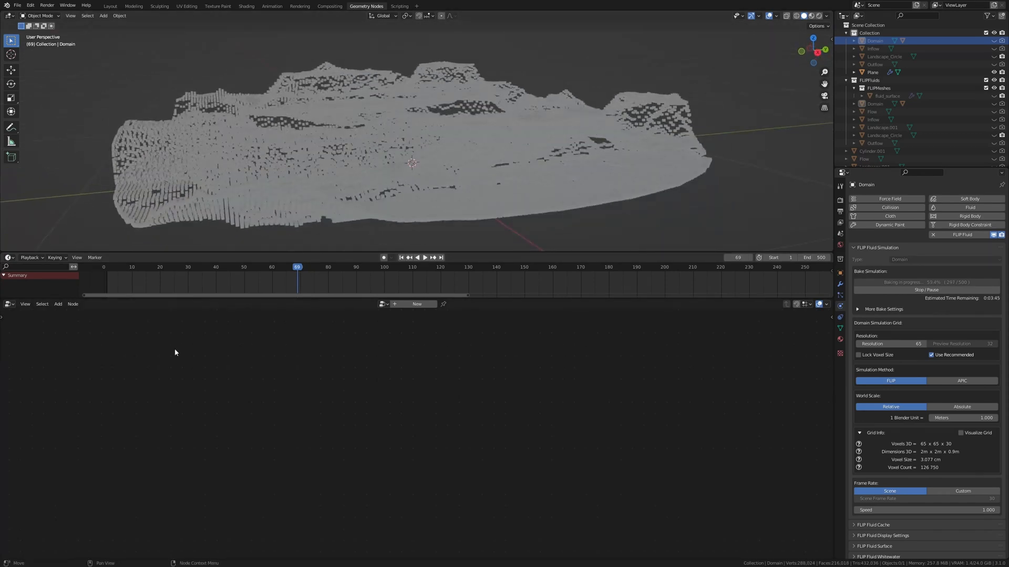
click(872, 72)
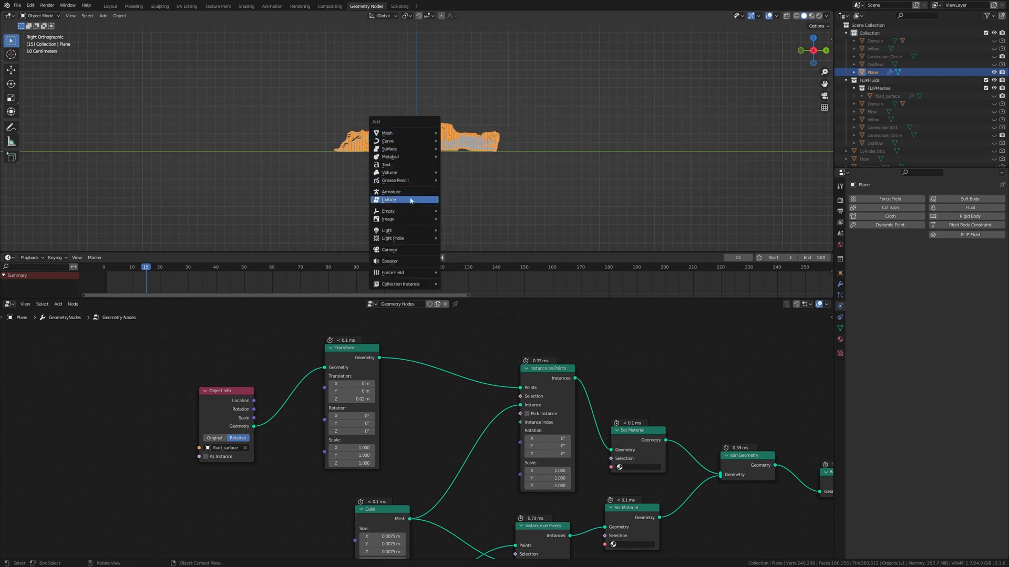
- Add a Camera, parent it to the Empty, and rotate the Empty to tilt the view down over the terrain
click(387, 211)
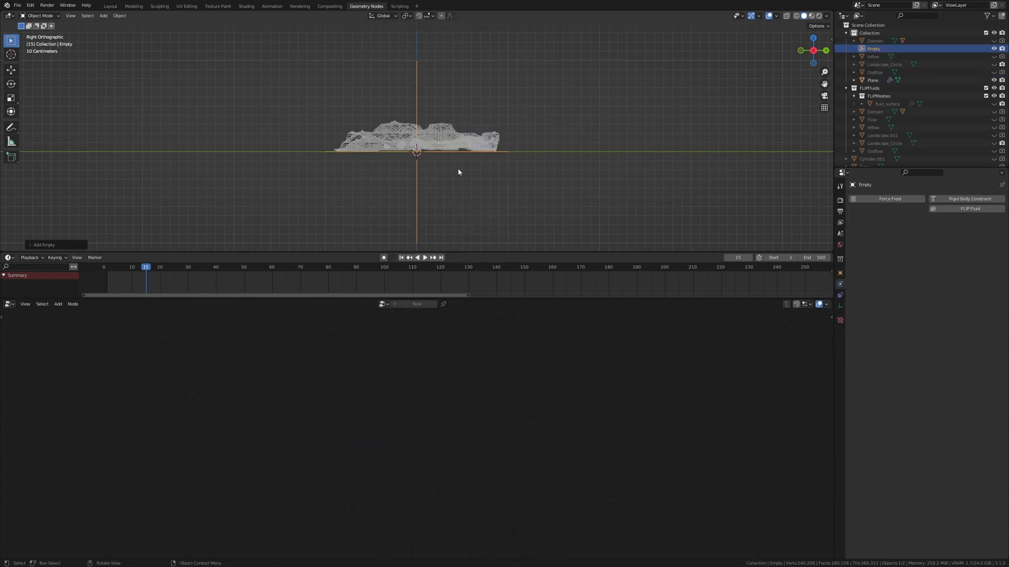
click(102, 16)
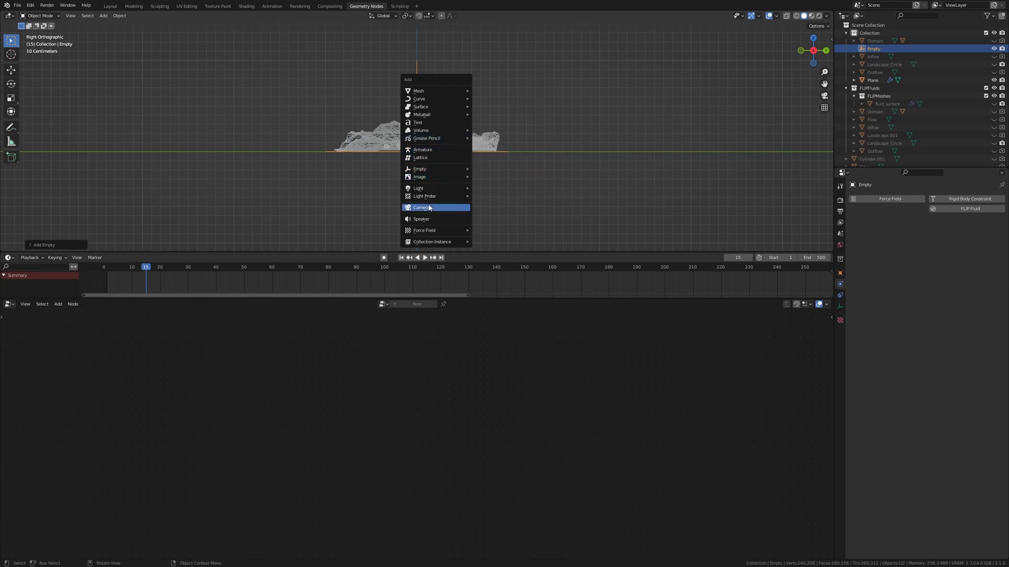
click(420, 207)
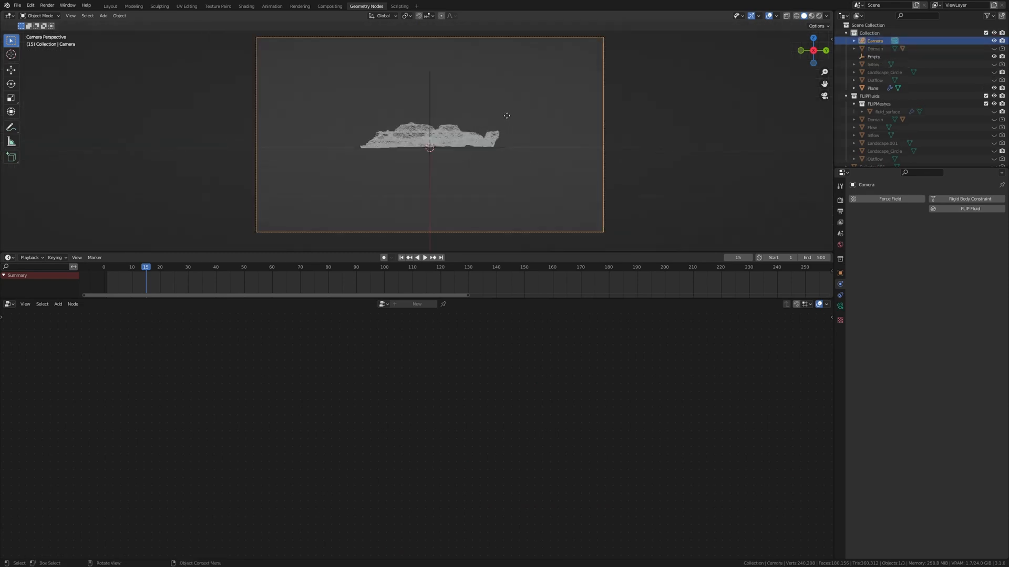
key(g)
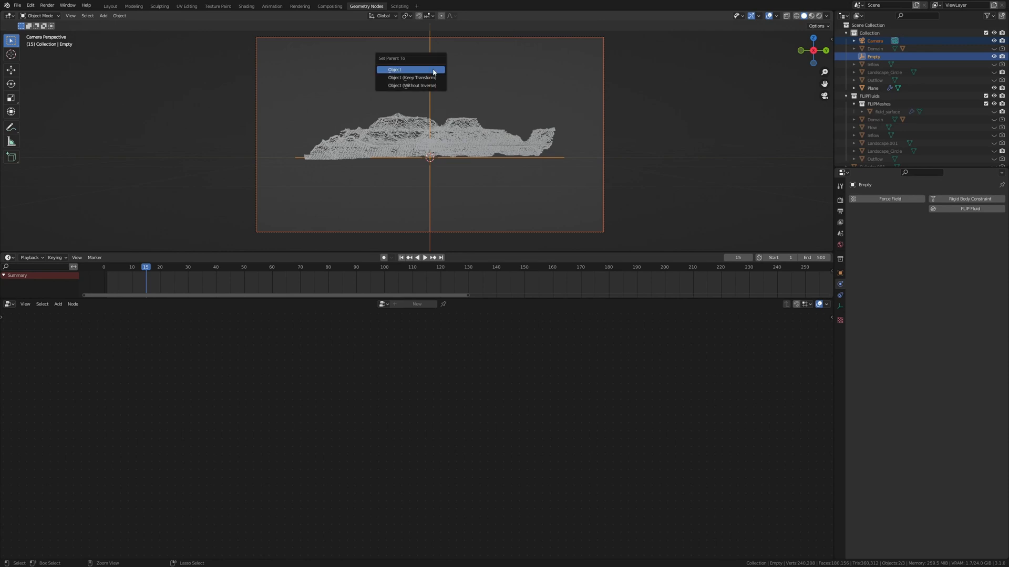
click(394, 69)
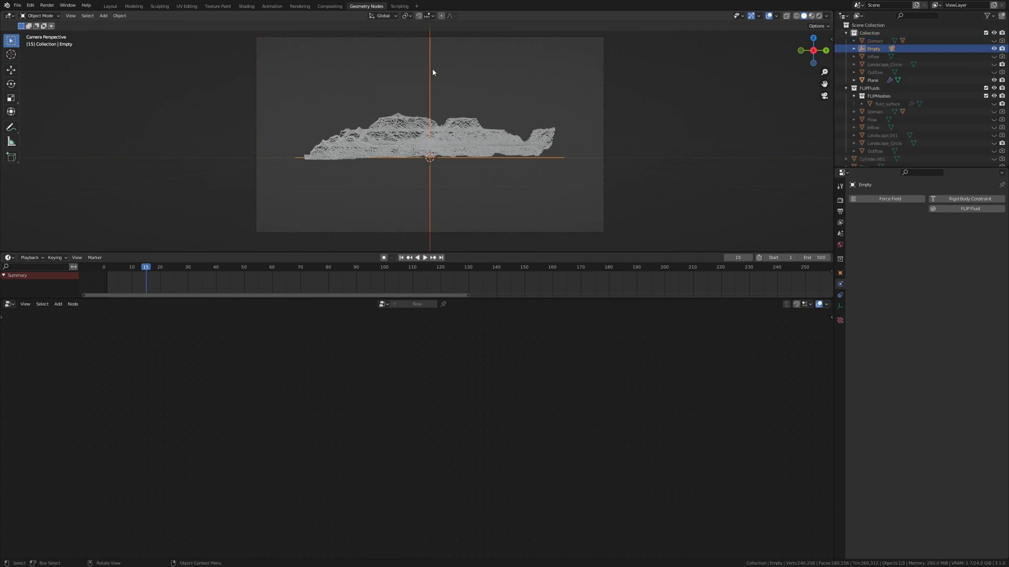
key(r)
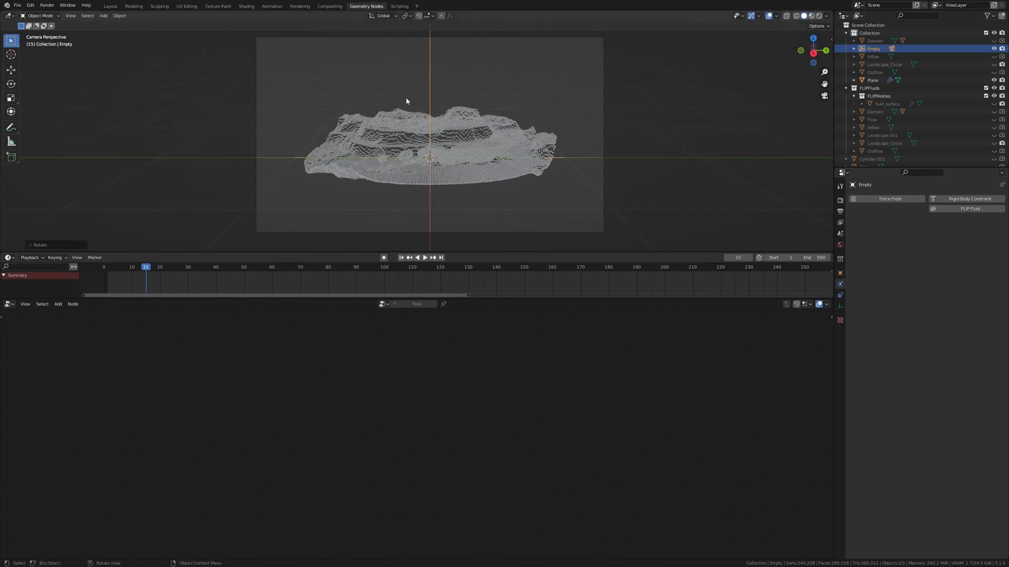
- Keyframe the landscape Transform translation at frames 15 and 50, starting from Z -1.18 m
click(872, 80)
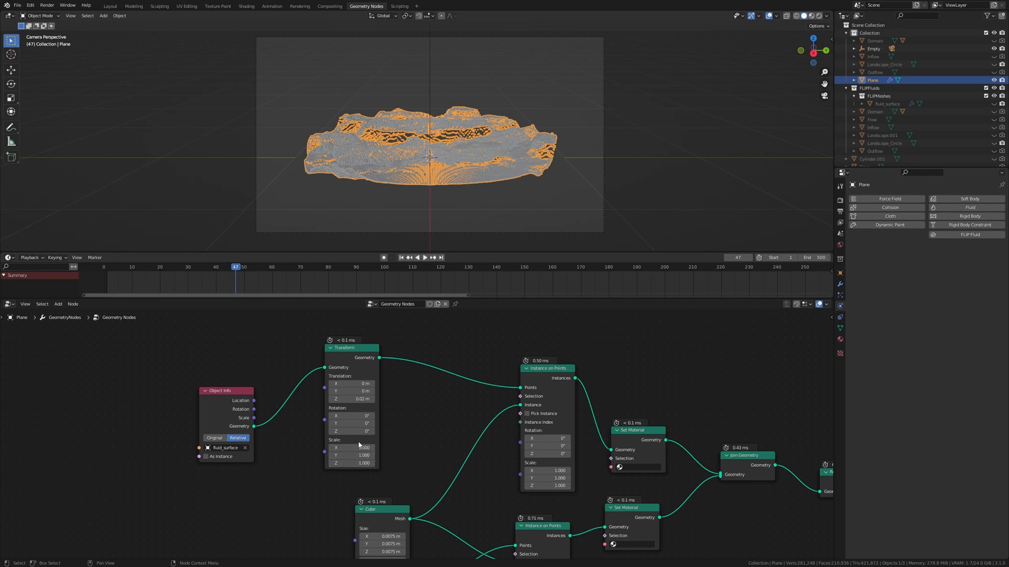
click(353, 399)
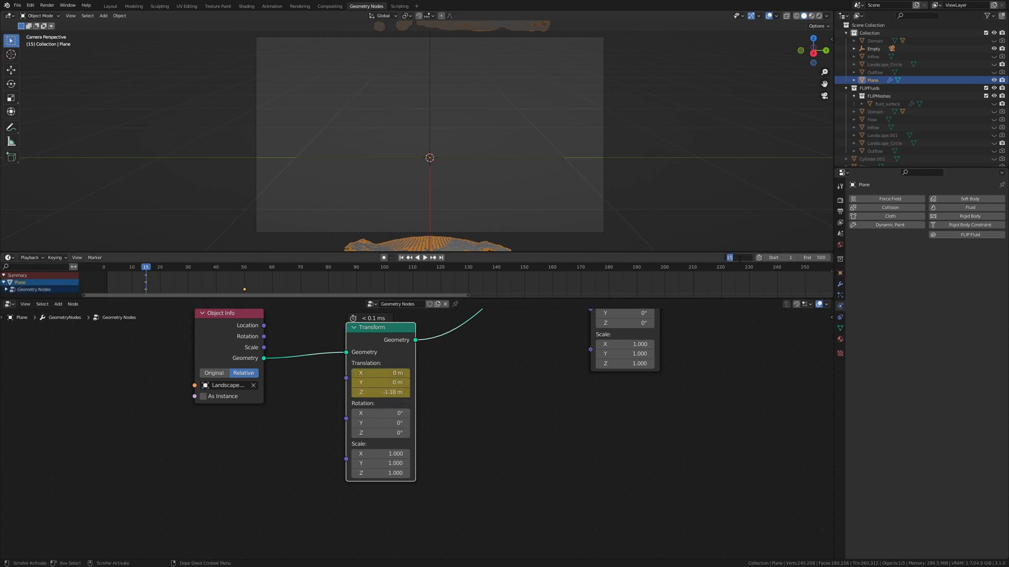
click(244, 266)
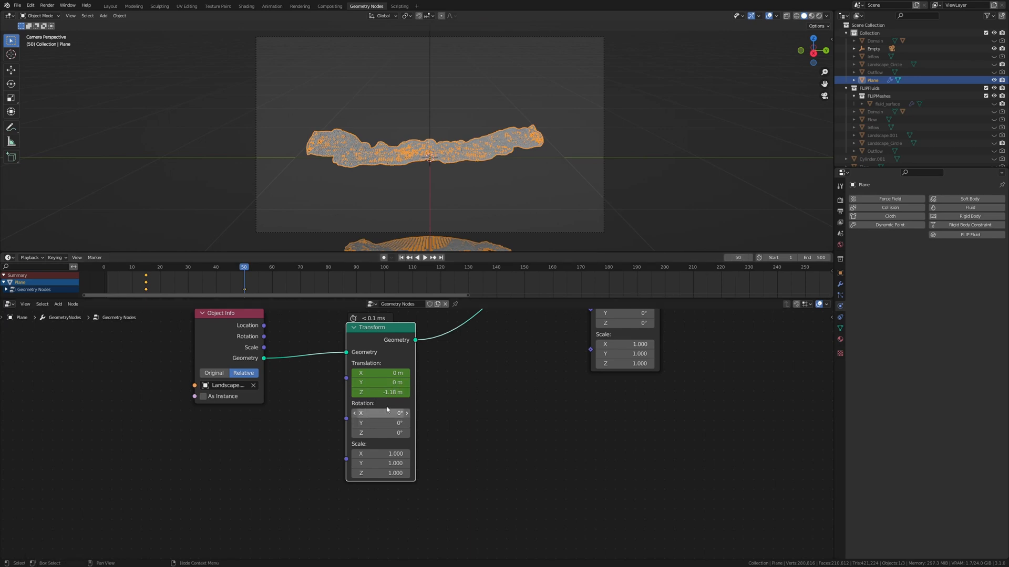
double_click(379, 392)
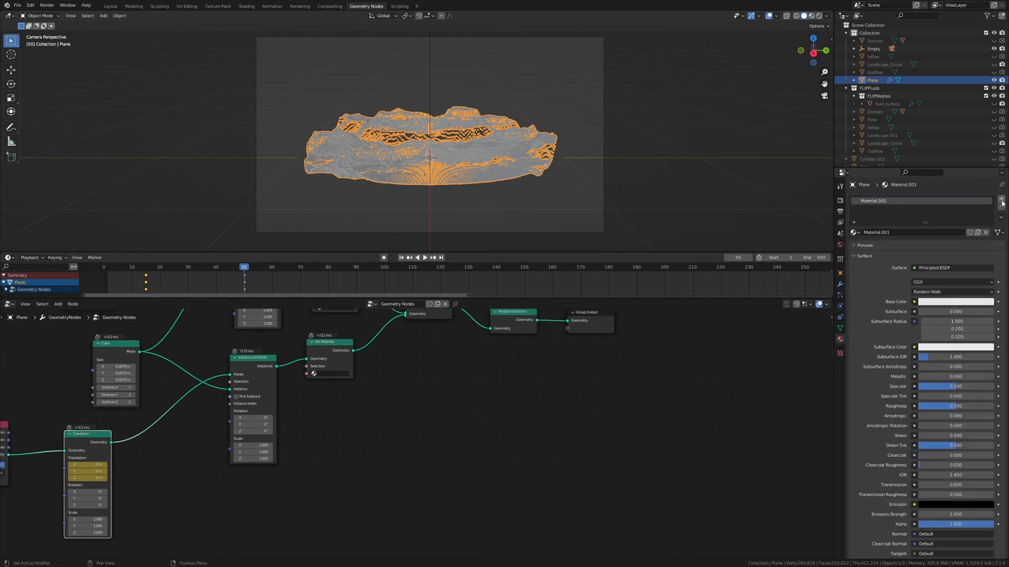
- Add Material.002 to the plane and assign Material.001 to the upper Set Material node
click(1001, 199)
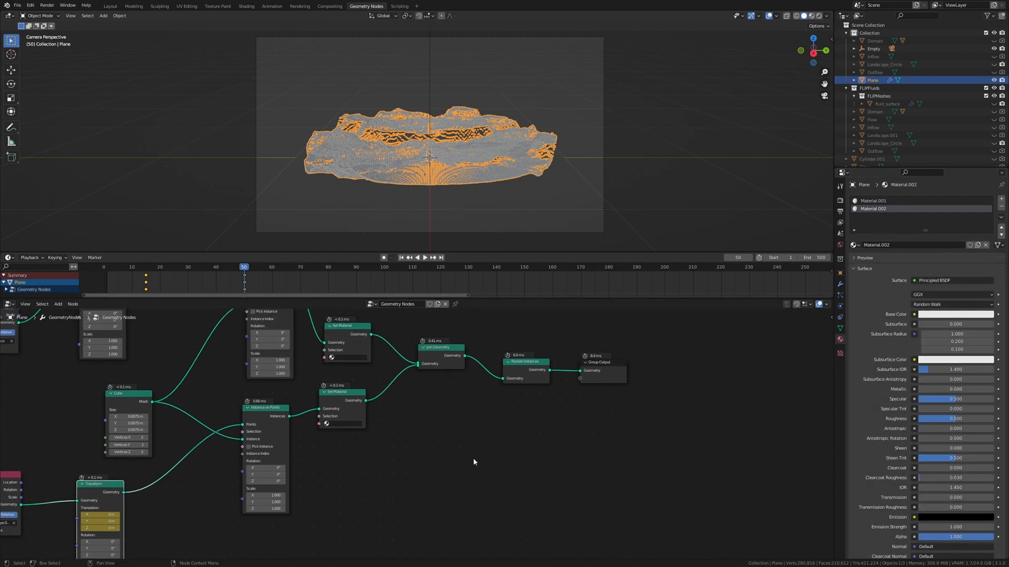
click(345, 357)
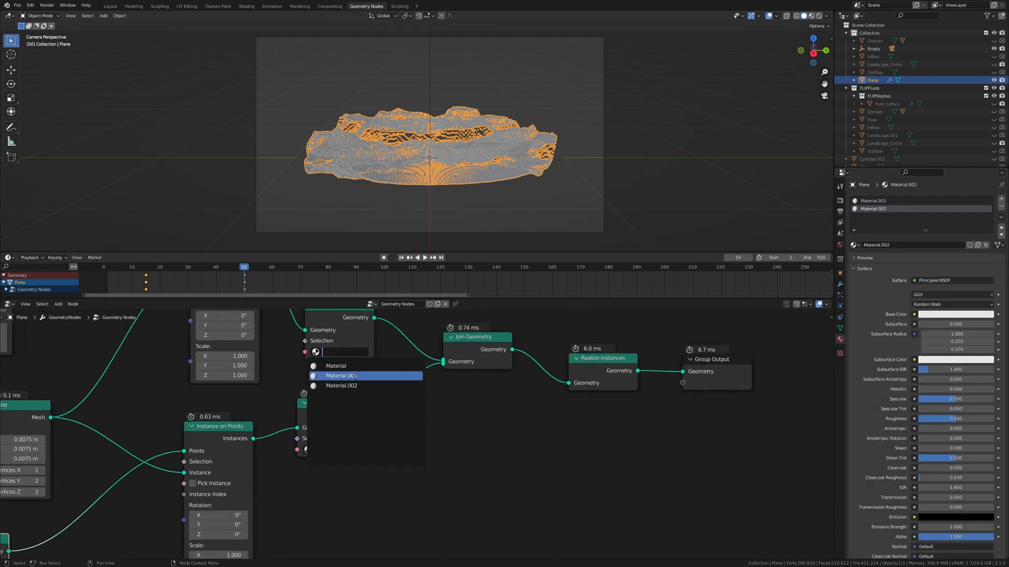
click(341, 375)
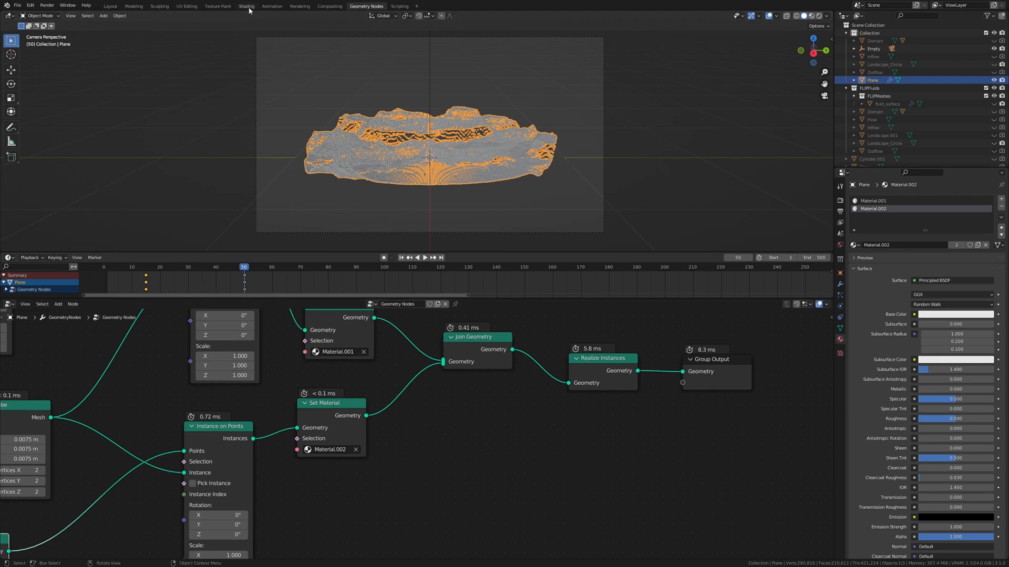
- In Shading, give the world a Sky Texture and switch Cycles to GPU Compute for the camera preview
click(245, 6)
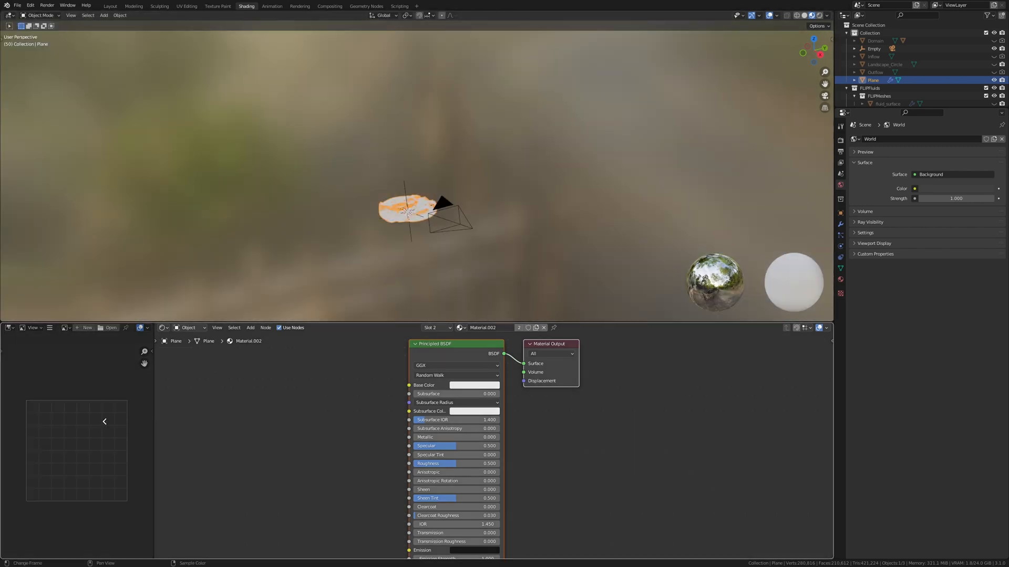
click(812, 15)
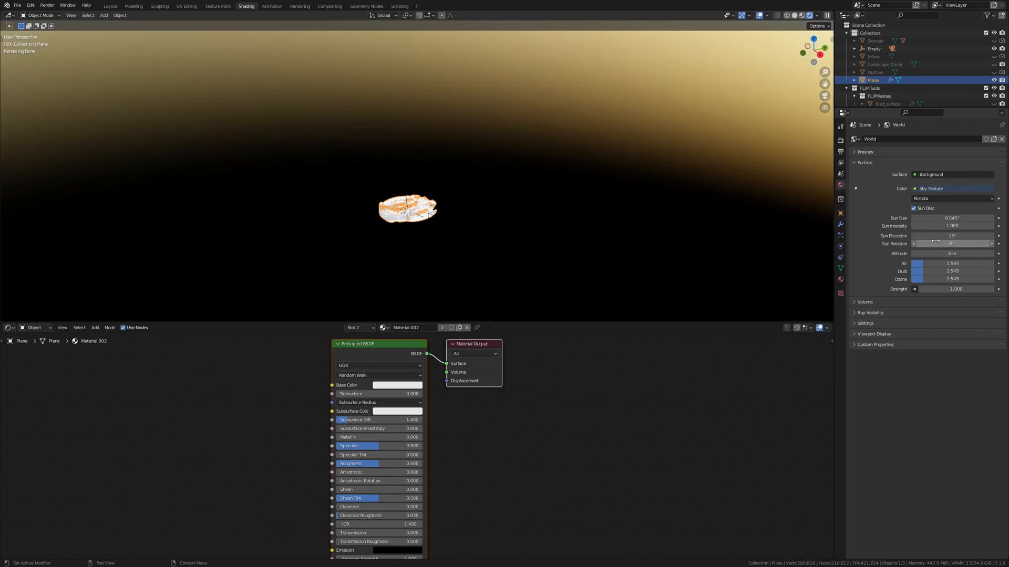
click(841, 140)
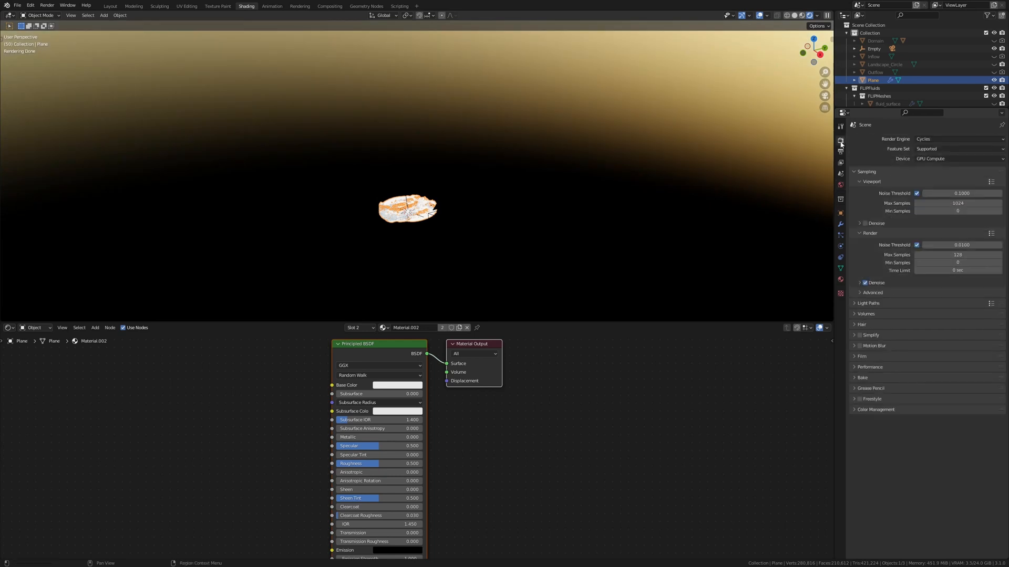
click(861, 357)
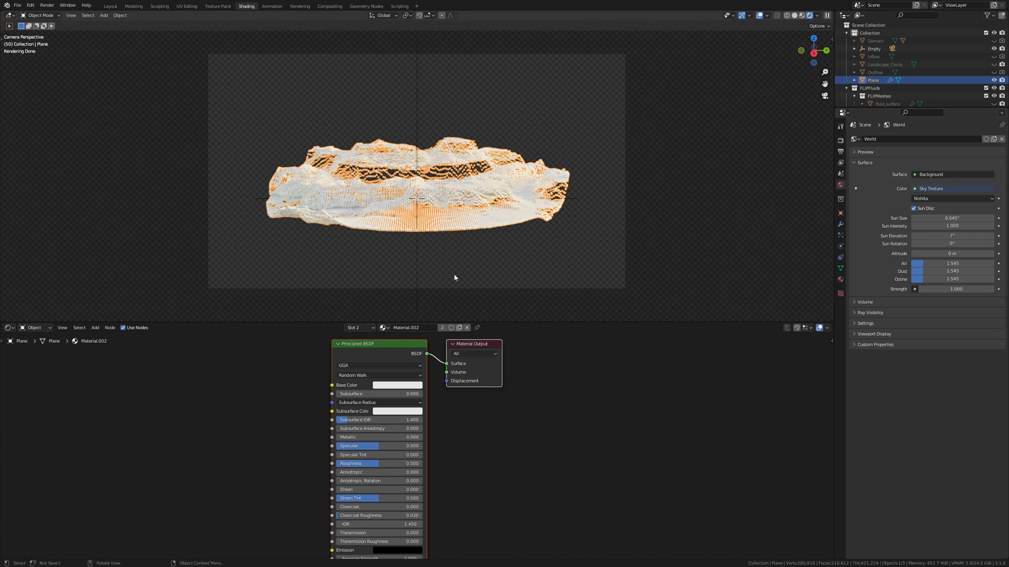
- Switch to Material.001 and make it a light-blue Glass BSDF feeding the Material Output
click(385, 328)
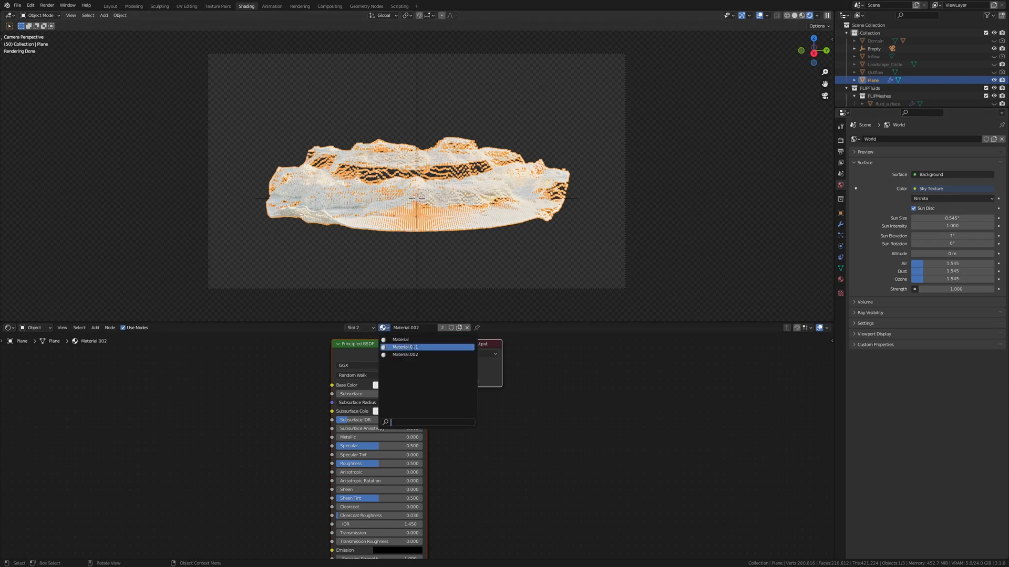
click(406, 347)
text(g)
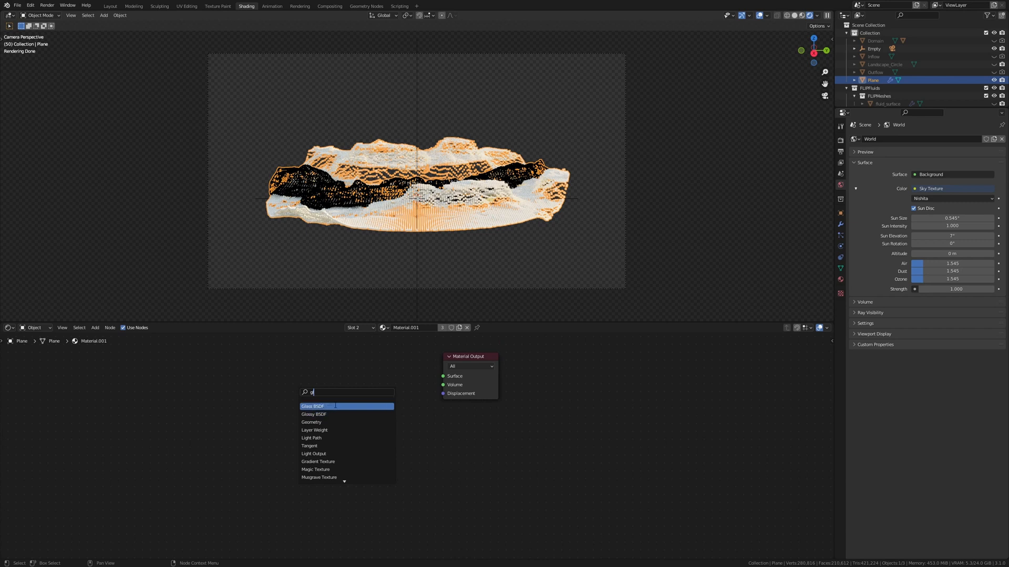
click(313, 406)
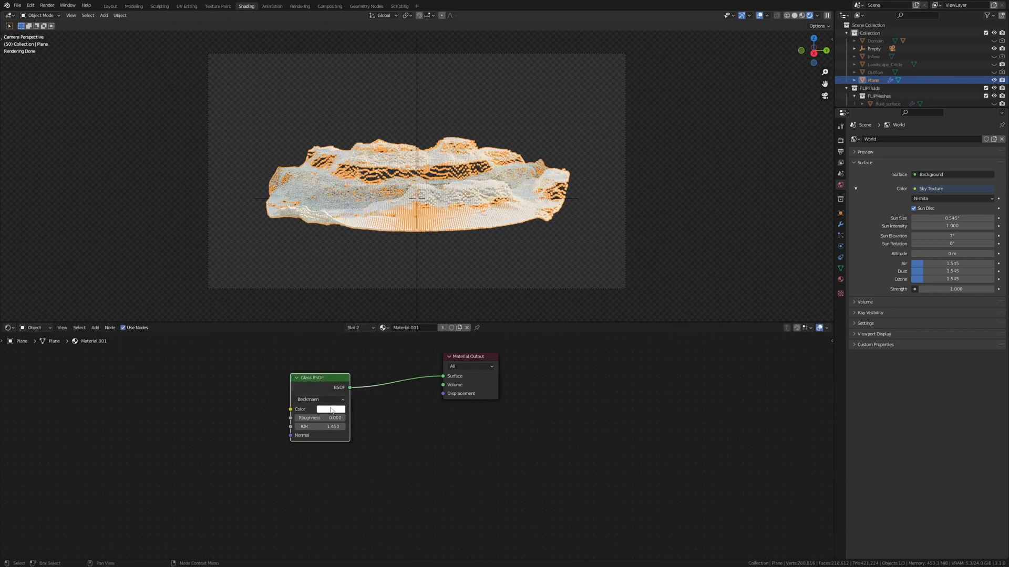
click(330, 409)
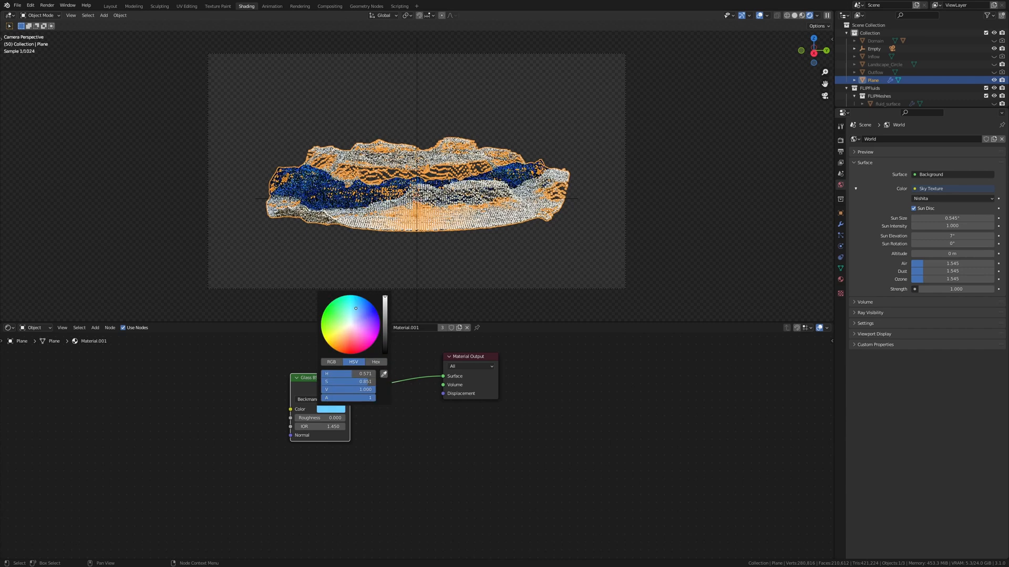
click(293, 376)
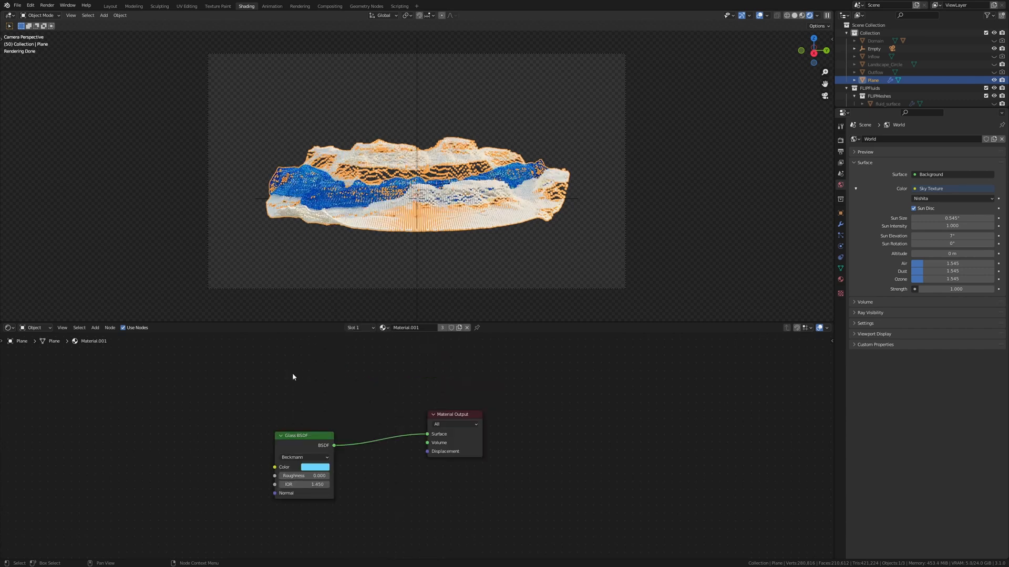
click(383, 327)
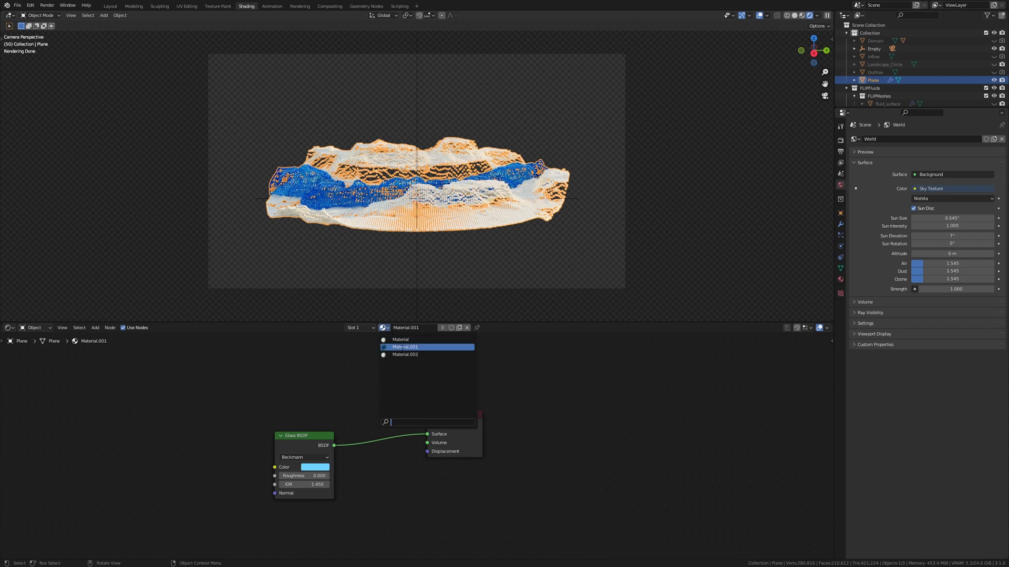
- Switch to Material.002 and set its Math node to Subtract with a value of 2.63
click(405, 354)
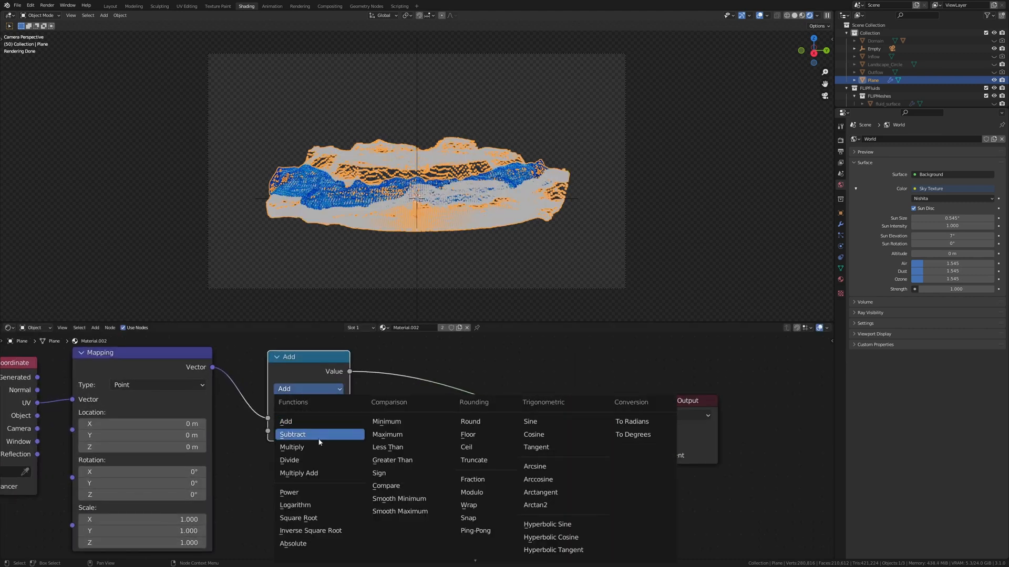
click(292, 434)
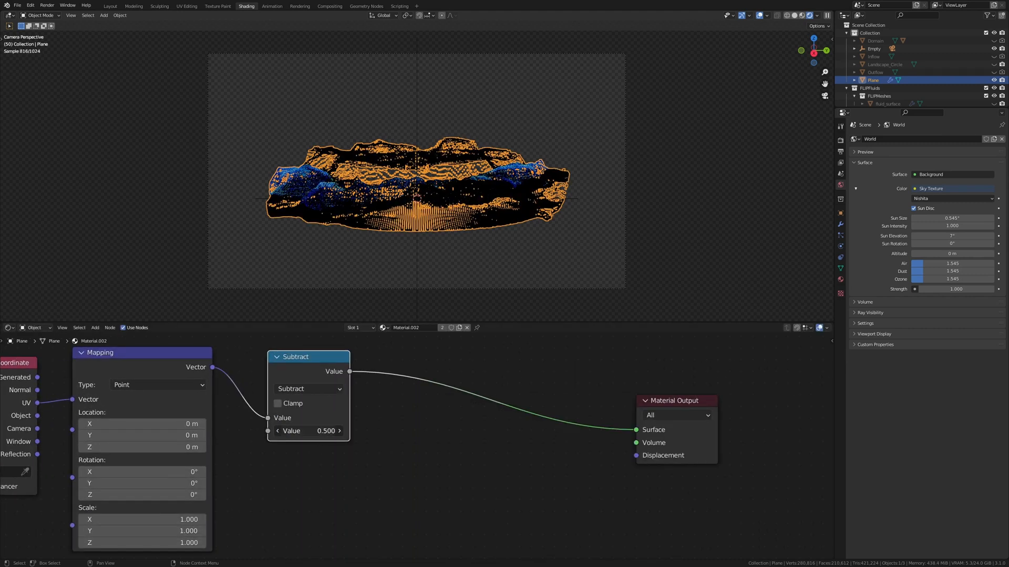
double_click(309, 431)
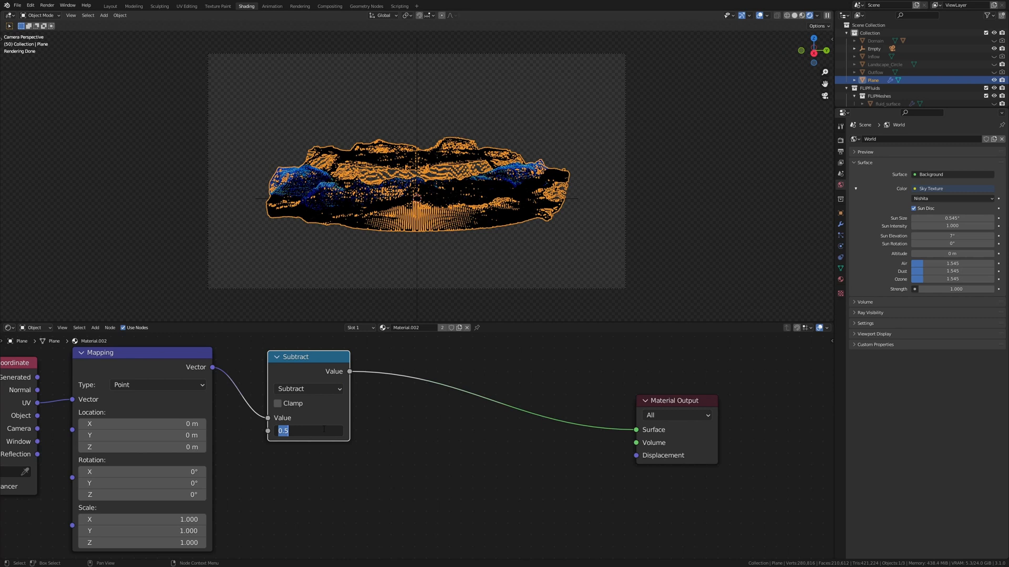
text(2.630)
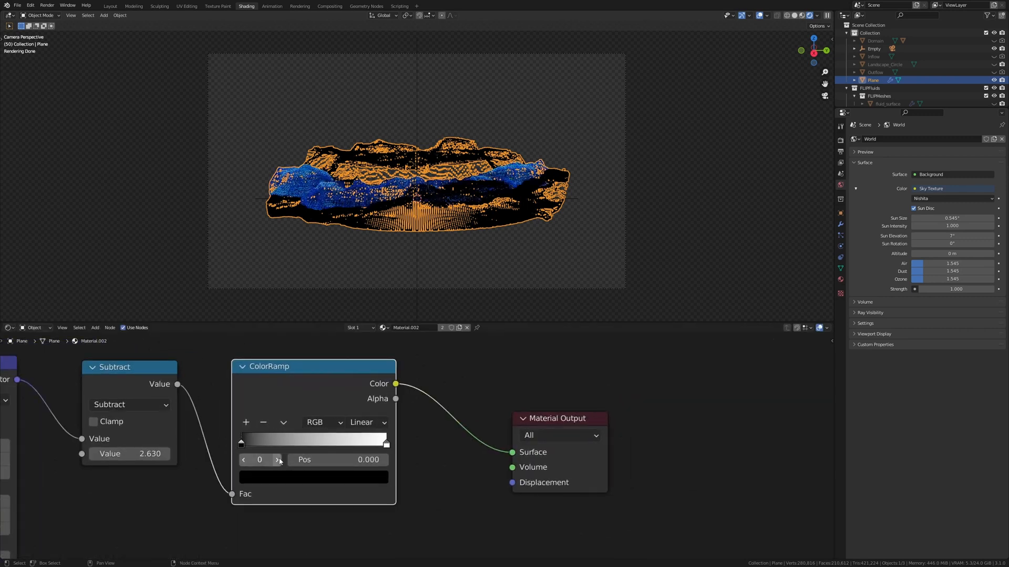
- Set the dark ColorRamp stop to sandy brown
click(313, 476)
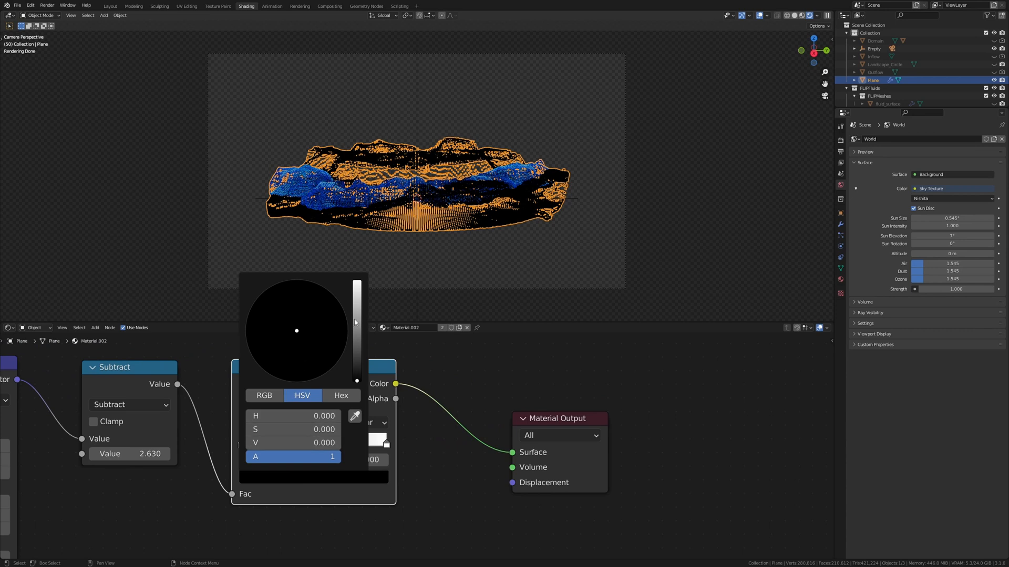
click(283, 358)
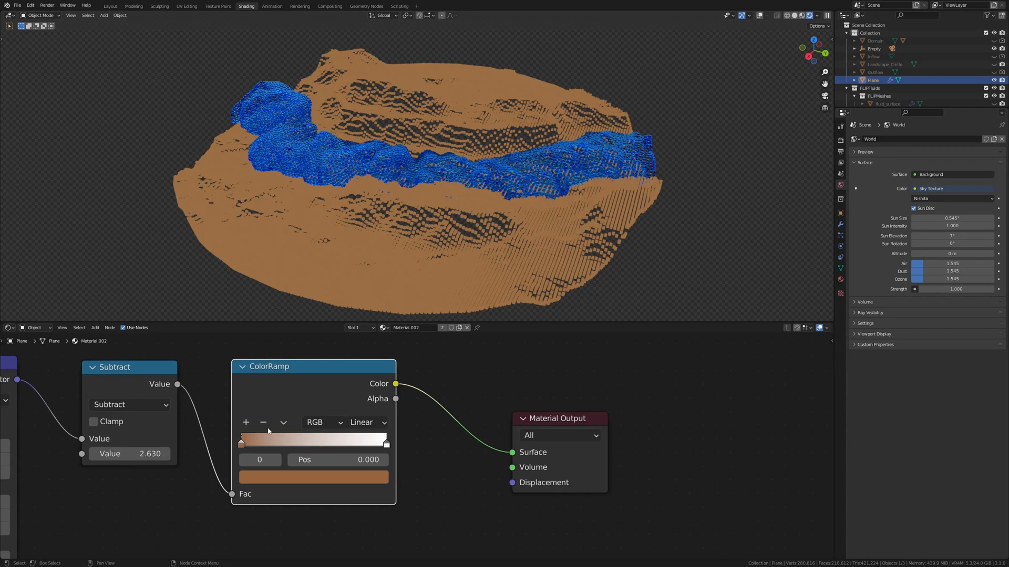
click(313, 442)
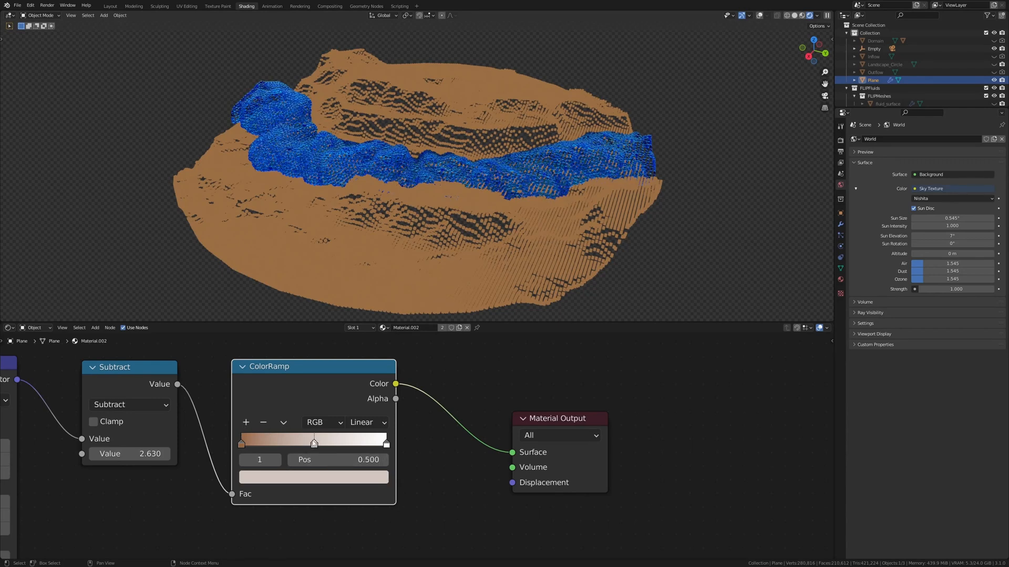
mouse_move(309, 481)
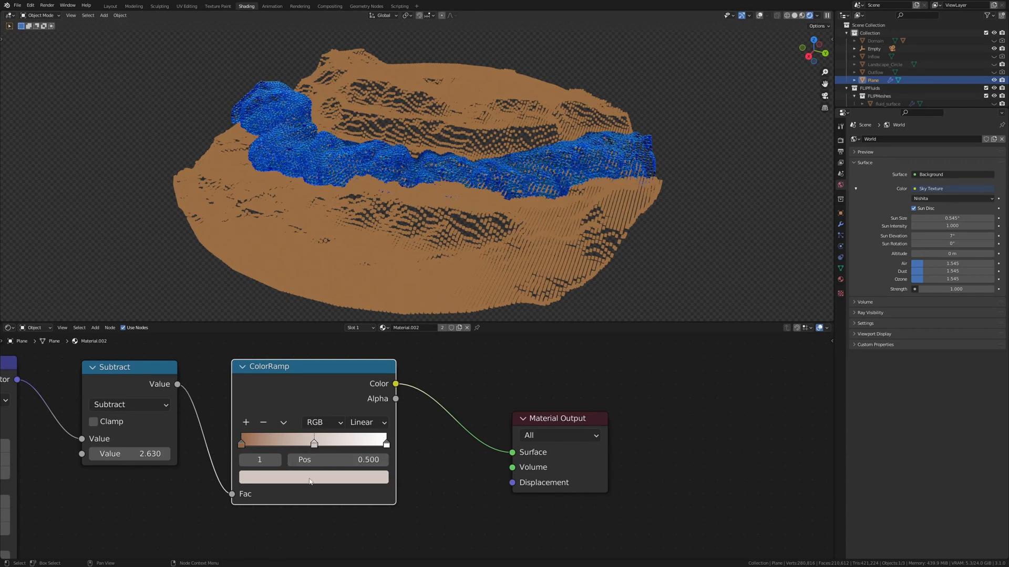
- Pick the rightmost ColorRamp stop and give it a new colour
click(313, 477)
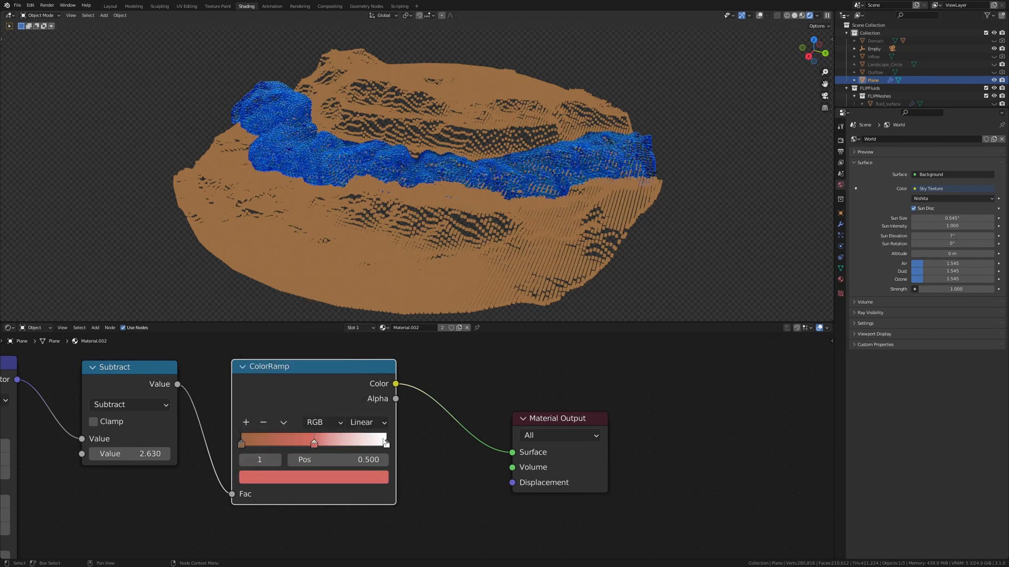
click(313, 477)
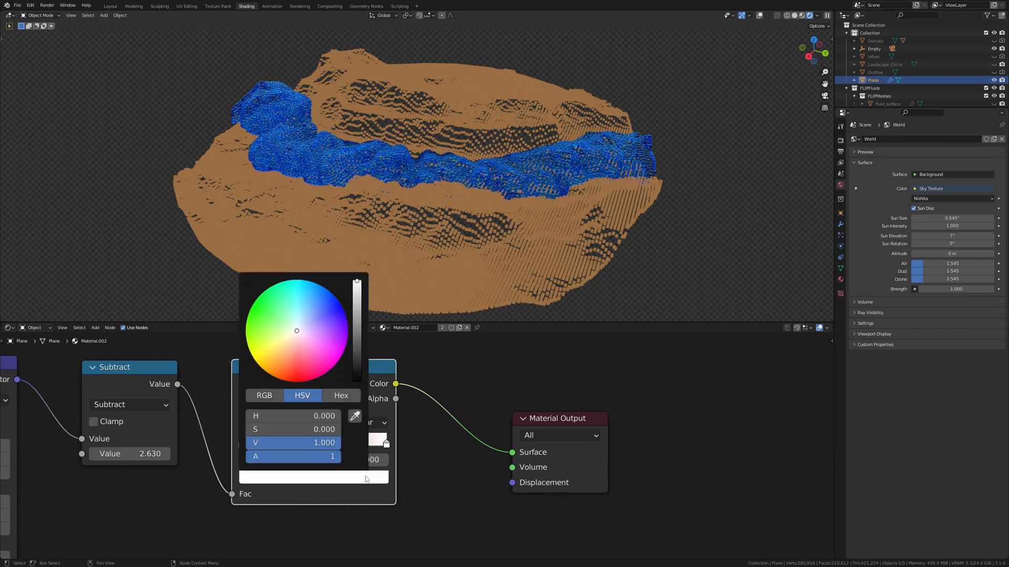
click(248, 311)
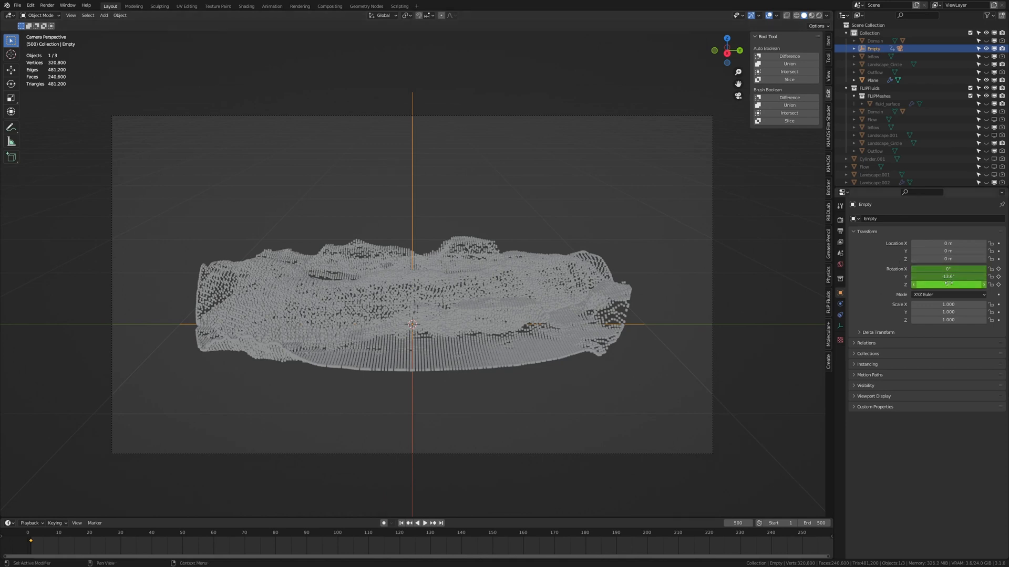
- Select Empty.001 with the Empty and parent it via Object, Empty's Z rotation at 360°
click(947, 285)
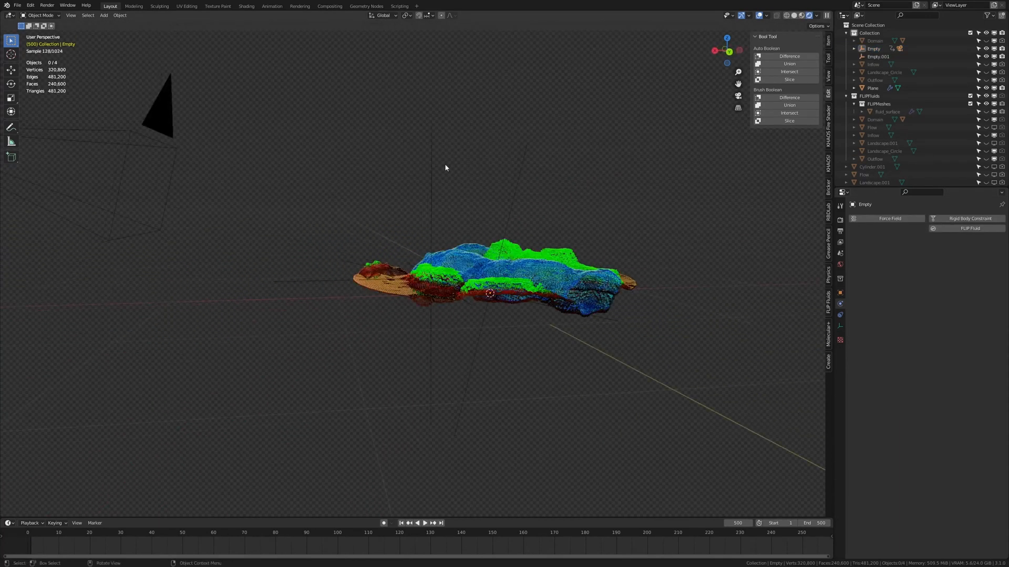
click(876, 56)
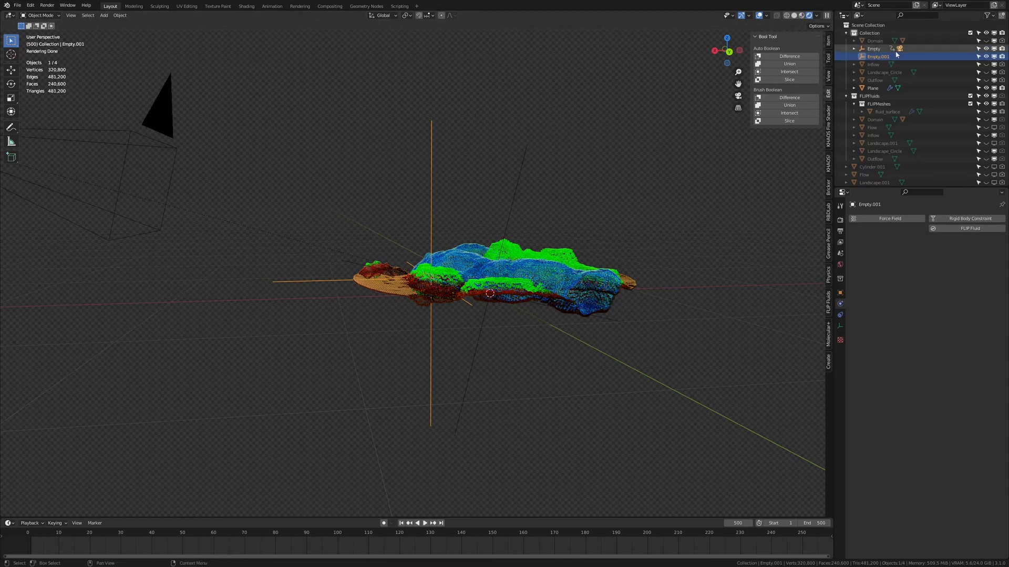
click(873, 48)
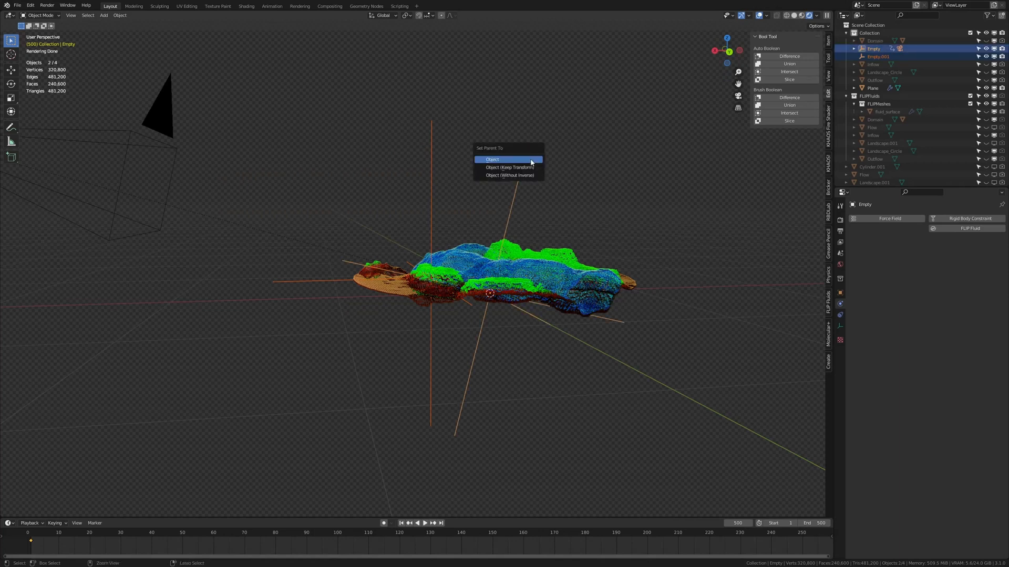
click(492, 159)
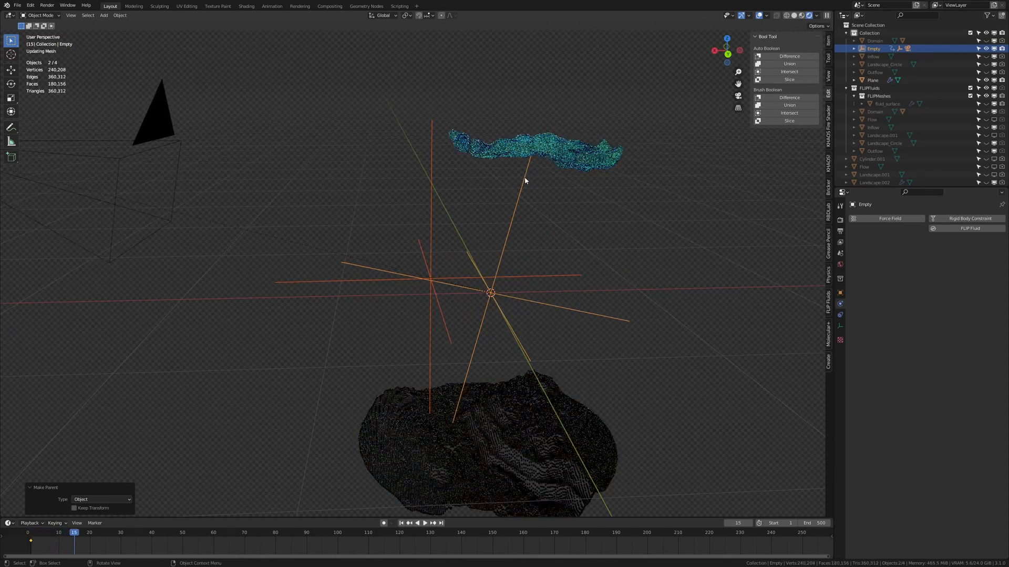
click(422, 523)
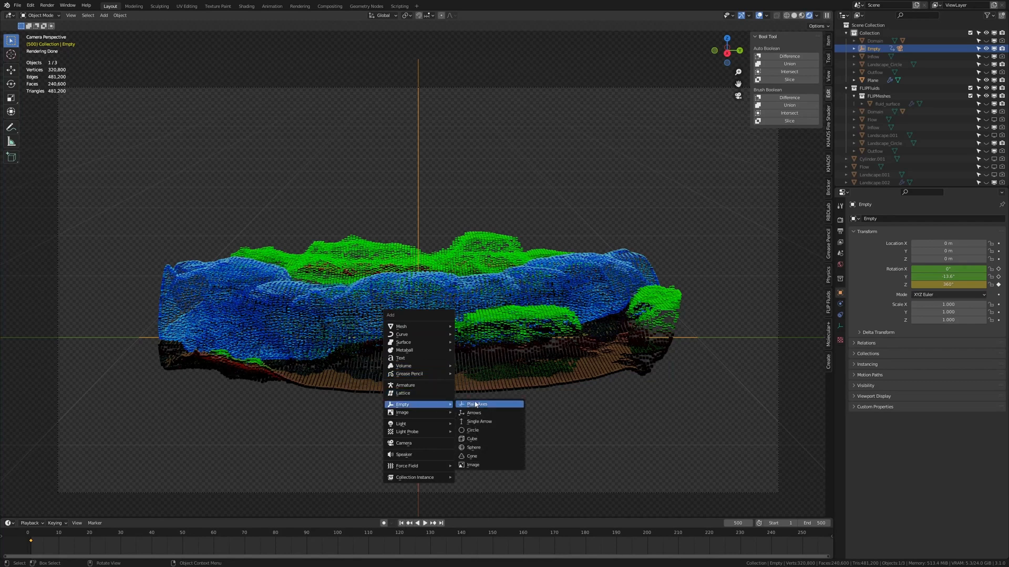
- Add a Plain Axes empty, then enable camera Depth of Field focused on Empty.001
click(475, 404)
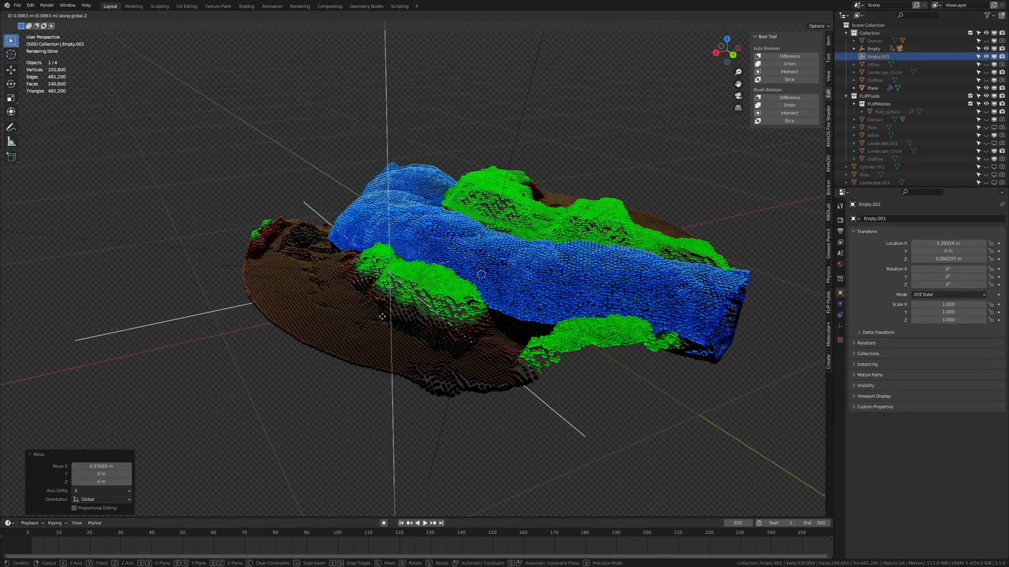
mouse_move(390, 309)
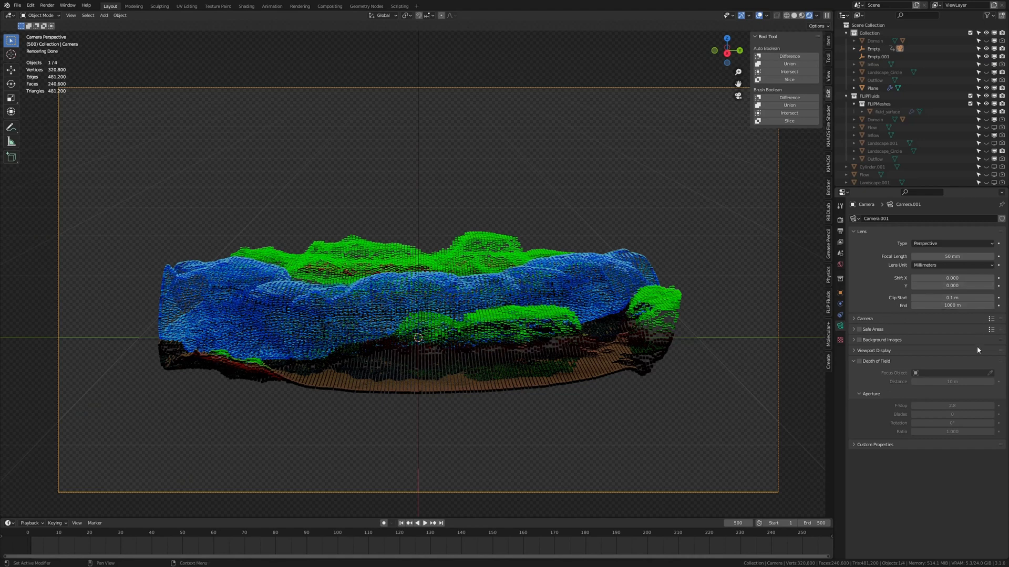
click(858, 360)
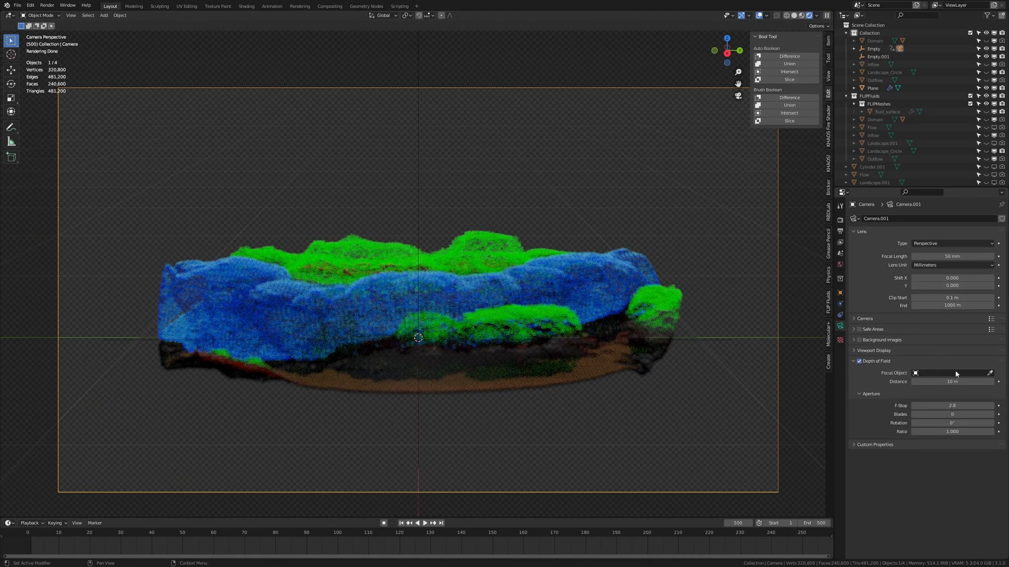
click(952, 373)
text(em)
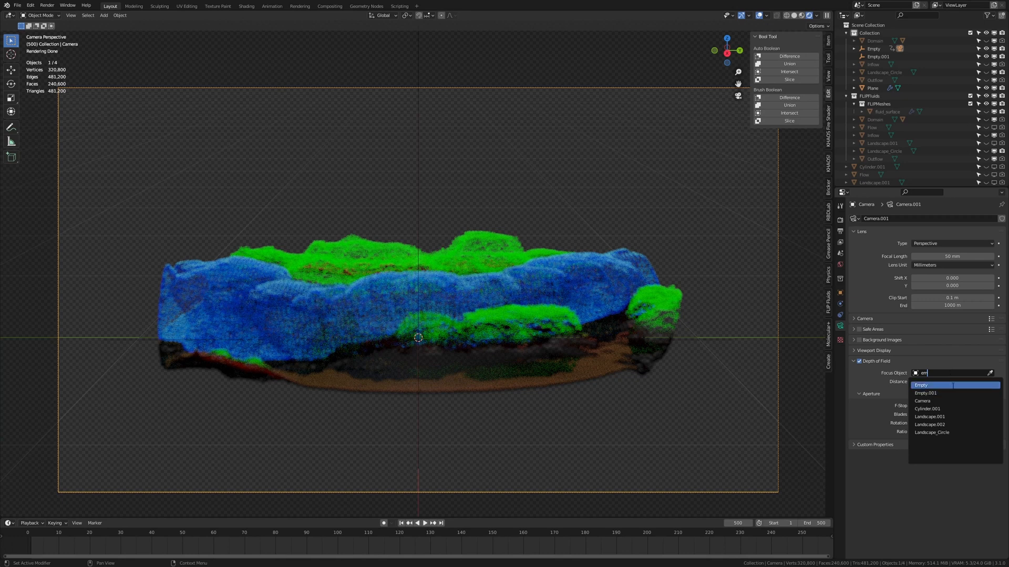
click(924, 393)
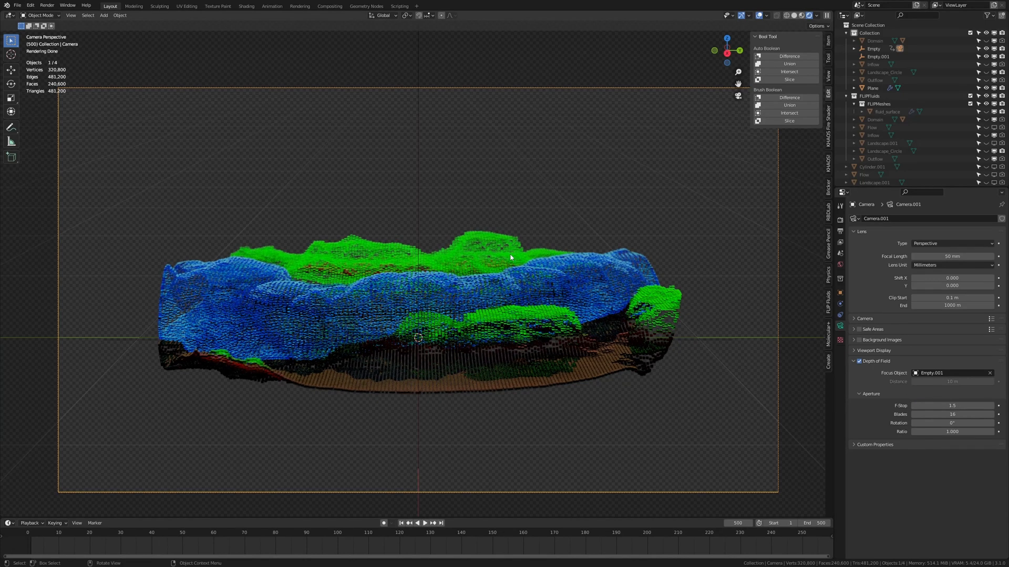
- Create a new Renders folder for the output path and enter it
click(840, 205)
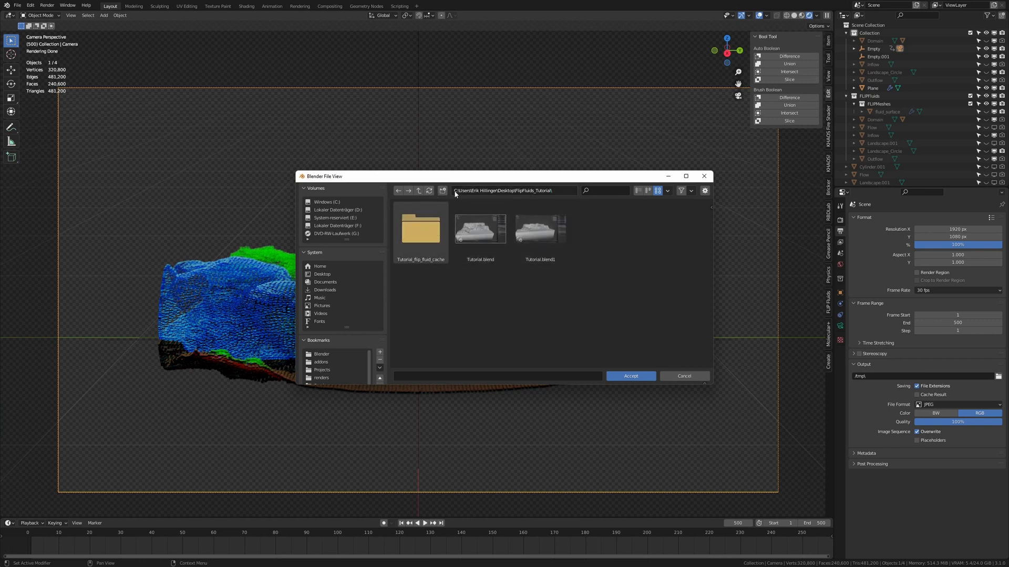
click(442, 190)
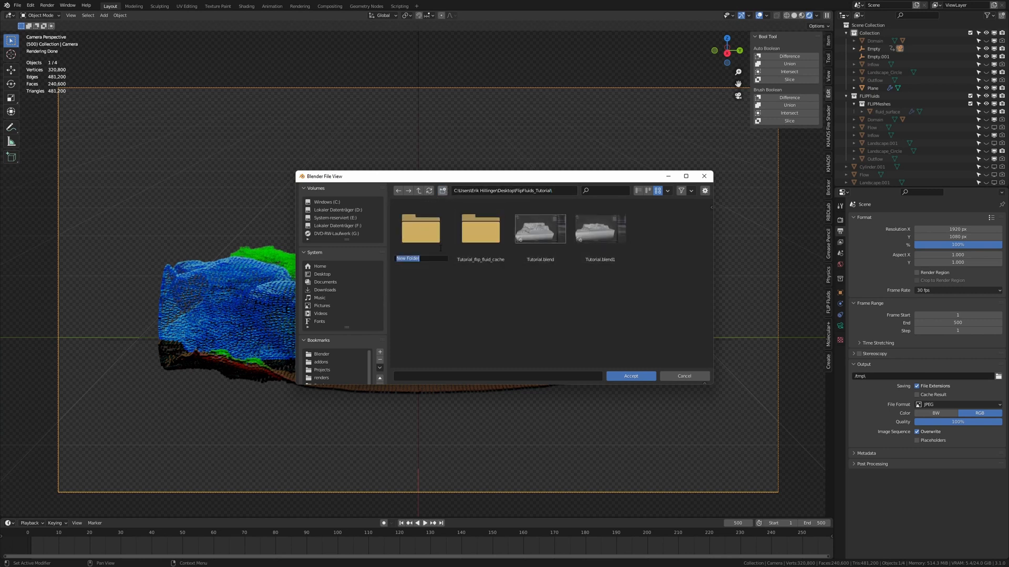
text(Renders)
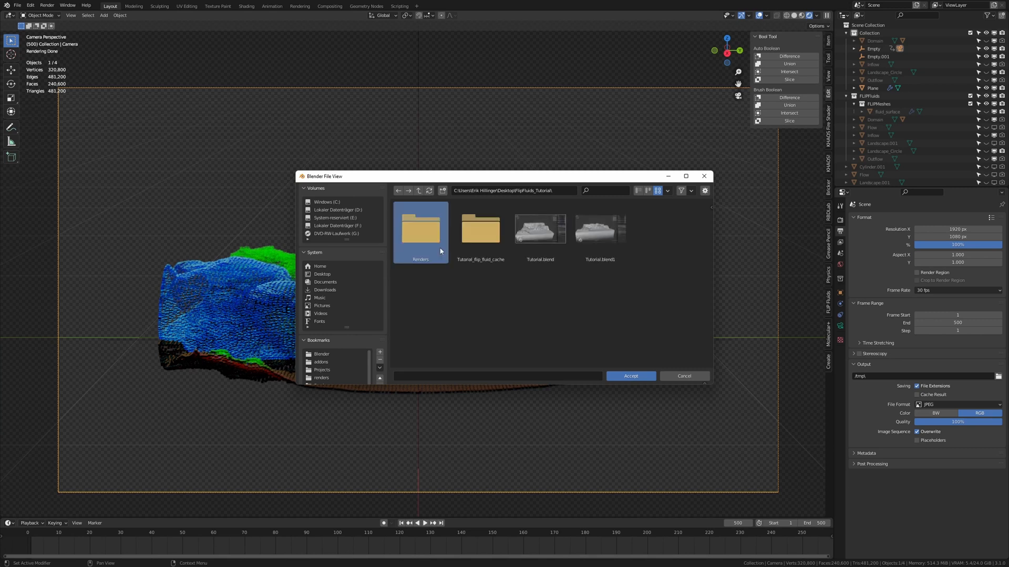
double_click(420, 228)
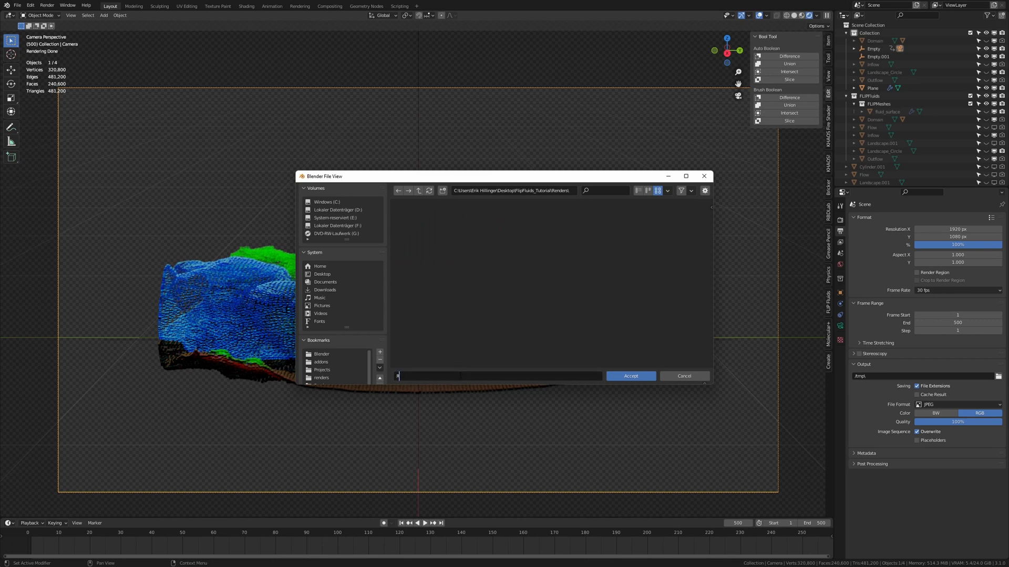
- Name the output files Renders_ and accept the render output path
text(Render)
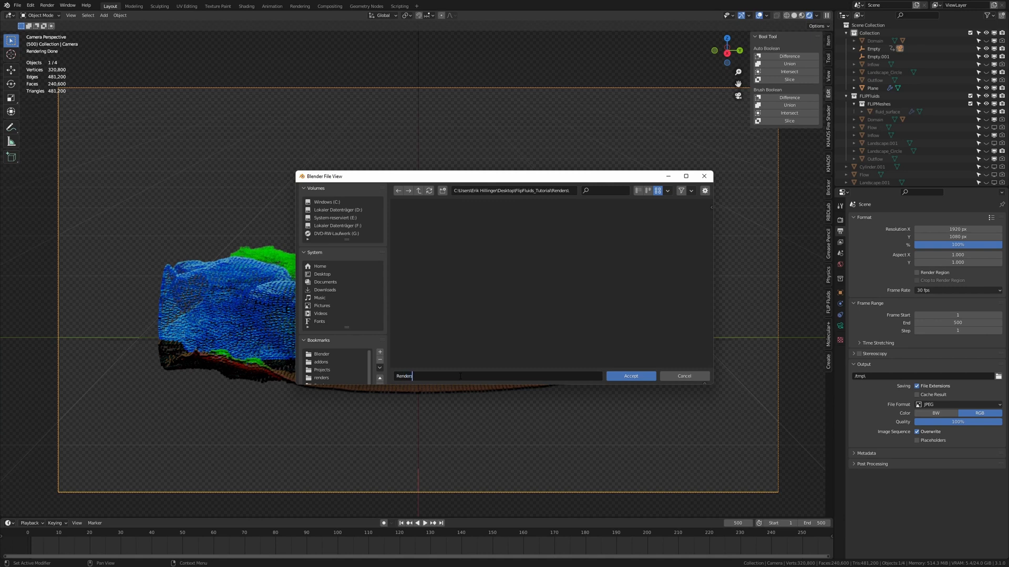
text(s)
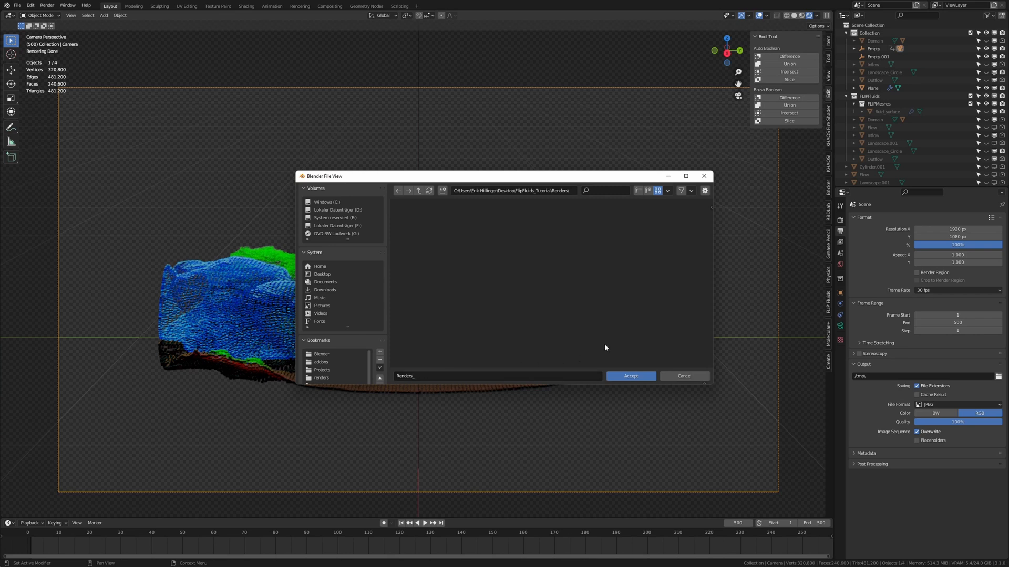
click(629, 376)
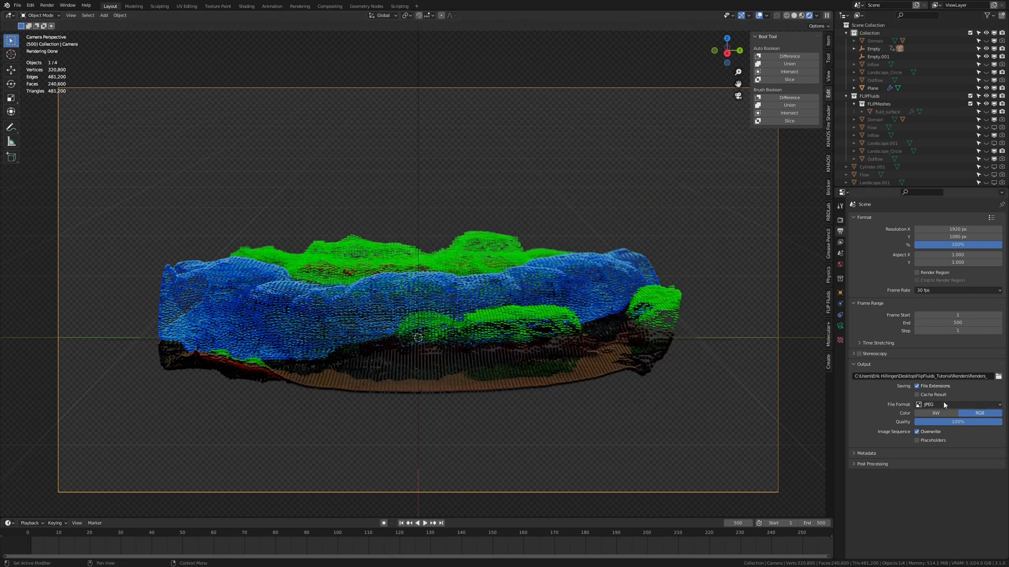
mouse_move(602, 389)
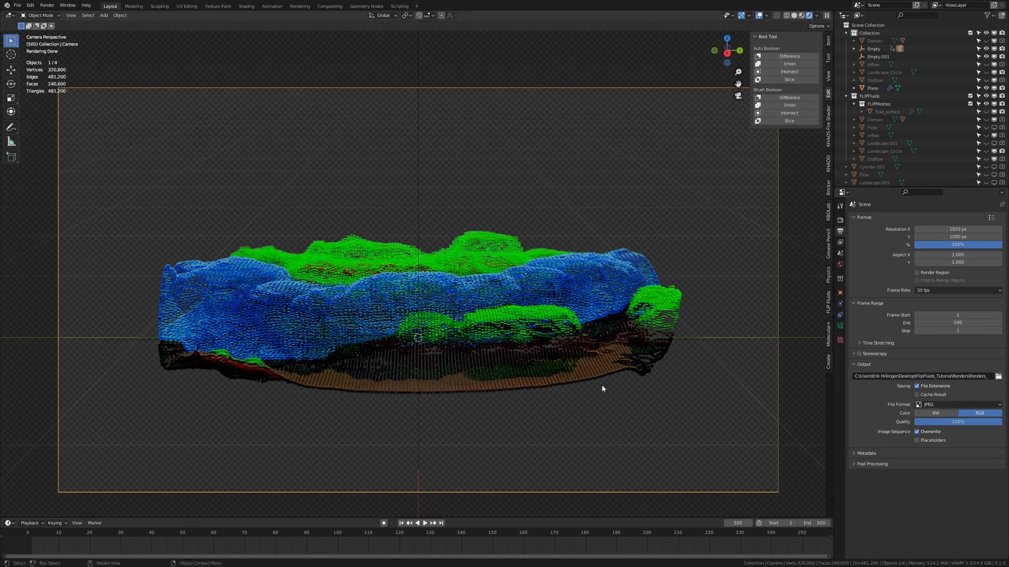
mouse_move(673, 388)
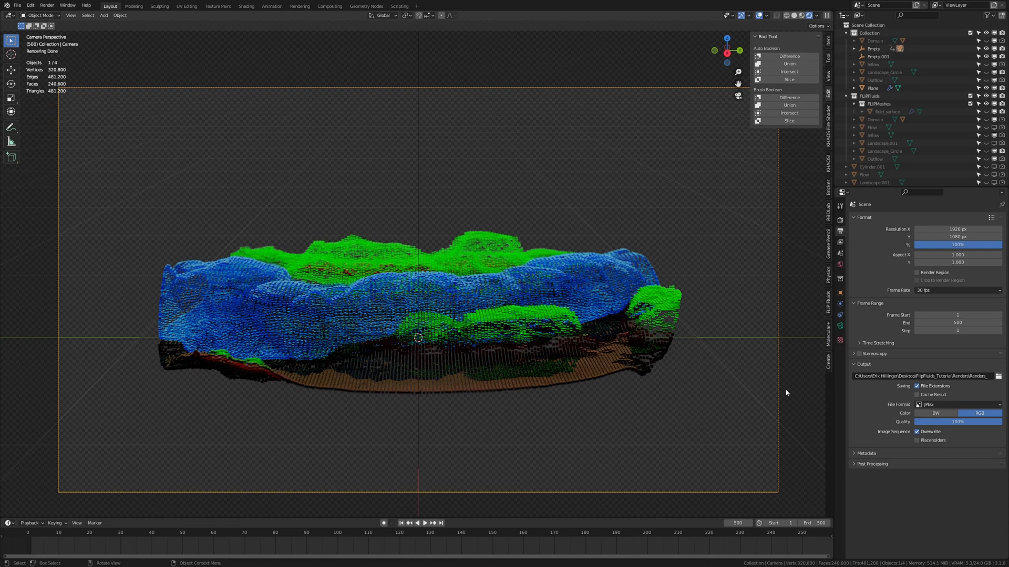
click(957, 403)
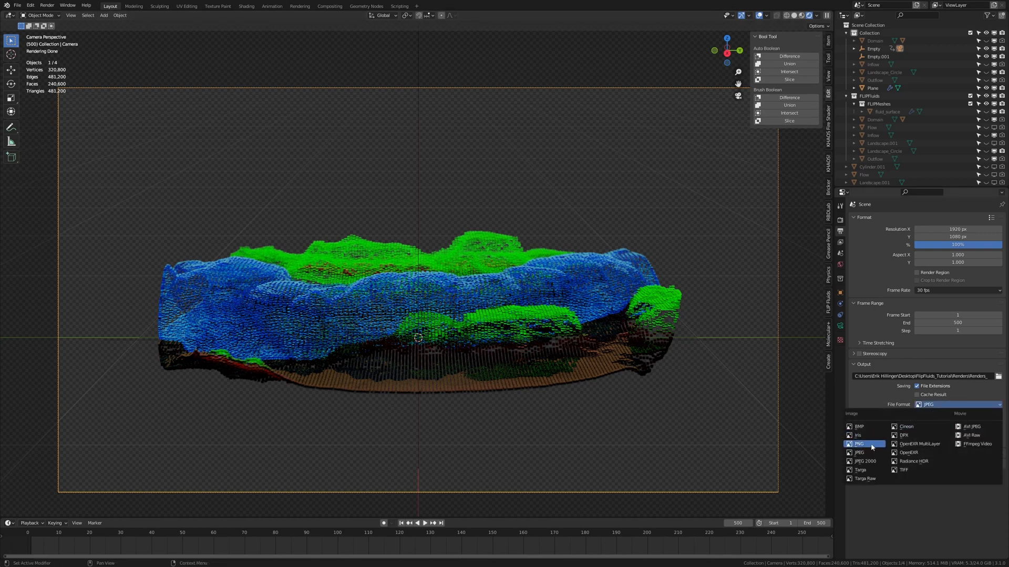
click(860, 451)
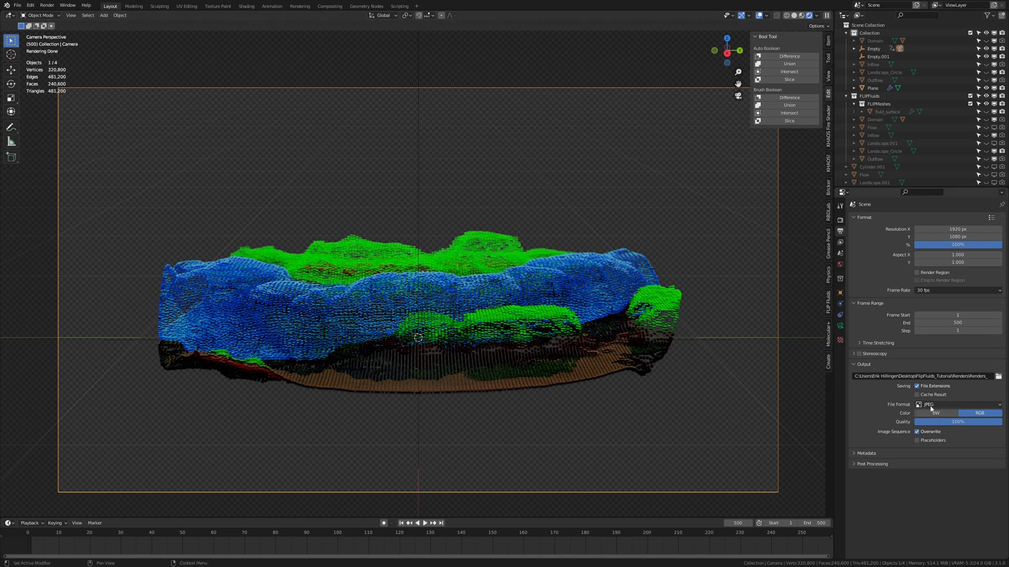
mouse_move(930, 404)
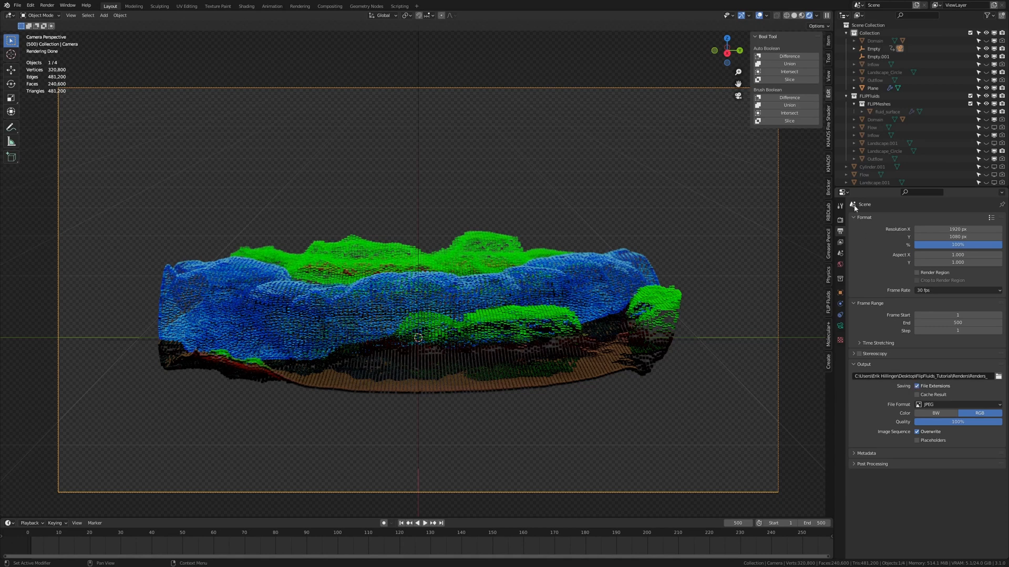
- Enable render denoising with the OptiX denoiser using Albedo and Normal passes
click(841, 218)
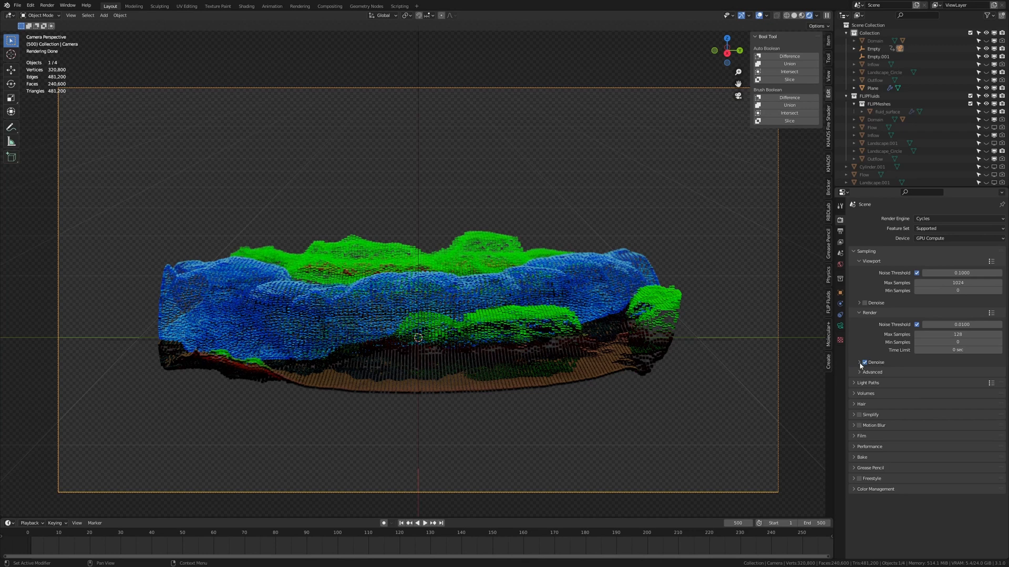
click(865, 363)
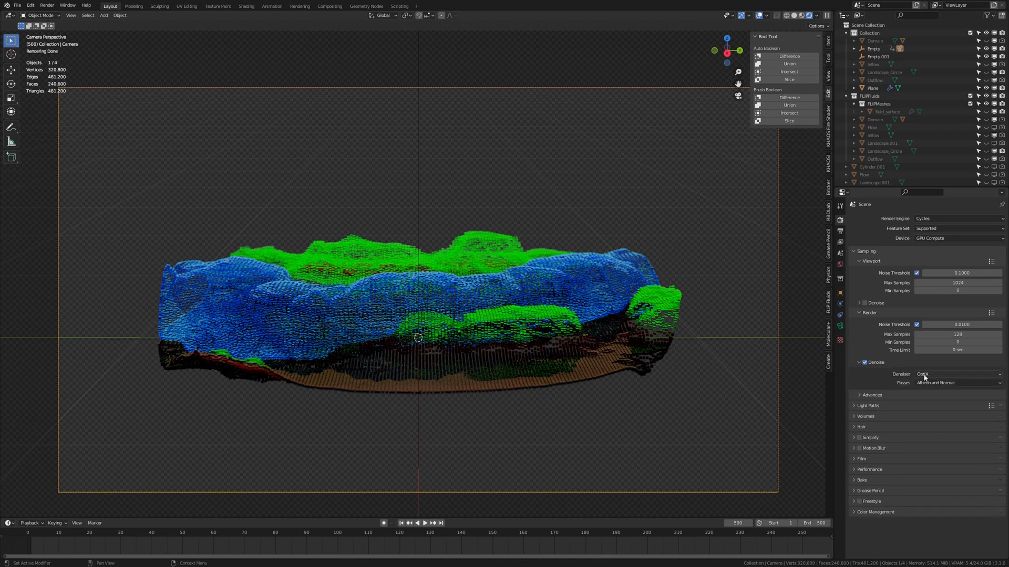
click(958, 374)
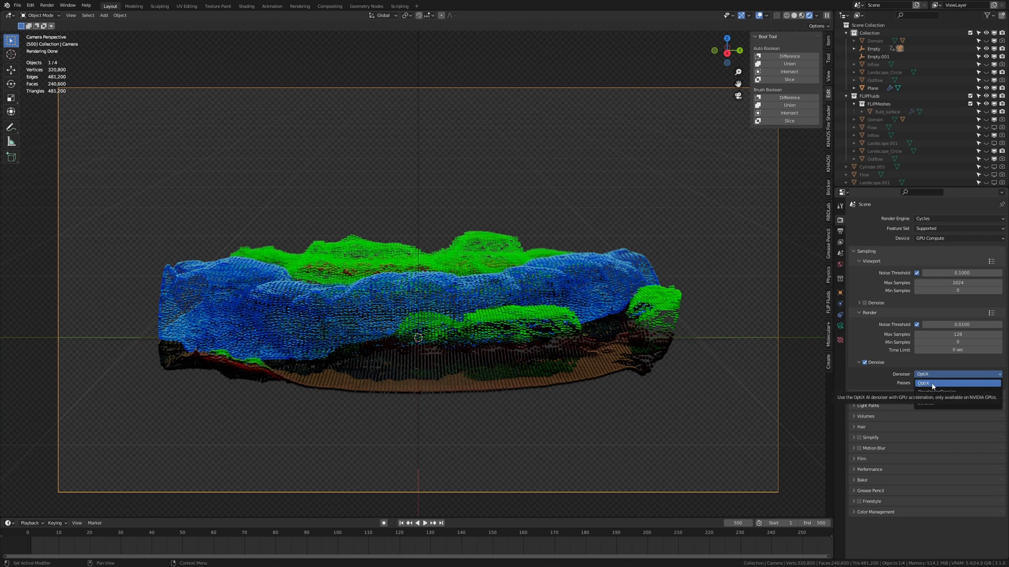
mouse_move(937, 389)
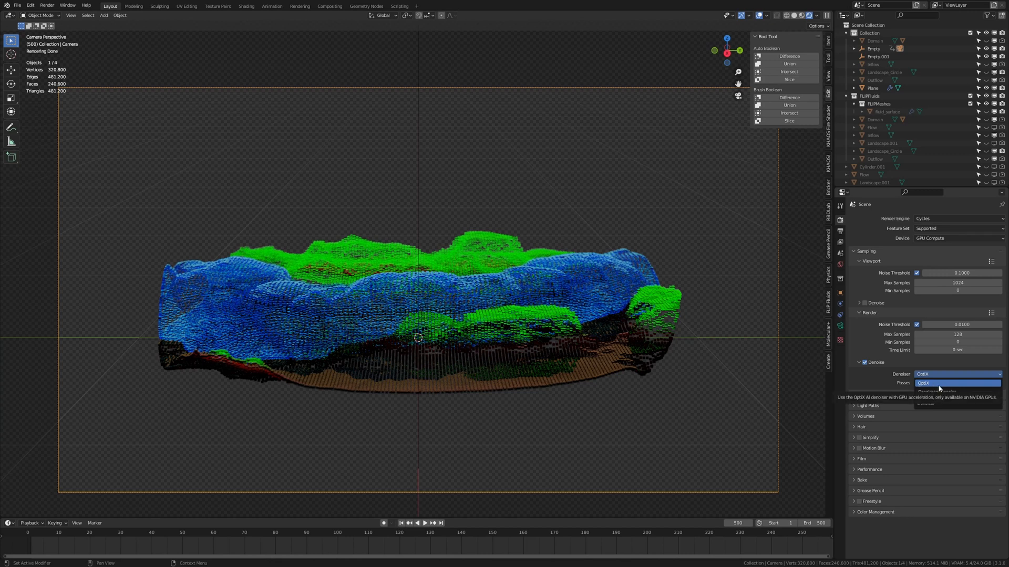
click(957, 383)
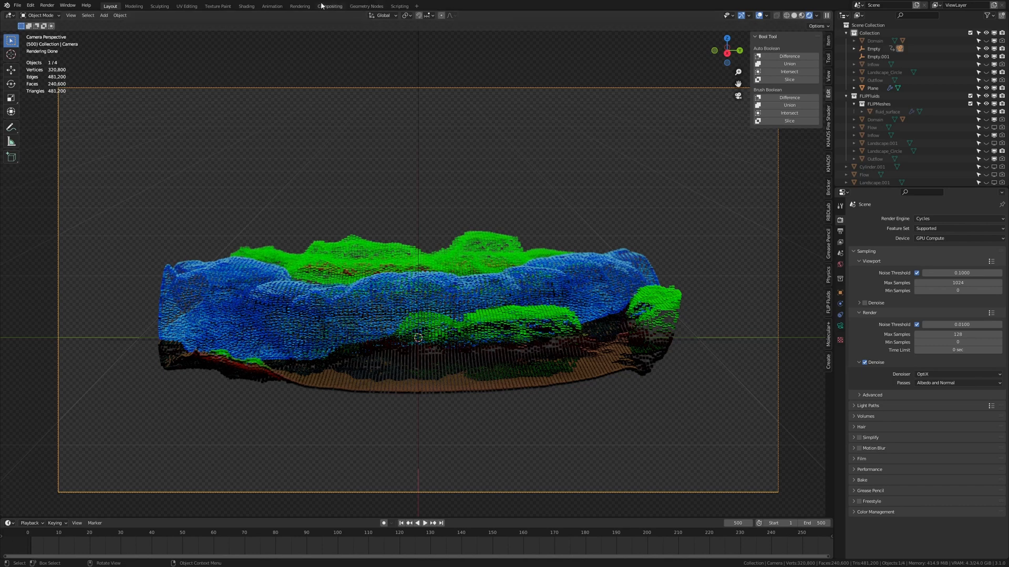
- Review the Domain's FLIP Fluid physics settings, scrolling through the simulation panel
click(329, 7)
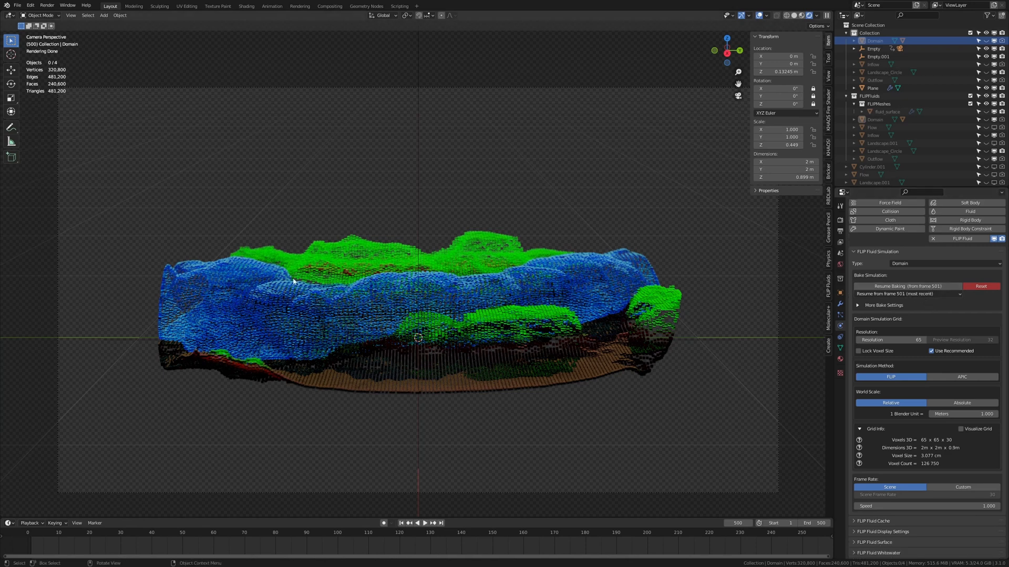
mouse_move(556, 298)
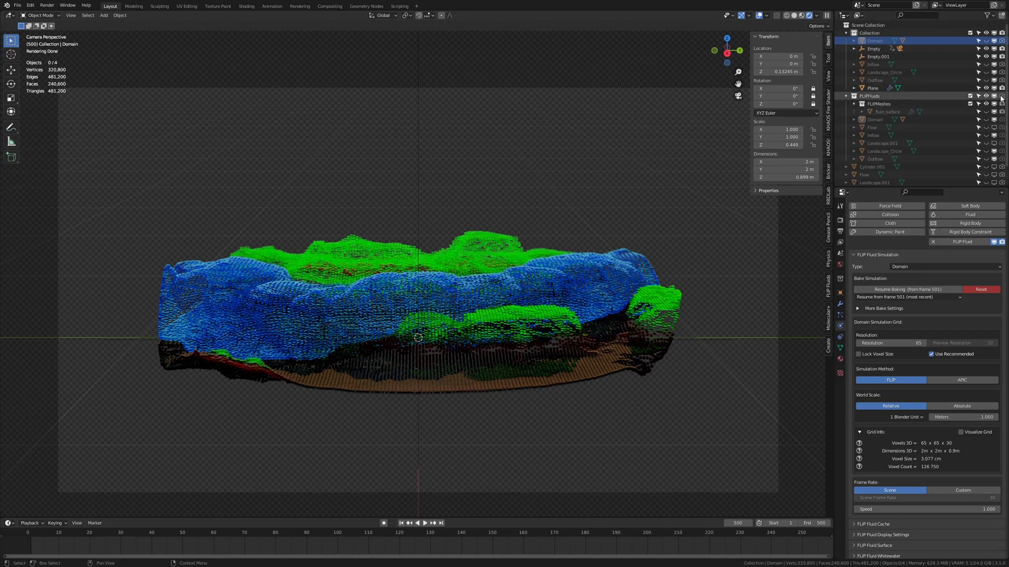
scroll(down, 3)
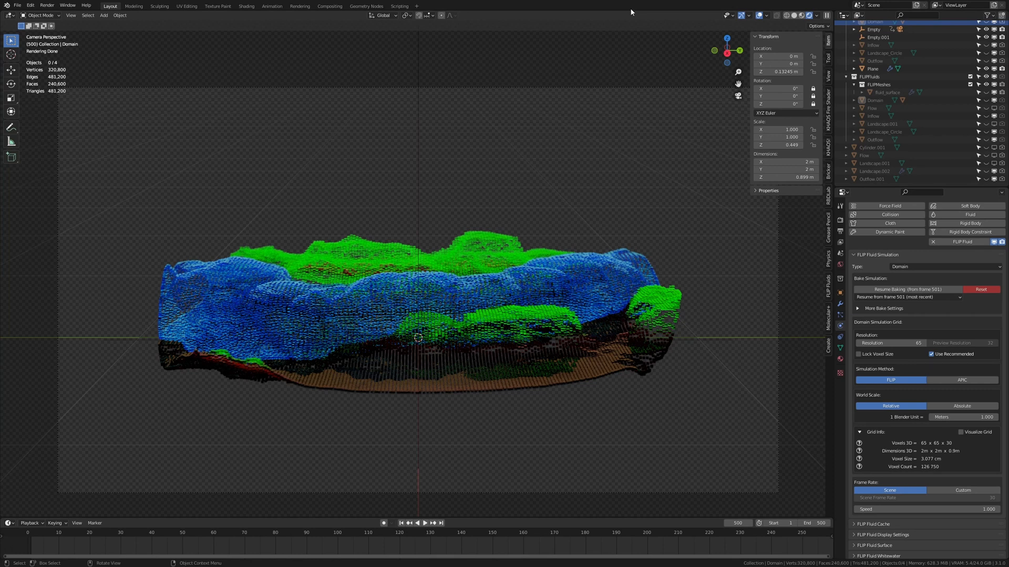
mouse_move(594, 60)
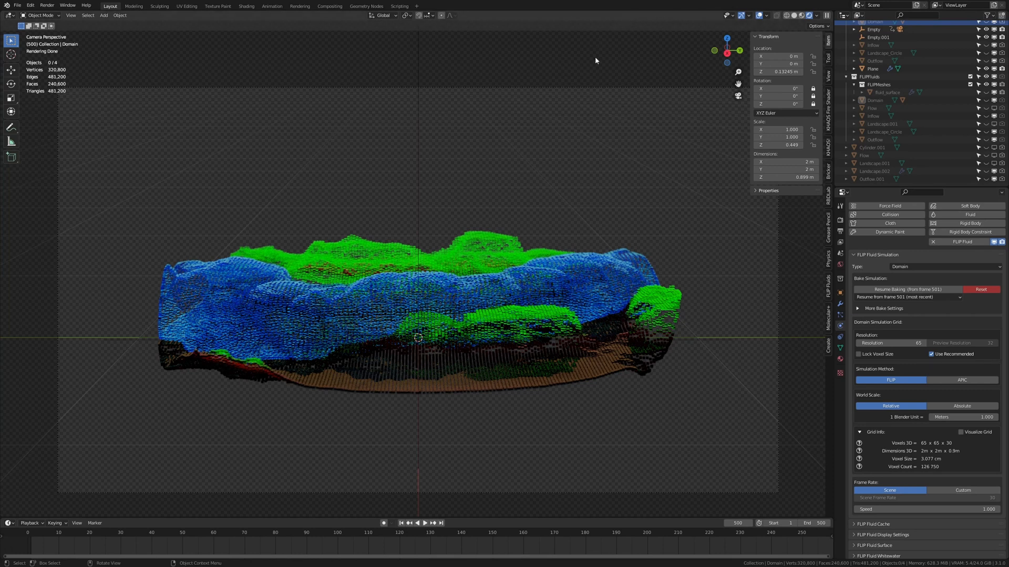
mouse_move(511, 69)
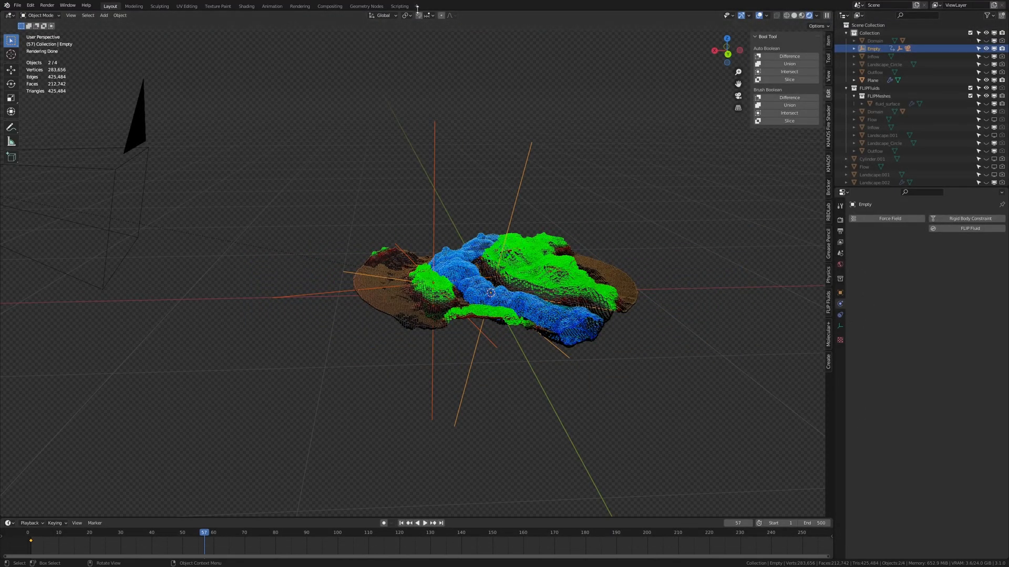
- Add the Video Editing workspace and place the playhead at frame 1
click(417, 6)
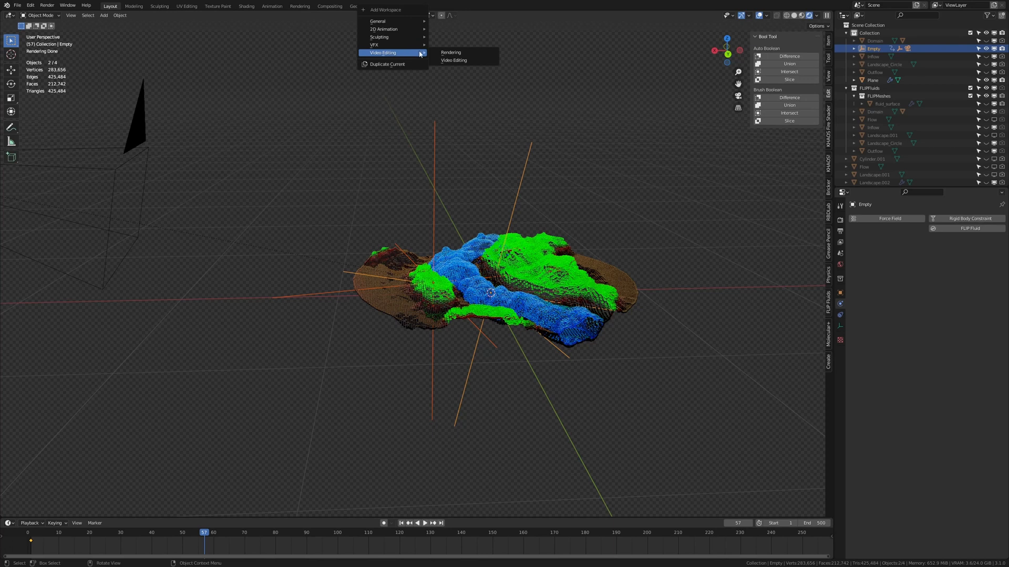
click(453, 60)
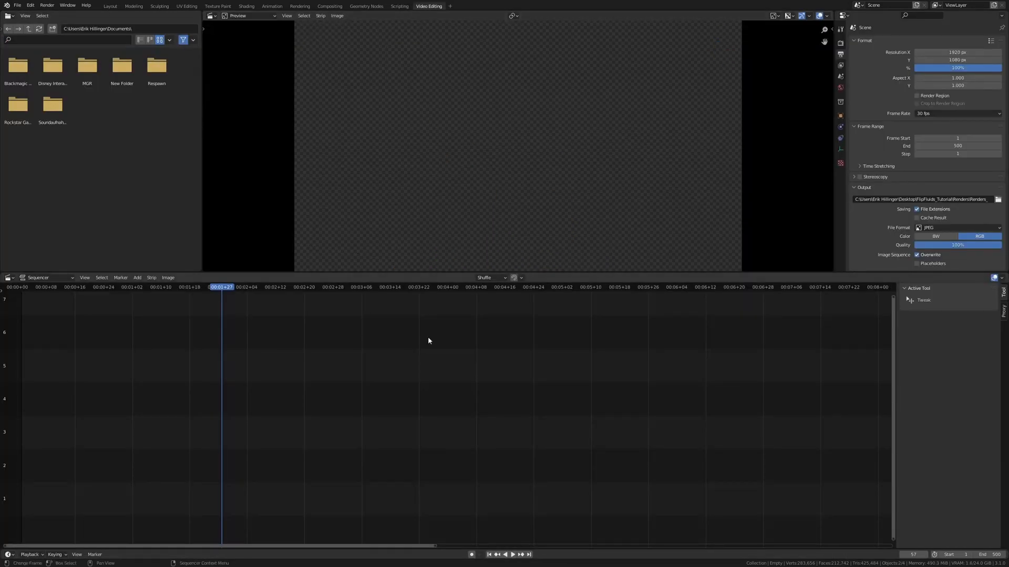
click(489, 554)
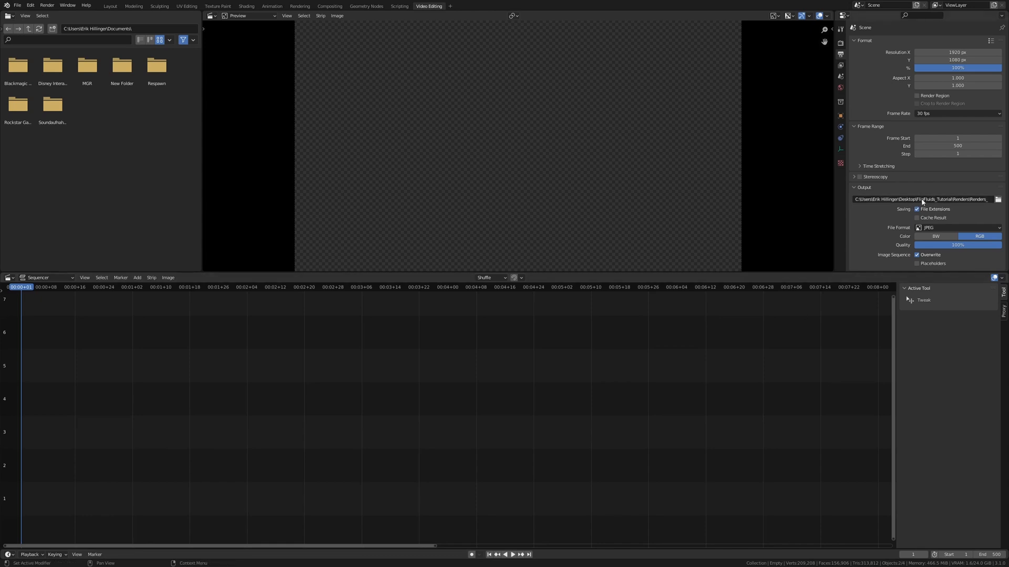
mouse_move(922, 198)
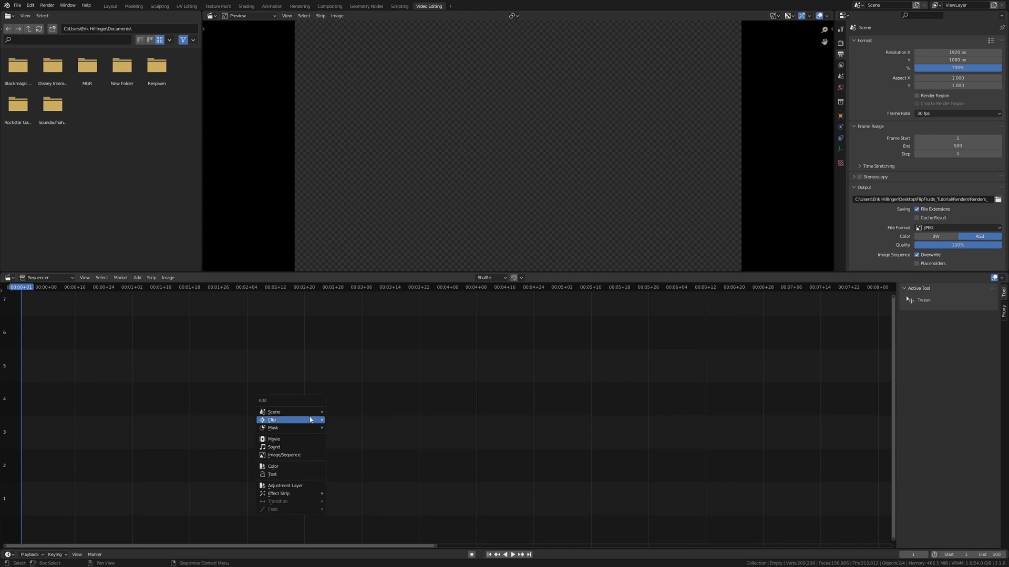
- Import all Renders_ JPEG frames from the Renders folder as one image strip spanning to frame 500
click(284, 455)
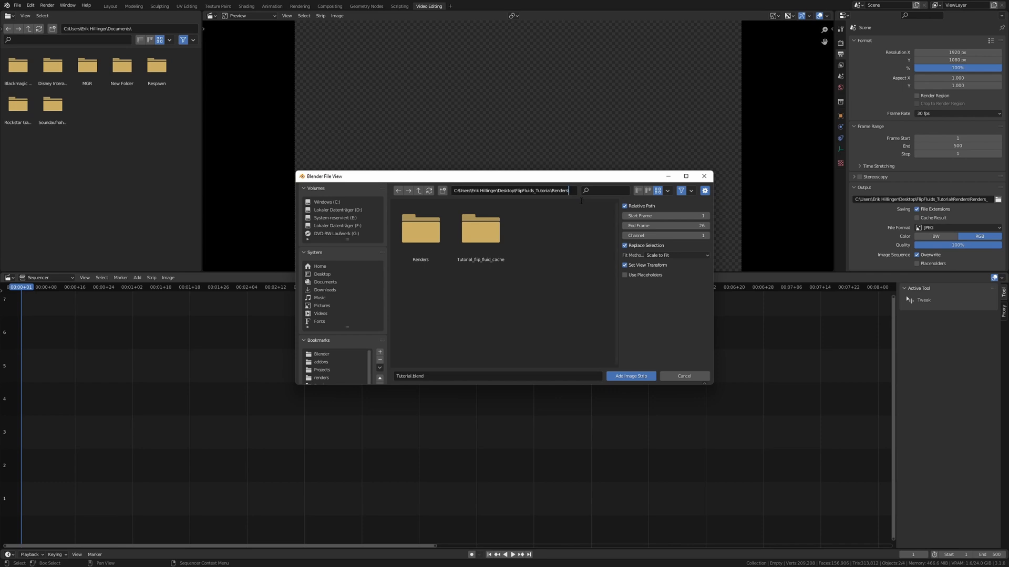
double_click(420, 228)
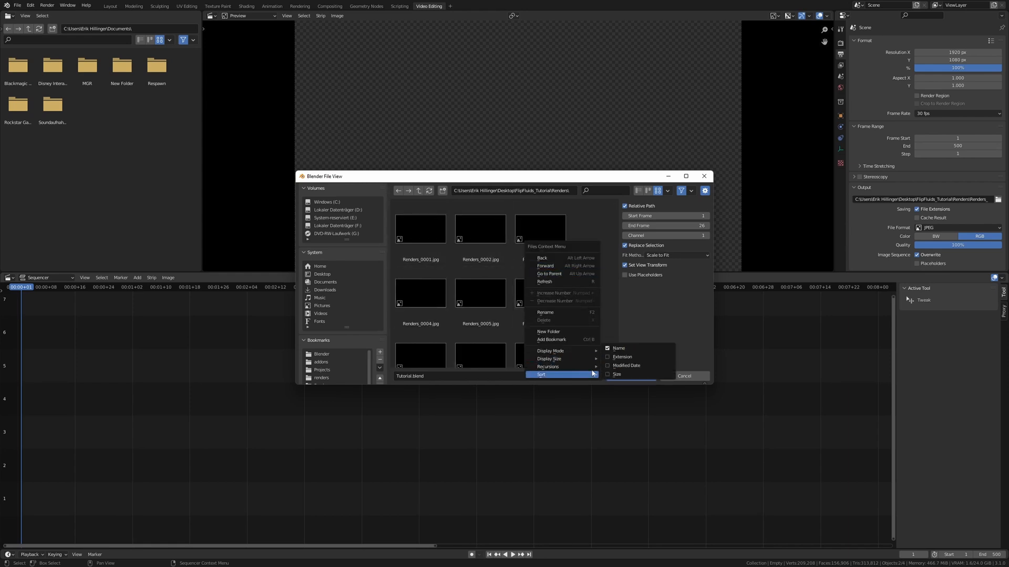
mouse_move(635, 348)
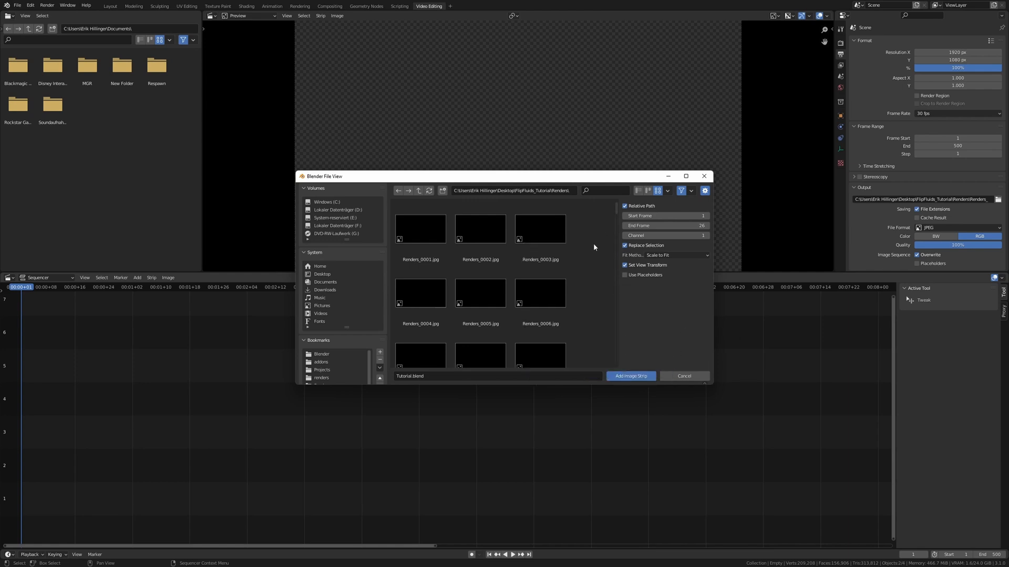
click(629, 376)
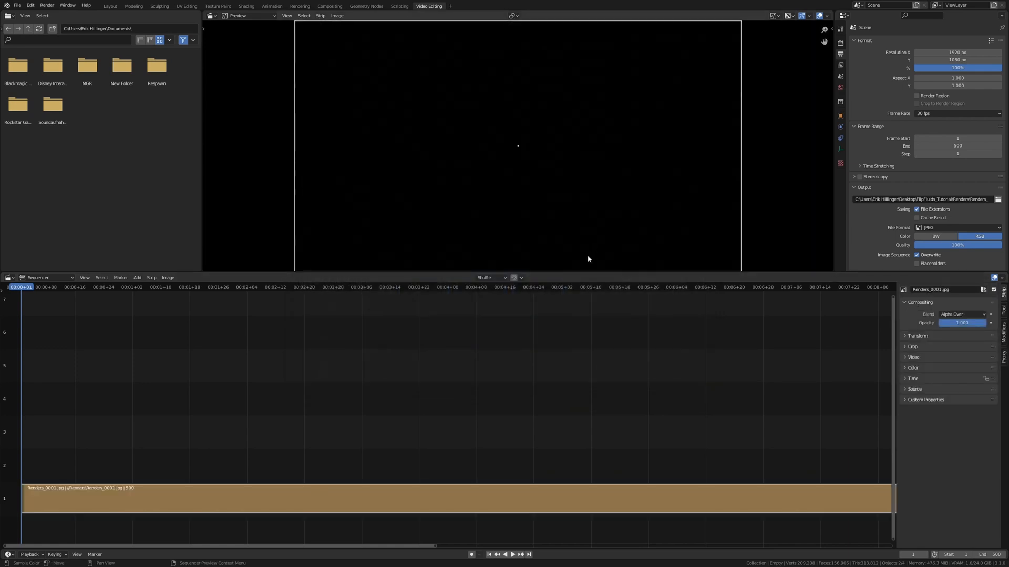
- Preview the frames, then set output to FFmpeg video in an MPEG-4 container at High Quality
click(514, 553)
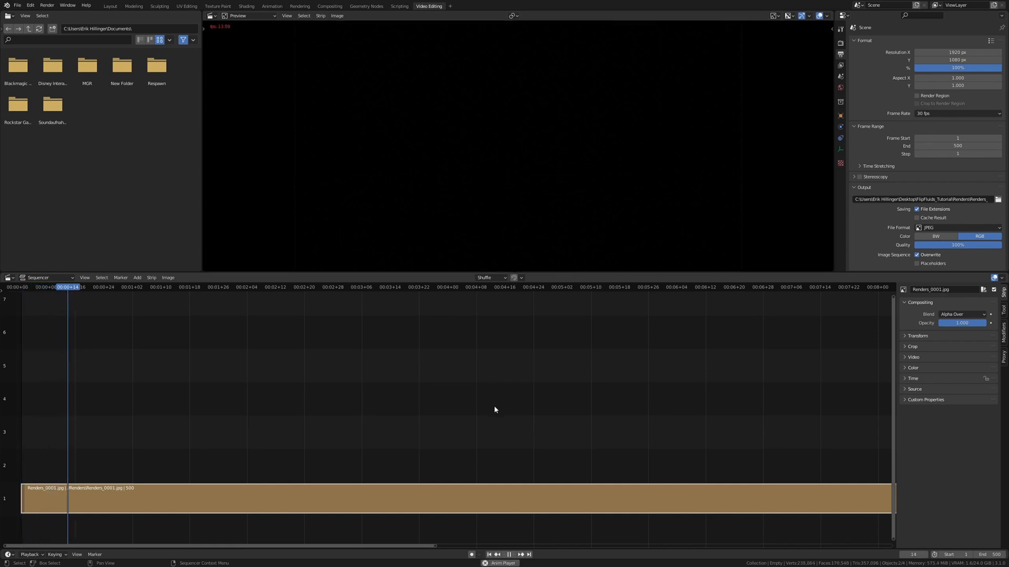
click(135, 287)
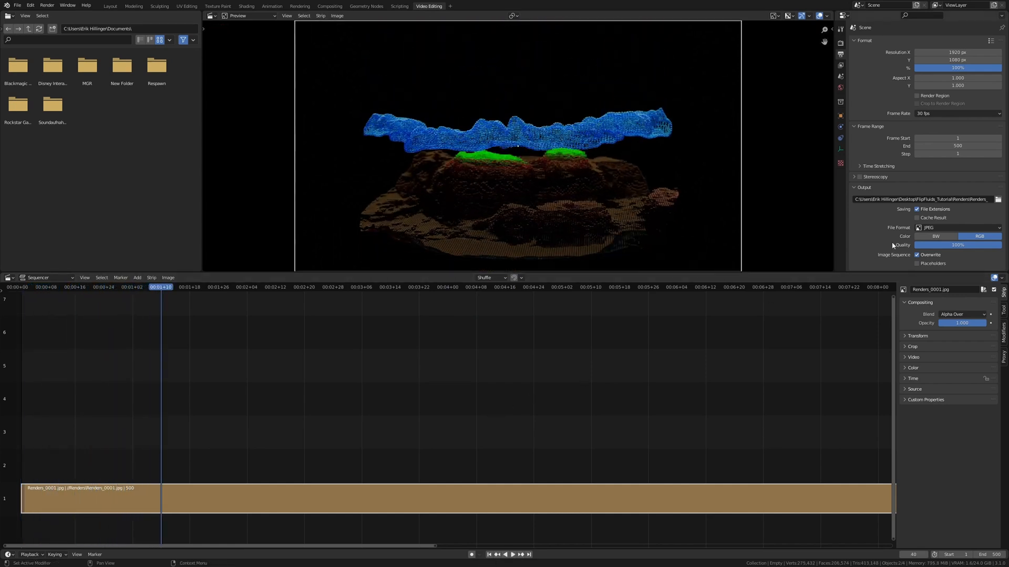
click(958, 227)
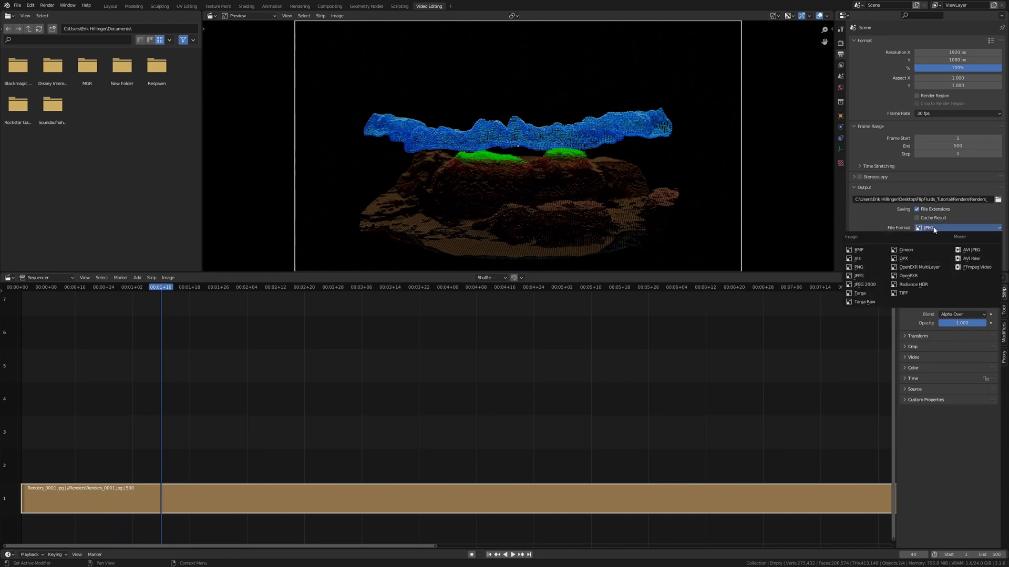
click(976, 267)
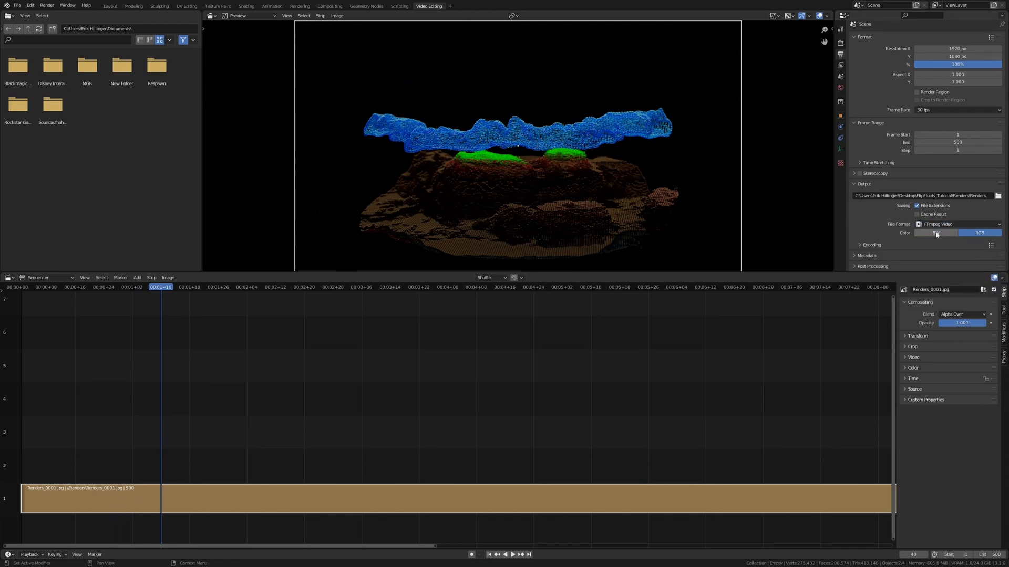
click(871, 245)
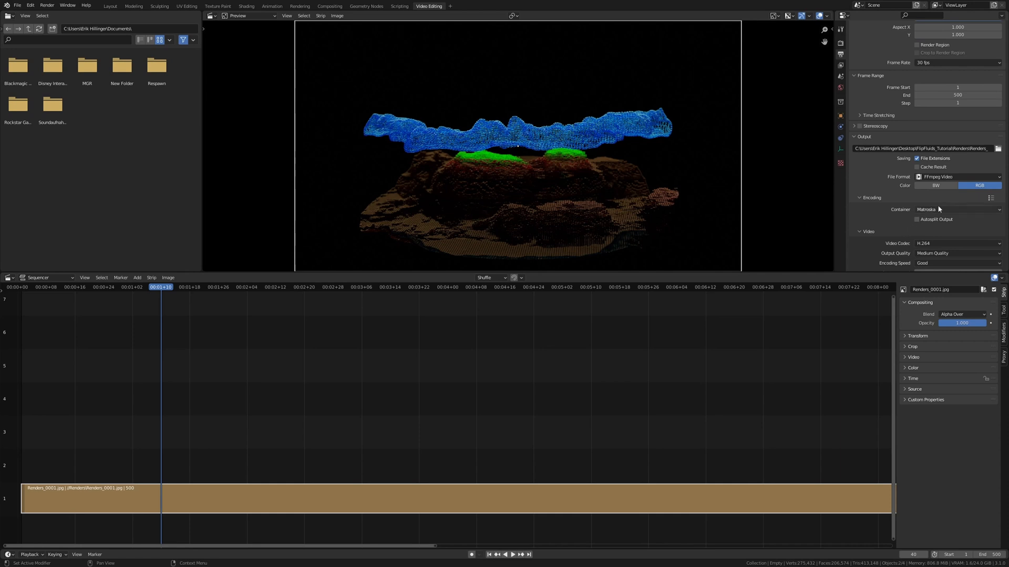
click(956, 209)
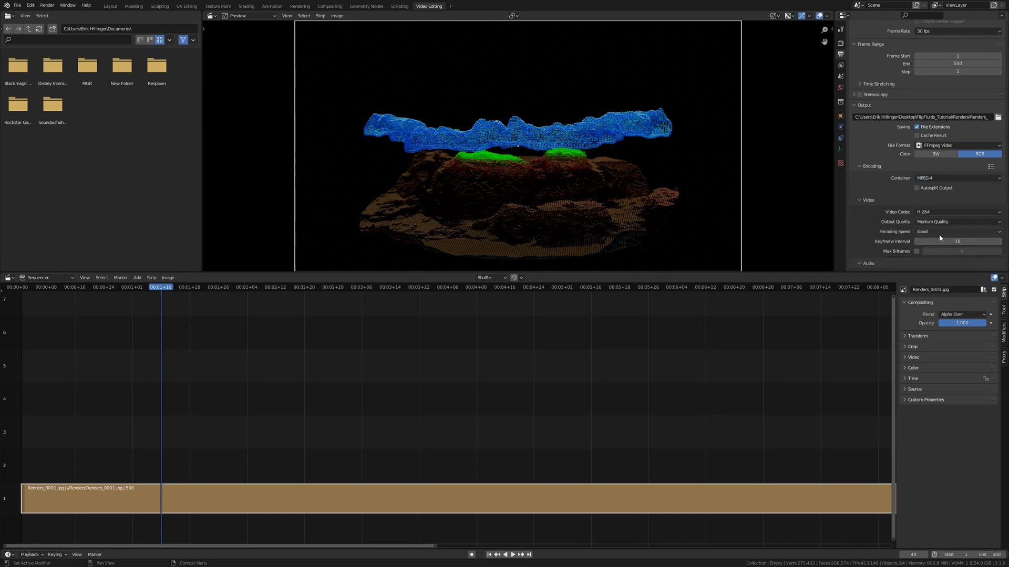
click(957, 222)
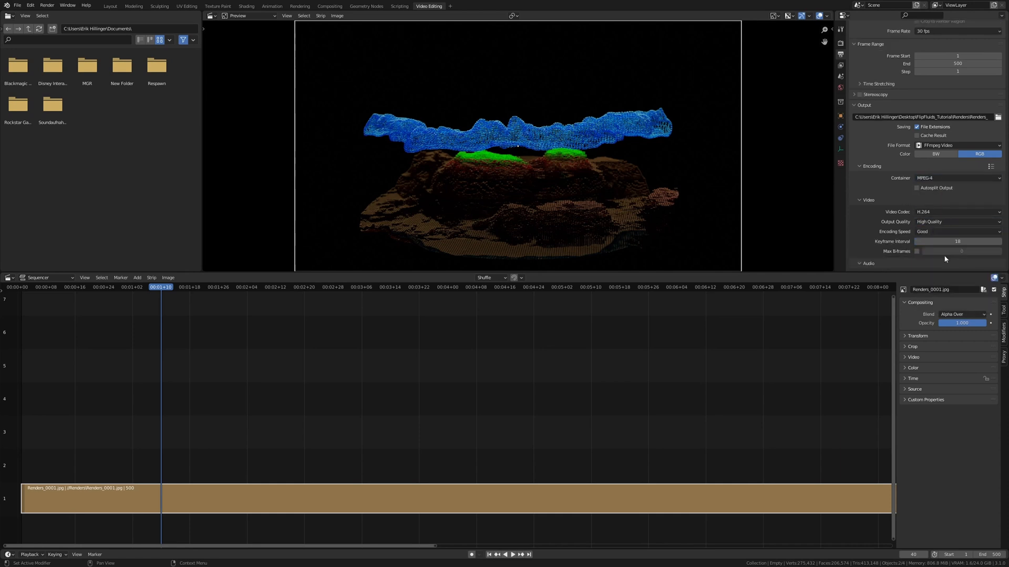
scroll(down, 3)
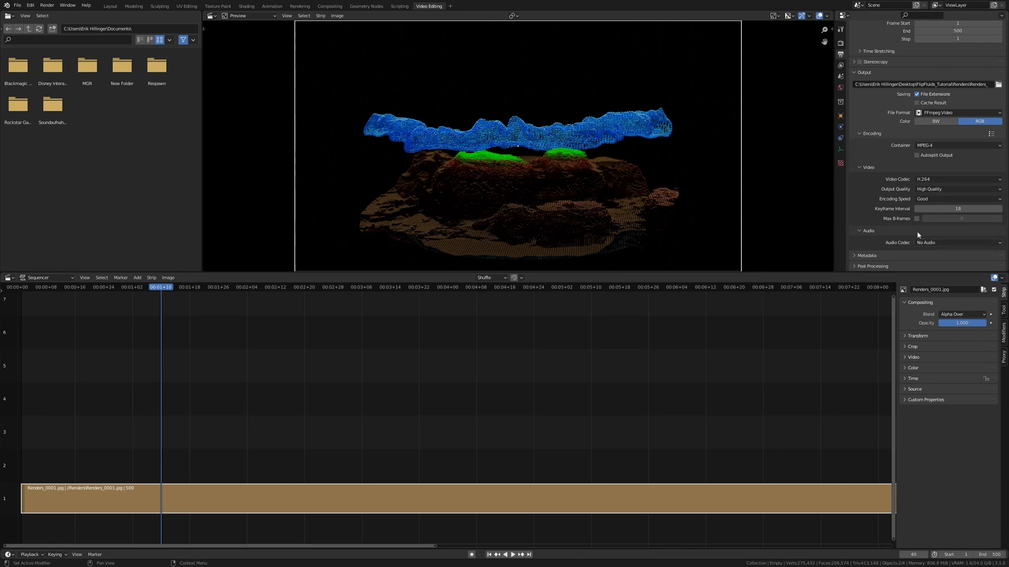
- Start Render Animation to encode the sequence into the video file
click(47, 5)
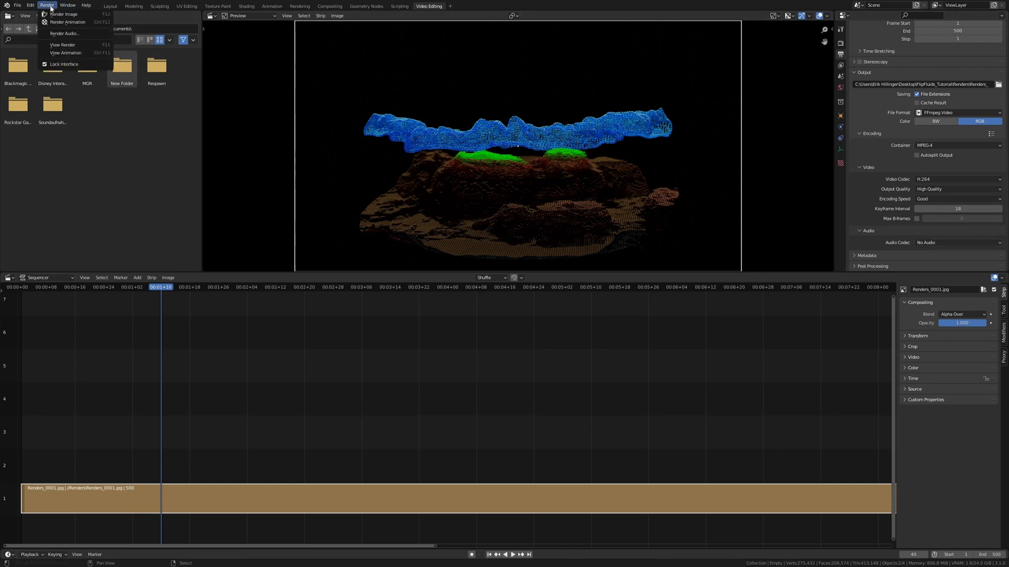
click(68, 22)
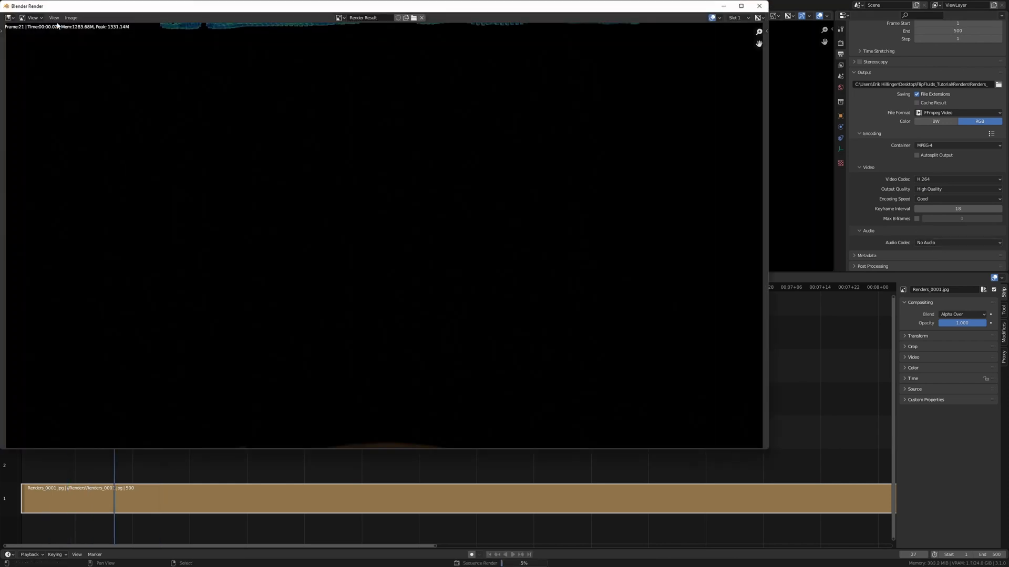